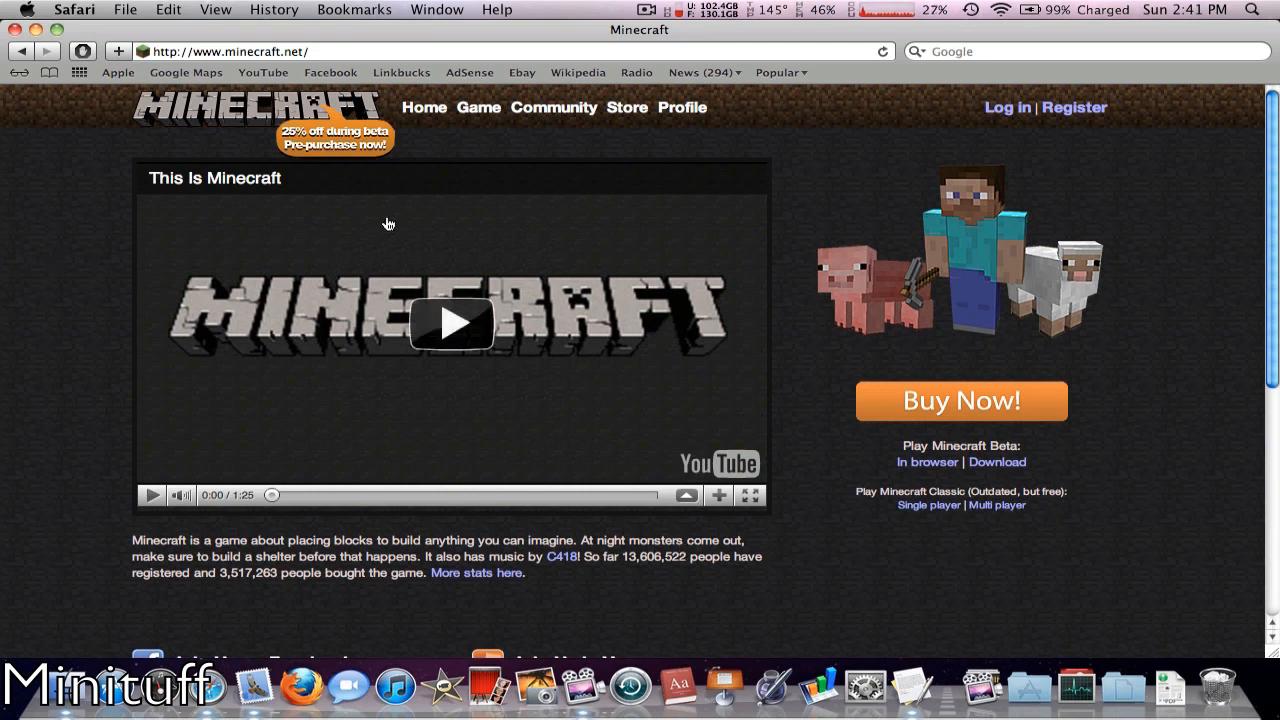
pyautogui.moveTo(824, 346)
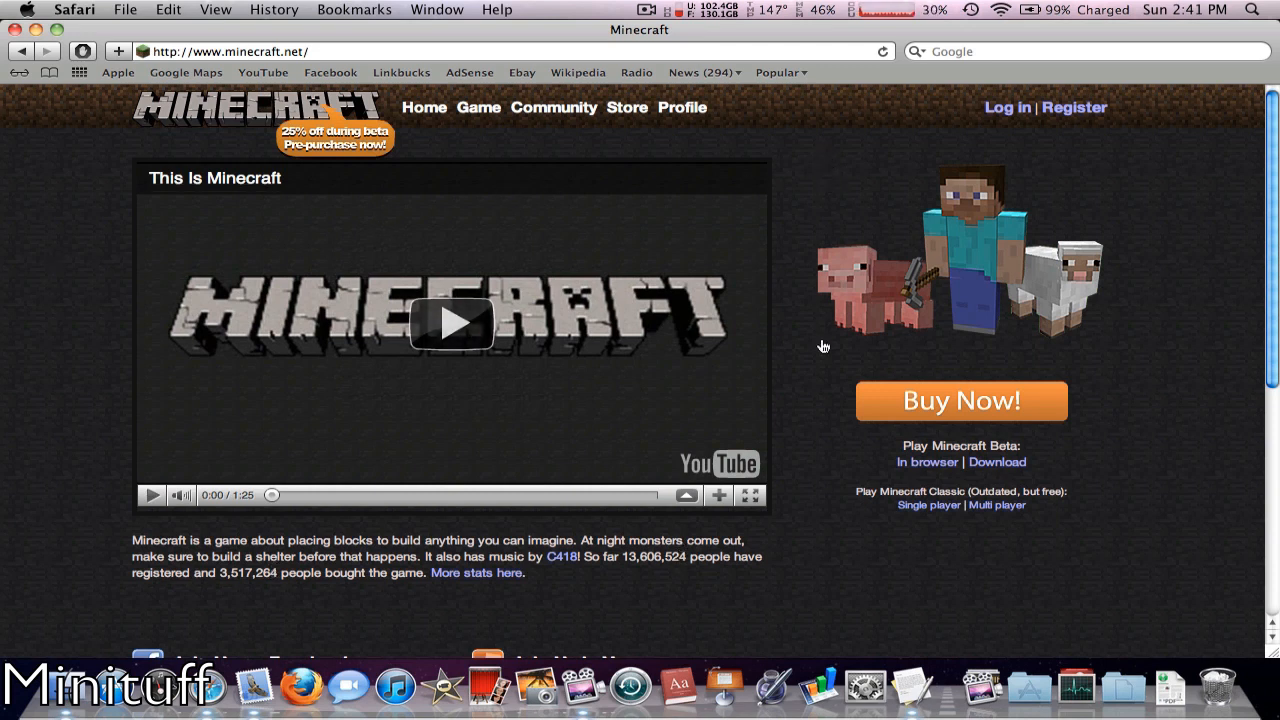
pyautogui.moveTo(484, 156)
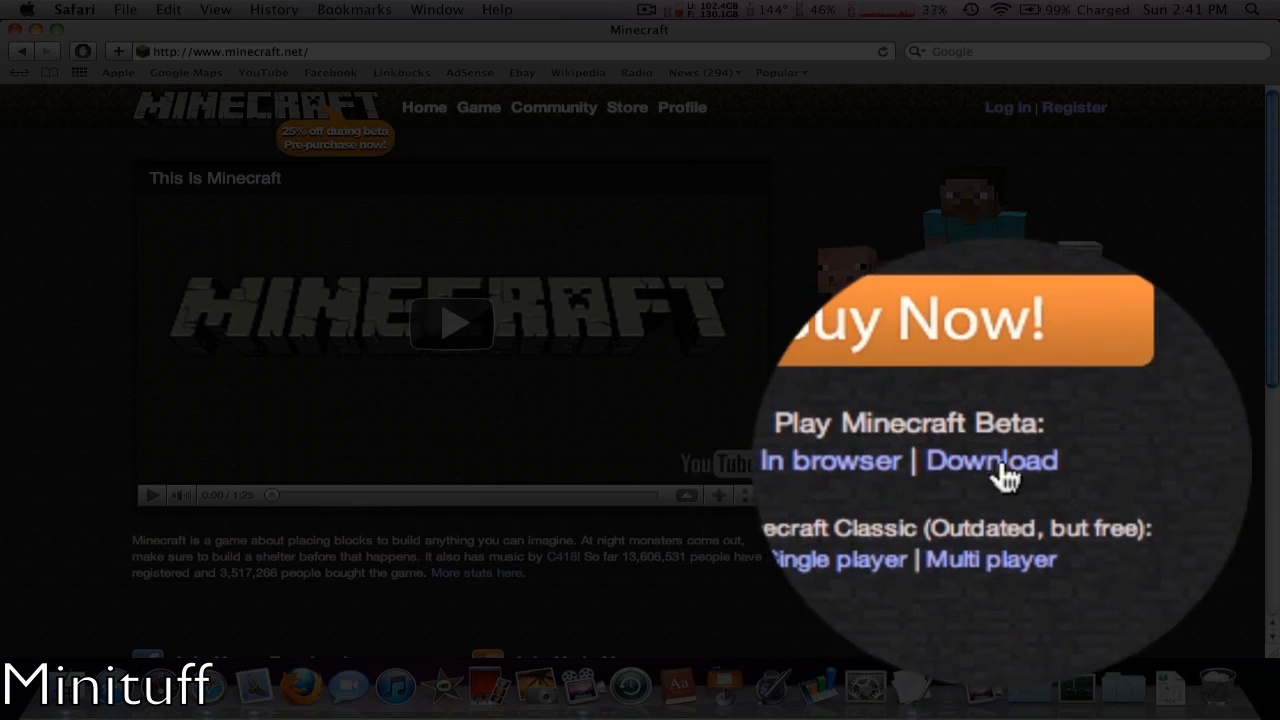
# - Download minecraft_server.jar from the Minecraft download page and dismiss the downloads list
pyautogui.click(992, 460)
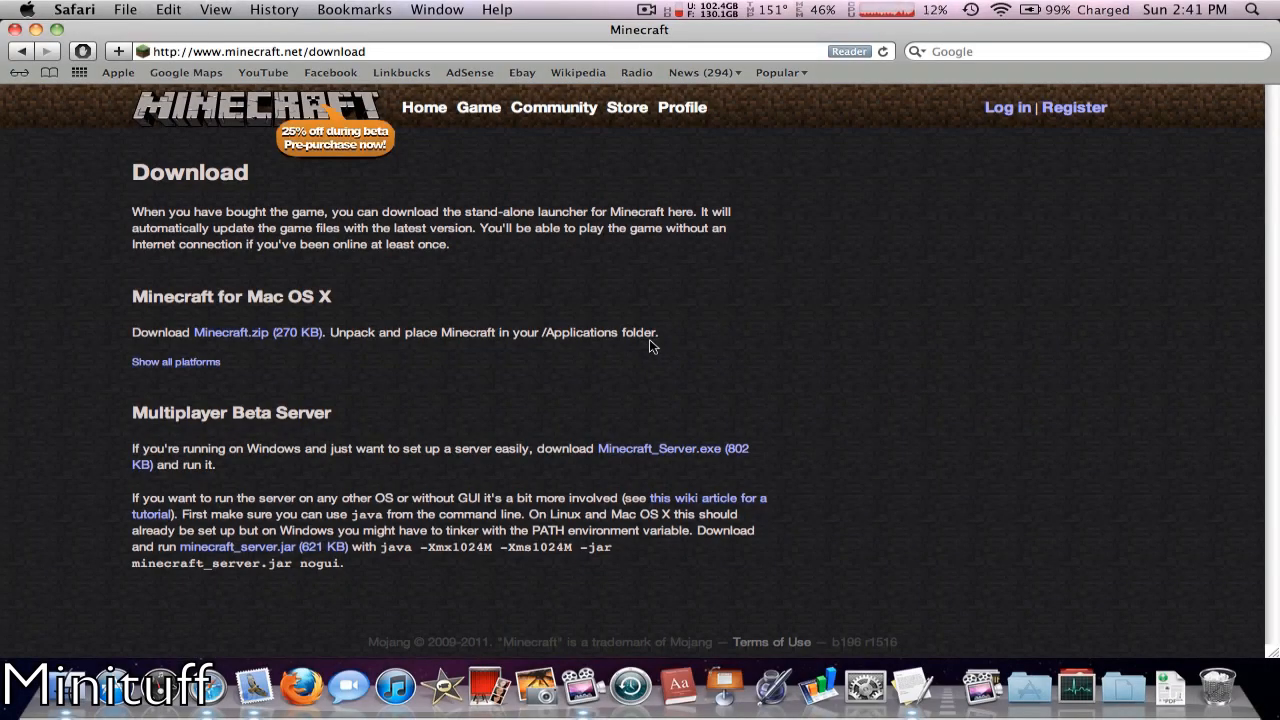
pyautogui.moveTo(668, 496)
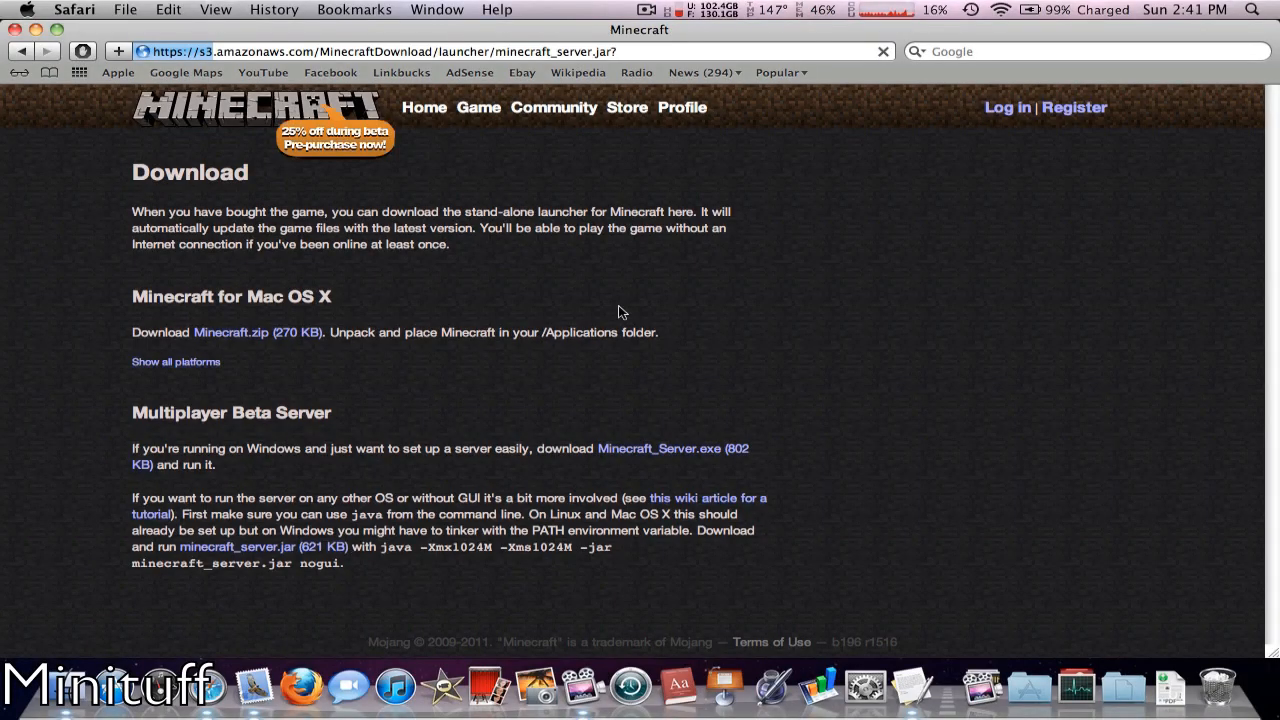
pyautogui.click(236, 548)
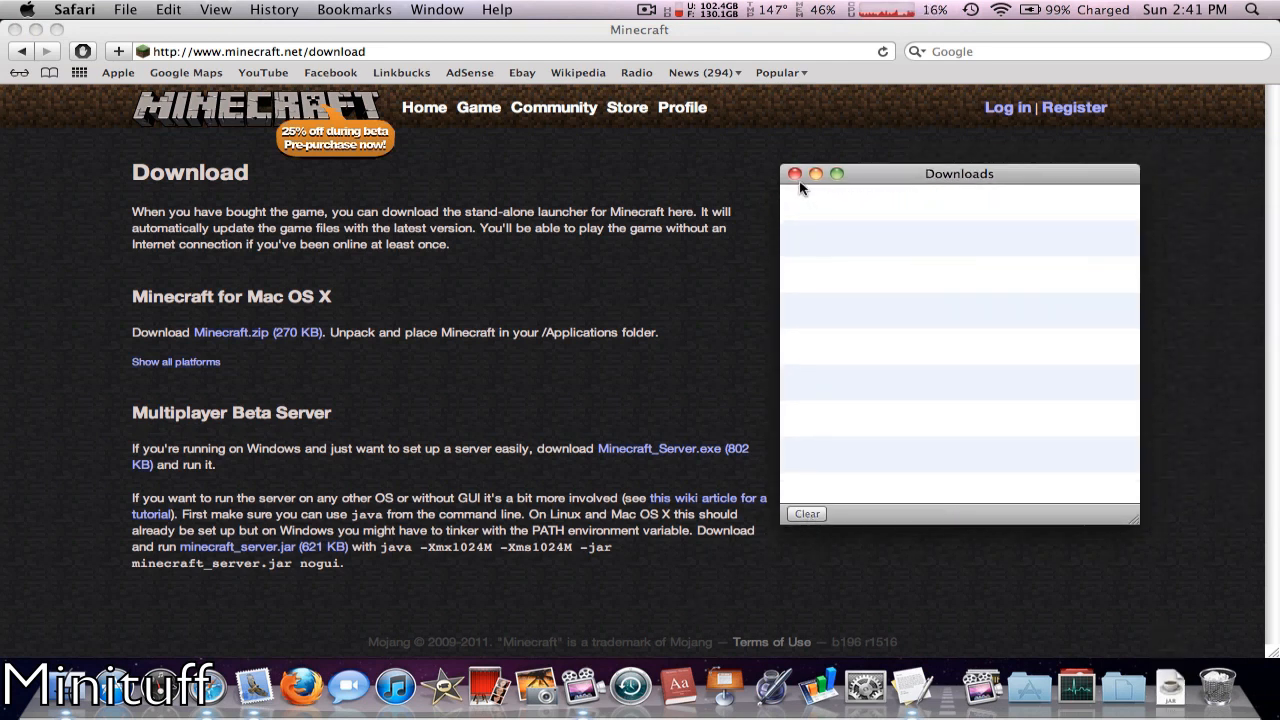
pyautogui.click(796, 172)
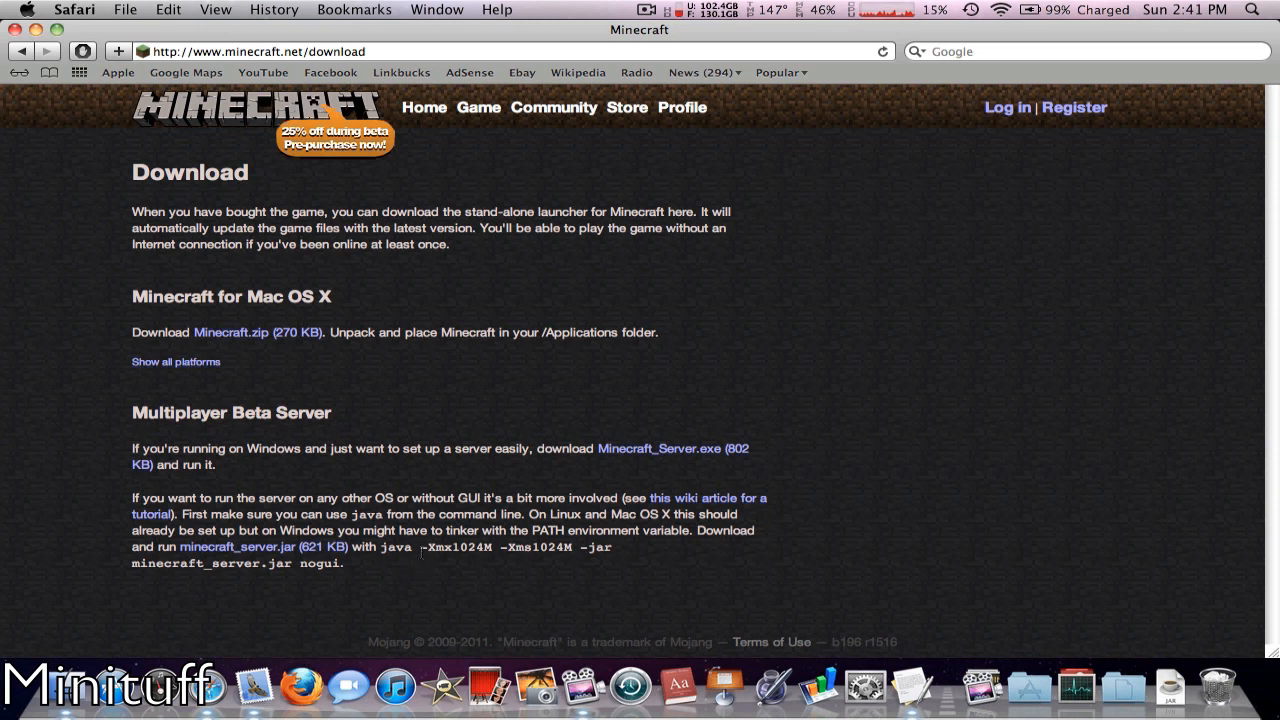
pyautogui.moveTo(422, 548); pyautogui.dragTo(344, 562)
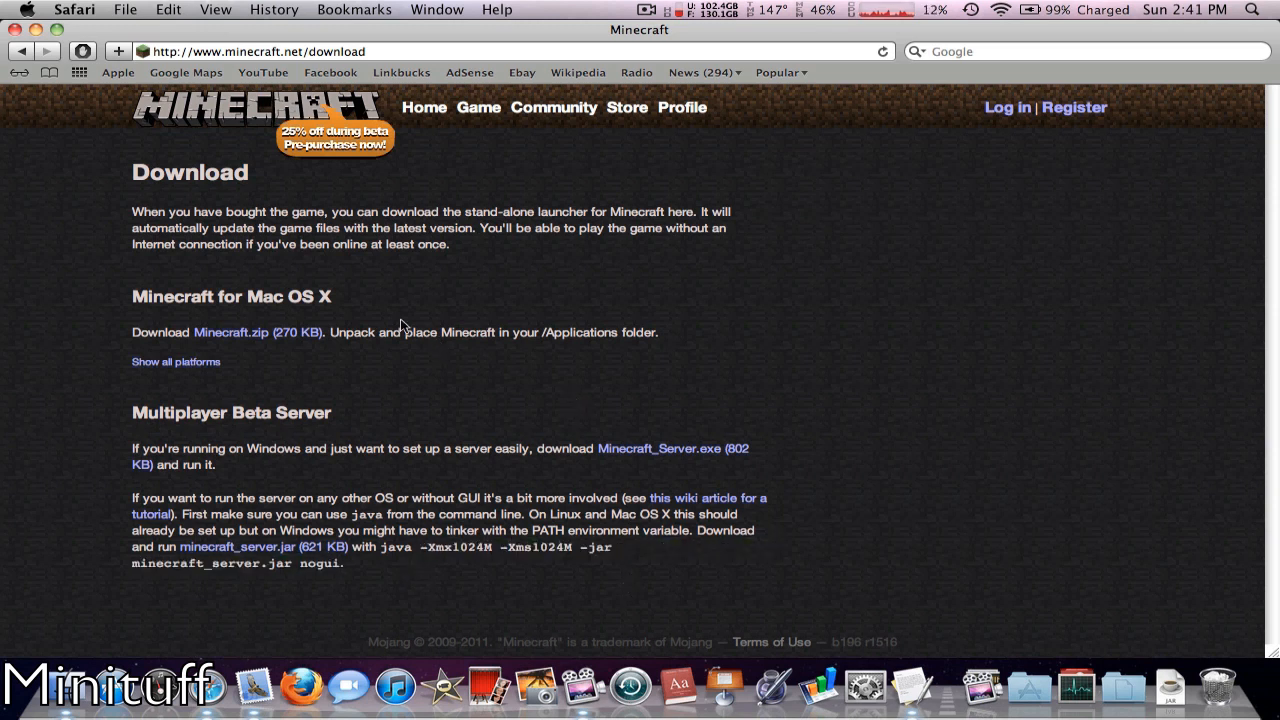
pyautogui.moveTo(712, 276)
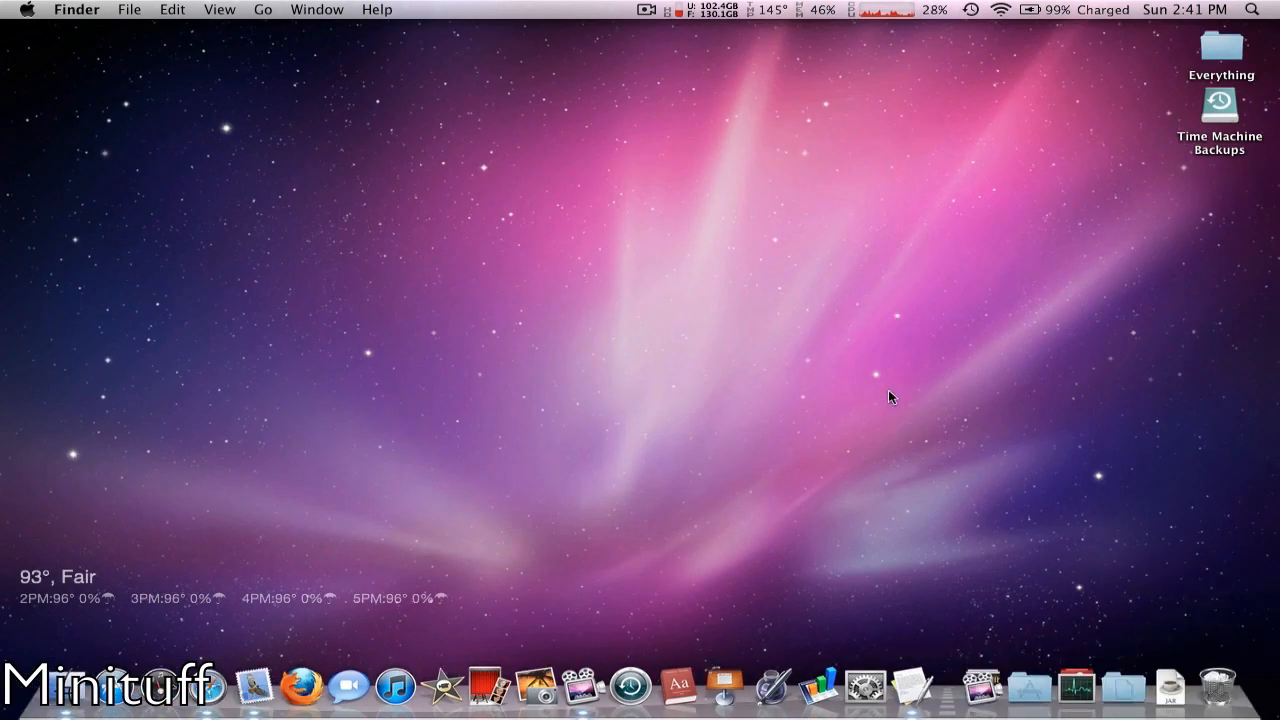
# - Create a desktop folder named Server and show its contents holding minecraft_server.jar
pyautogui.rightClick(890, 398)
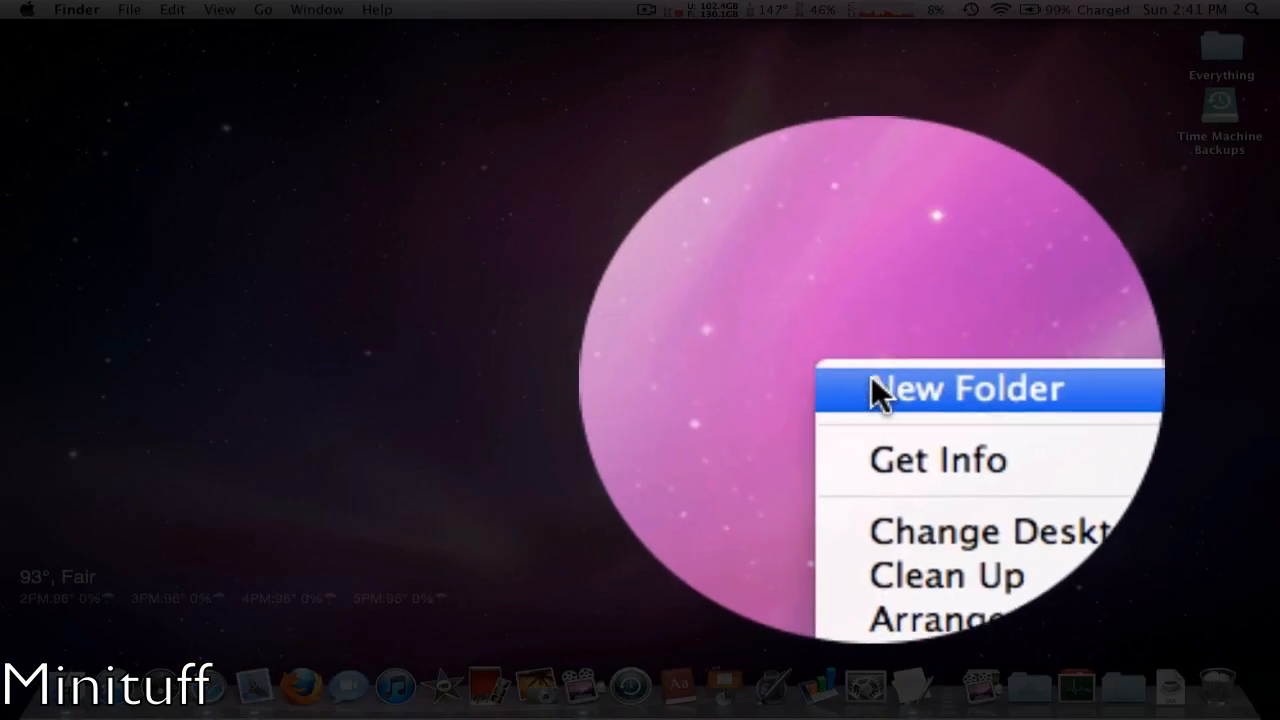
pyautogui.click(968, 388)
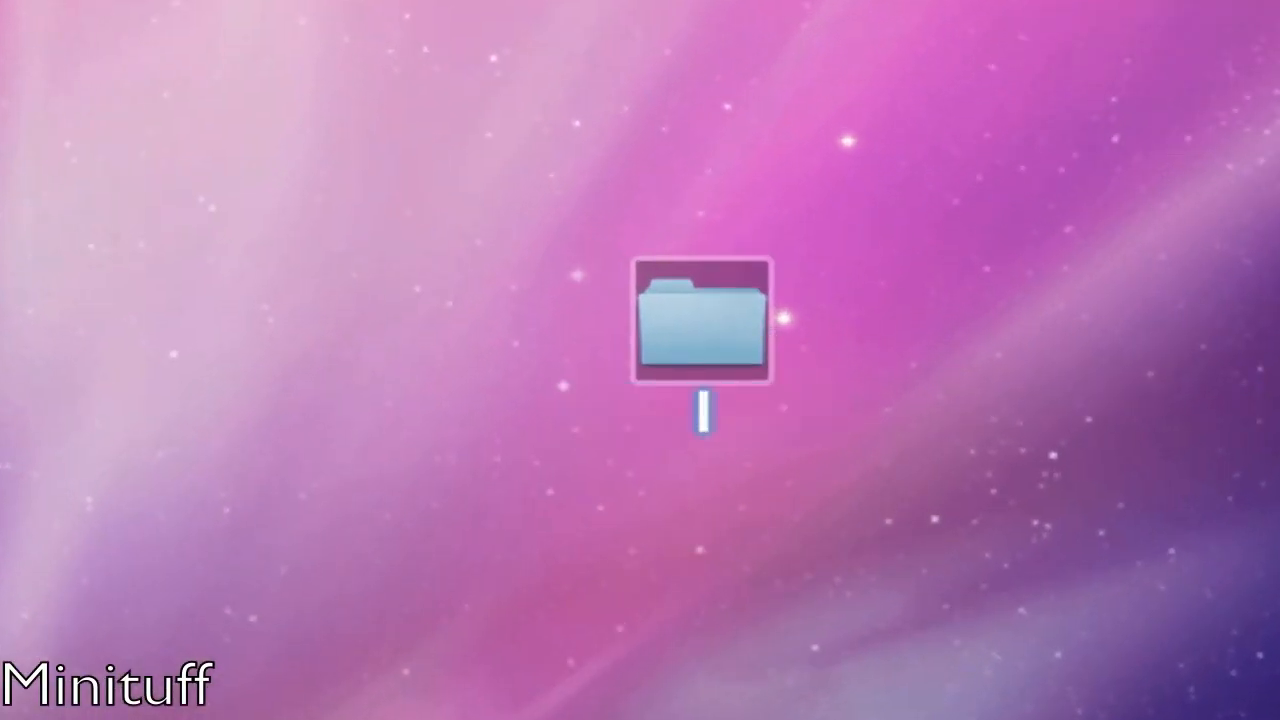
pyautogui.write('Server')
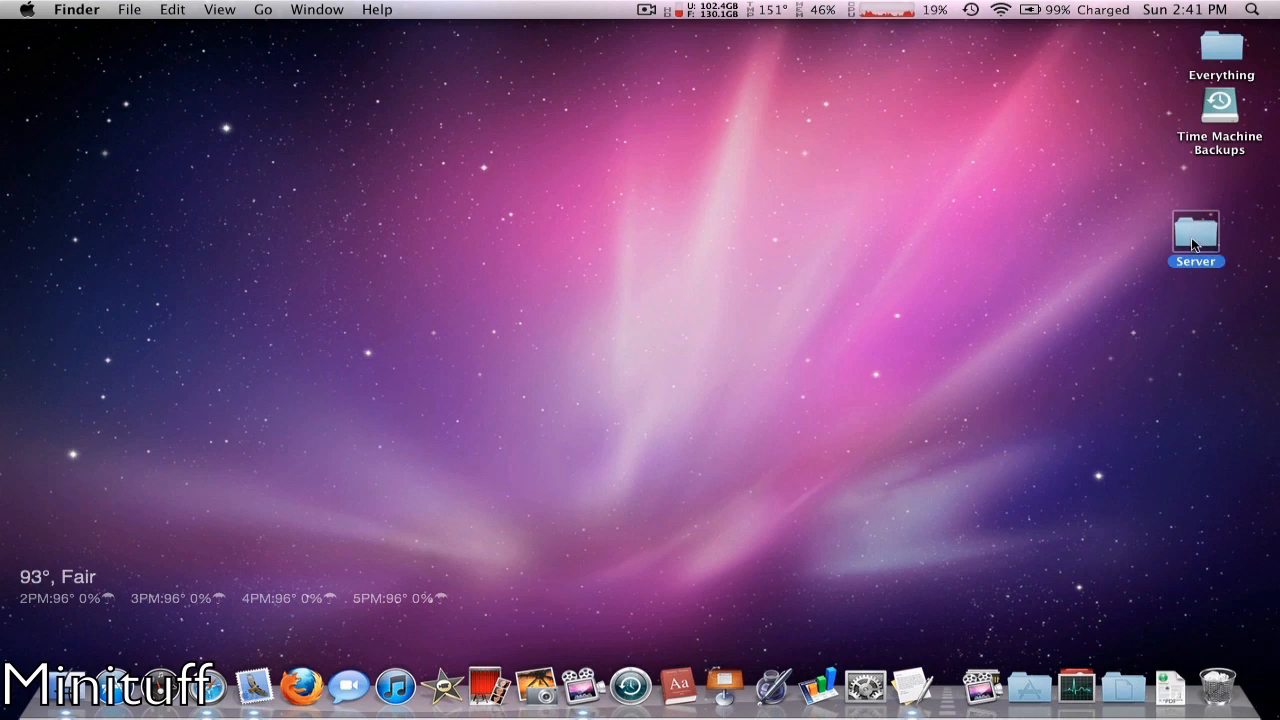
pyautogui.doubleClick(1196, 232)
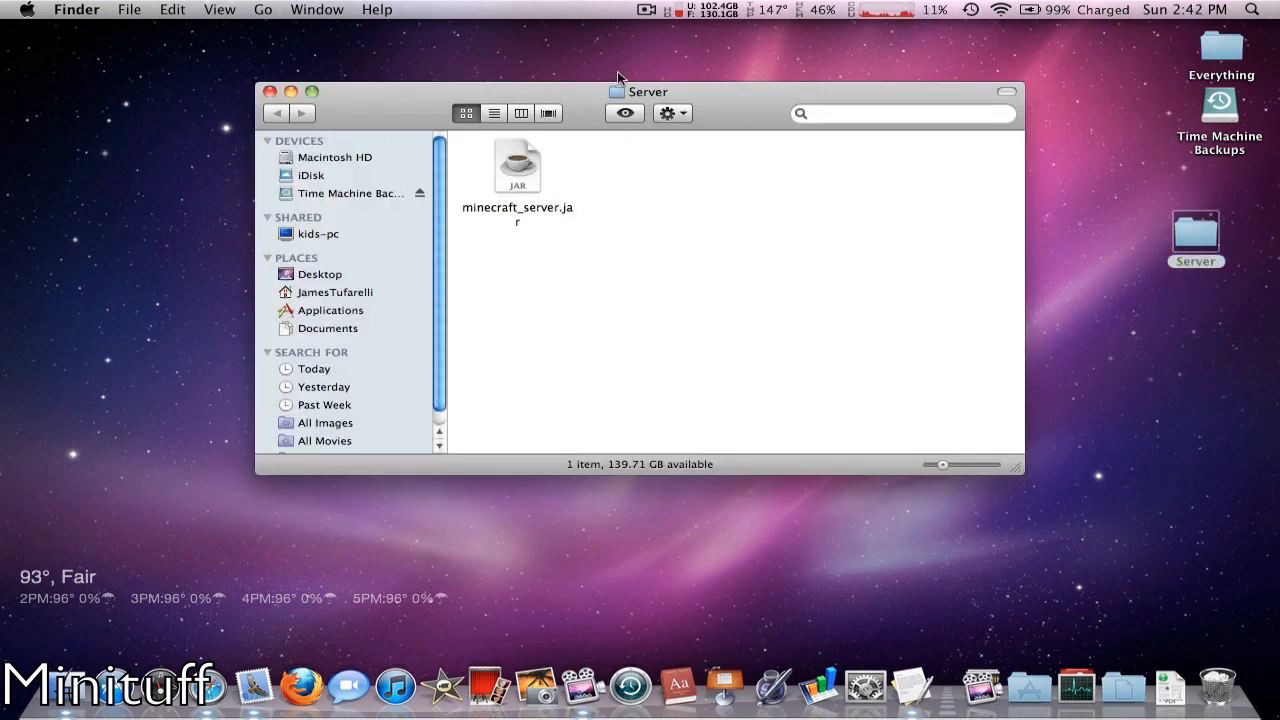
pyautogui.click(268, 92)
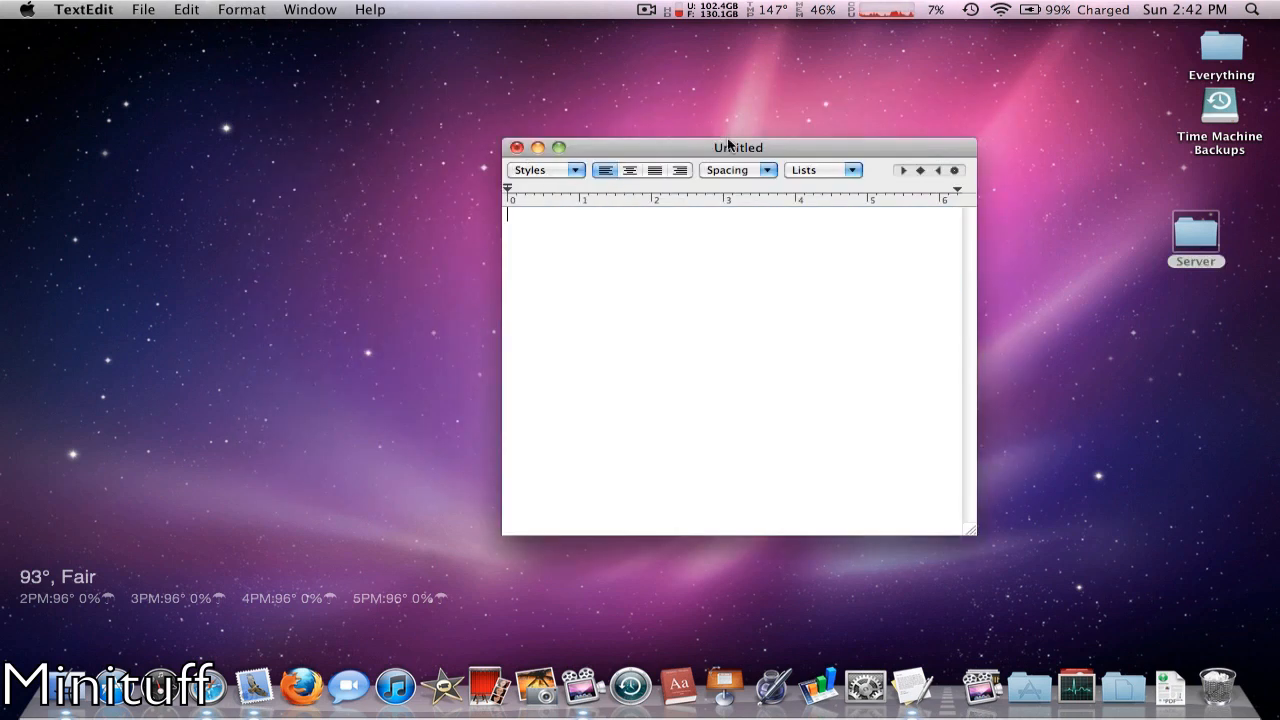
# - Discard the blank document and bring the Start.command script with the java -Xmx1G -Xms1G line into view
pyautogui.click(520, 148)
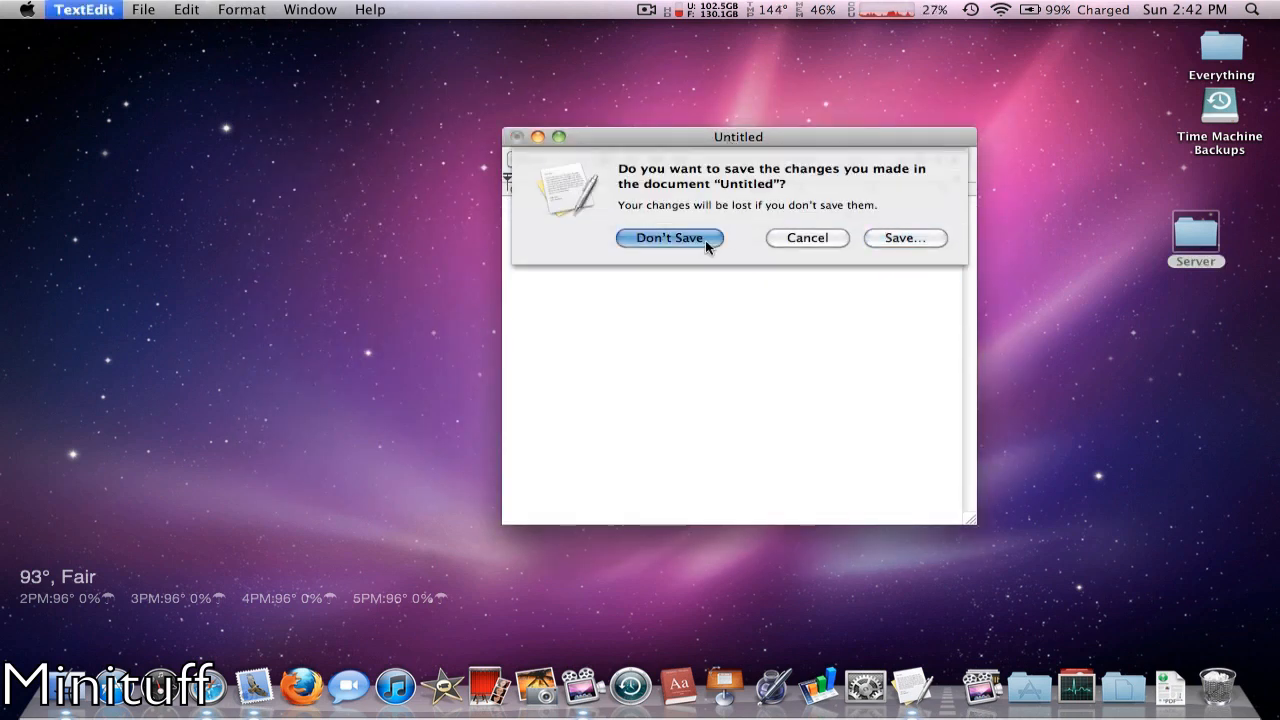
pyautogui.click(668, 236)
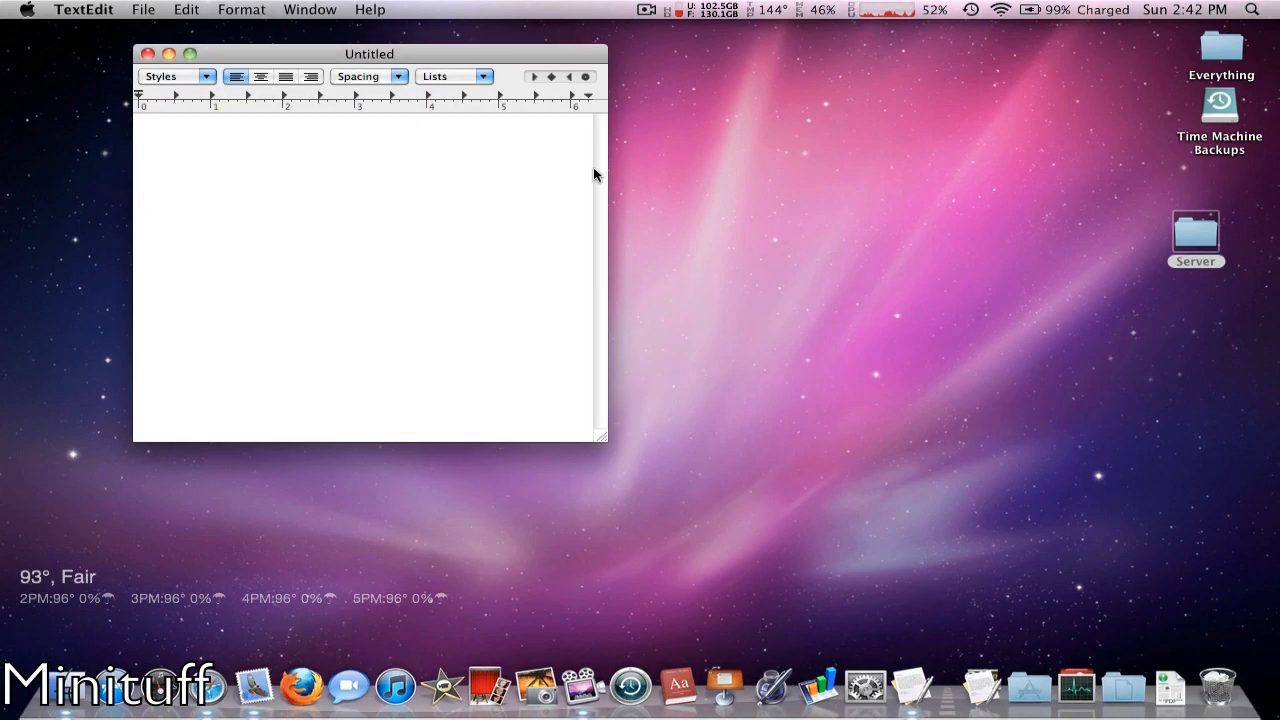
pyautogui.moveTo(368, 54); pyautogui.dragTo(908, 144)
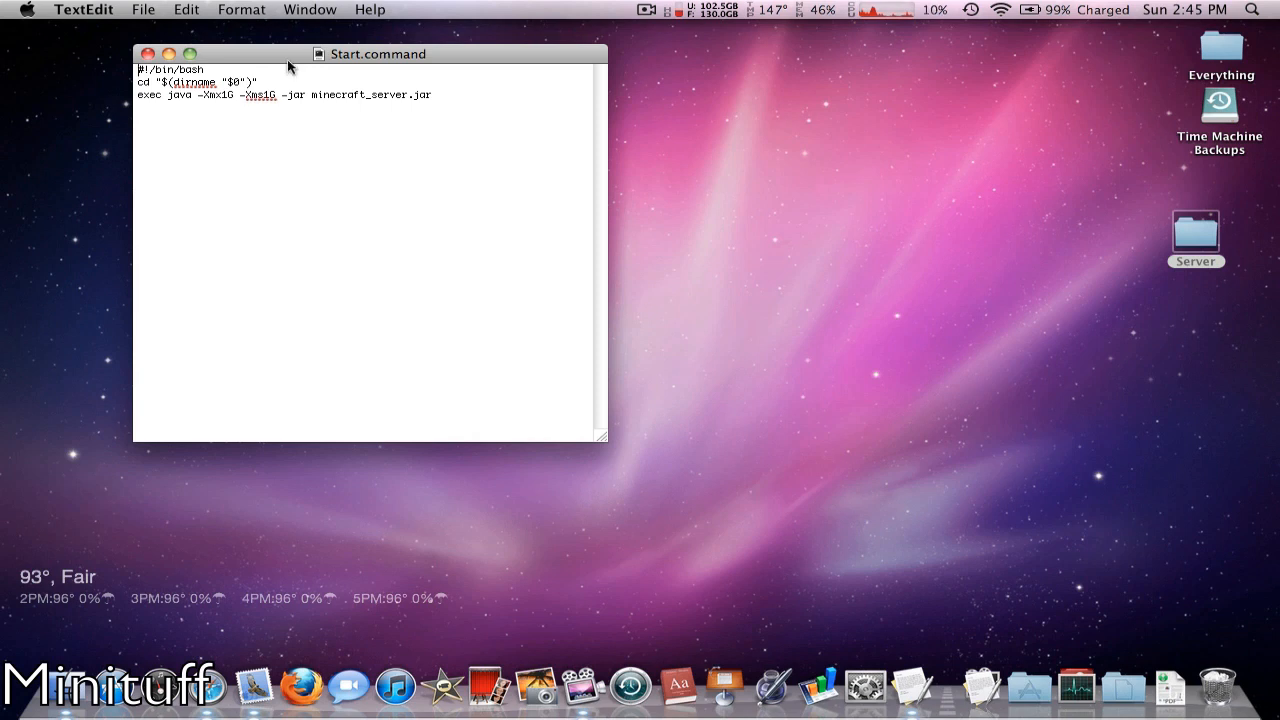
pyautogui.moveTo(378, 54); pyautogui.dragTo(778, 124)
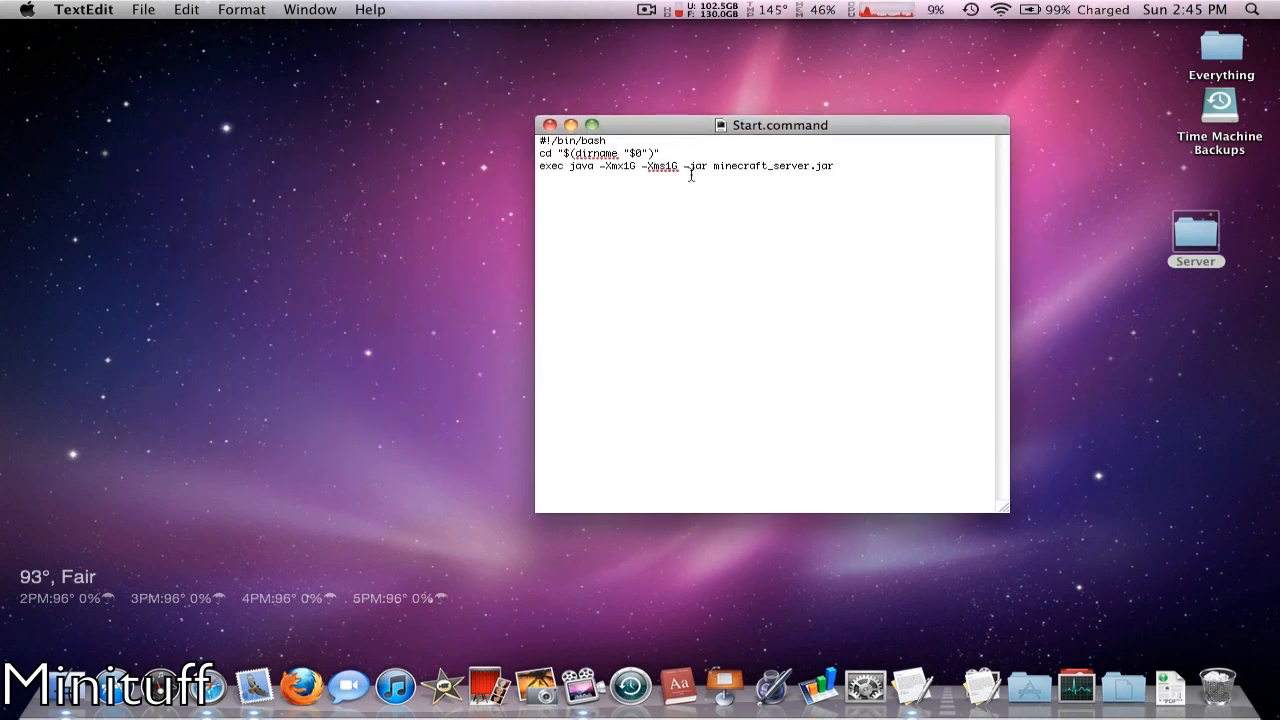
pyautogui.moveTo(336, 166)
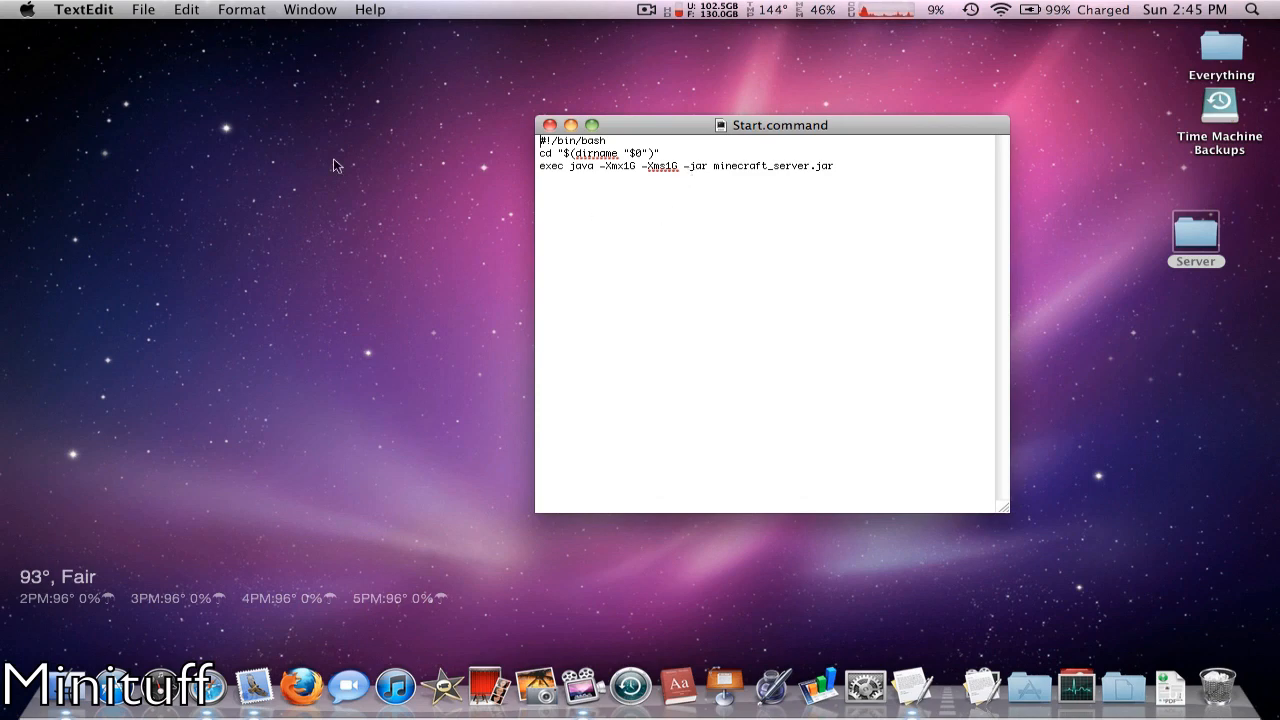
pyautogui.click(24, 8)
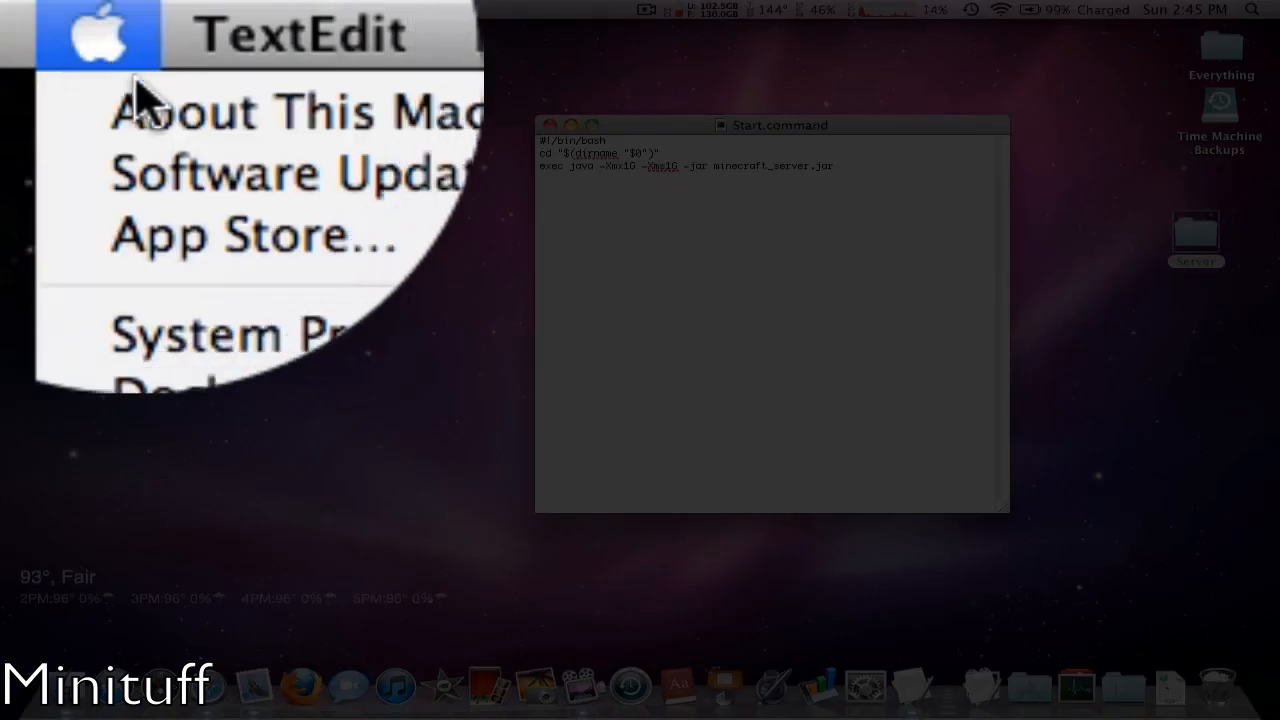
pyautogui.click(230, 110)
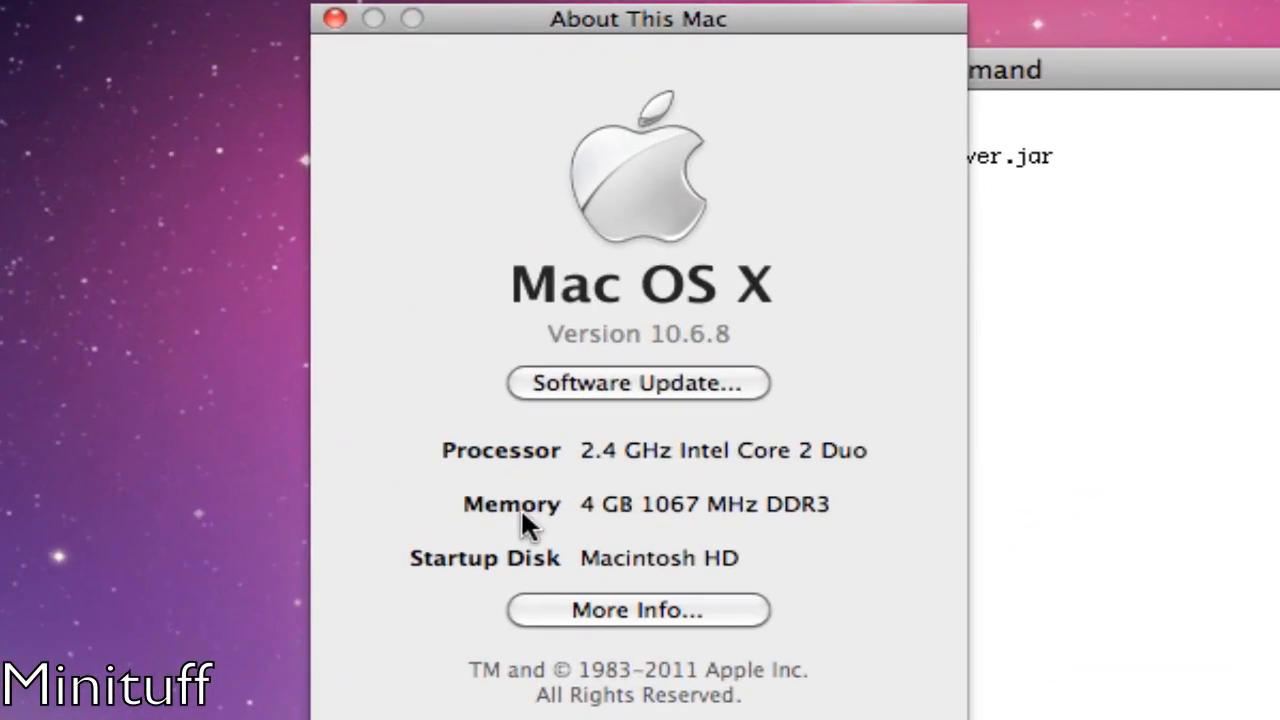
pyautogui.moveTo(780, 516)
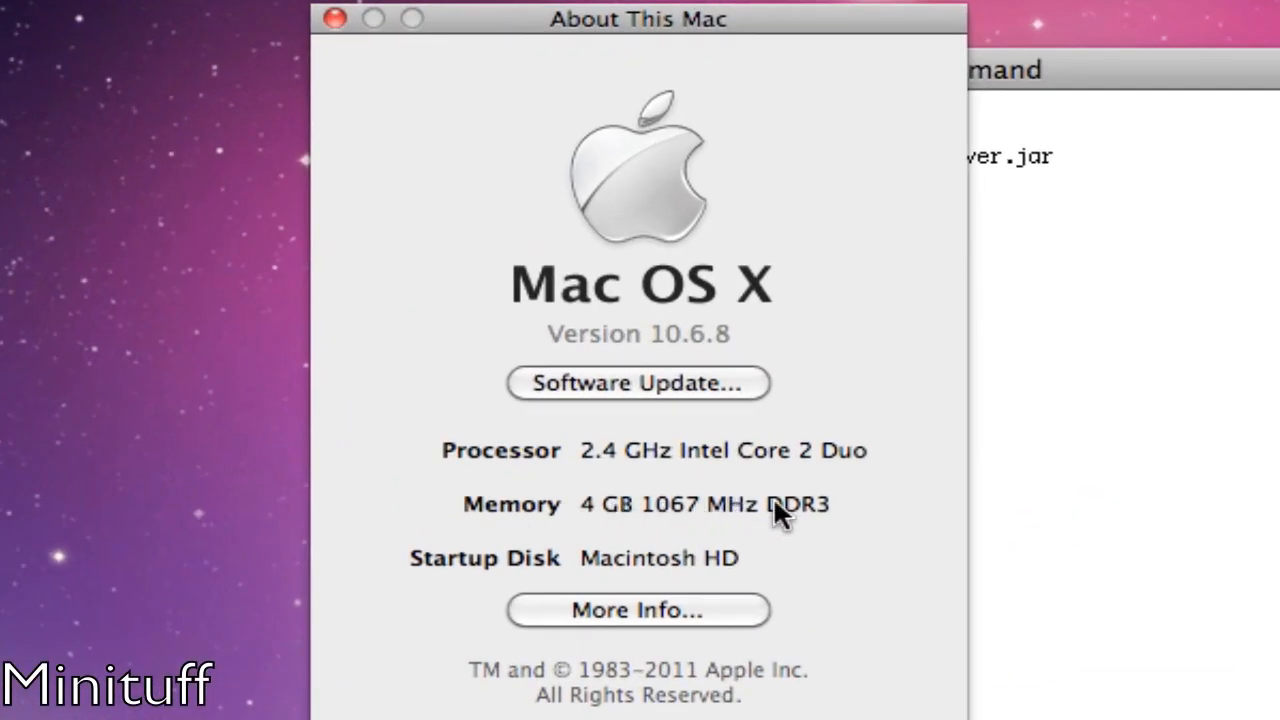
pyautogui.moveTo(680, 530)
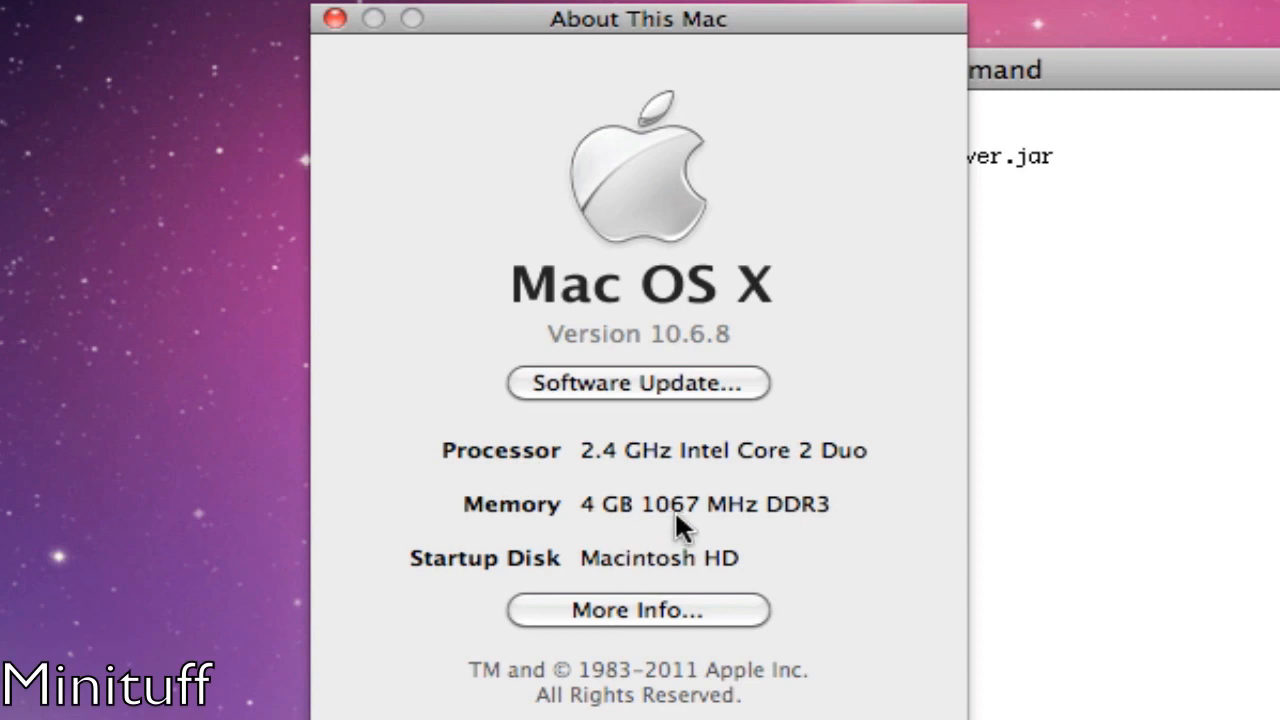
pyautogui.moveTo(656, 20)
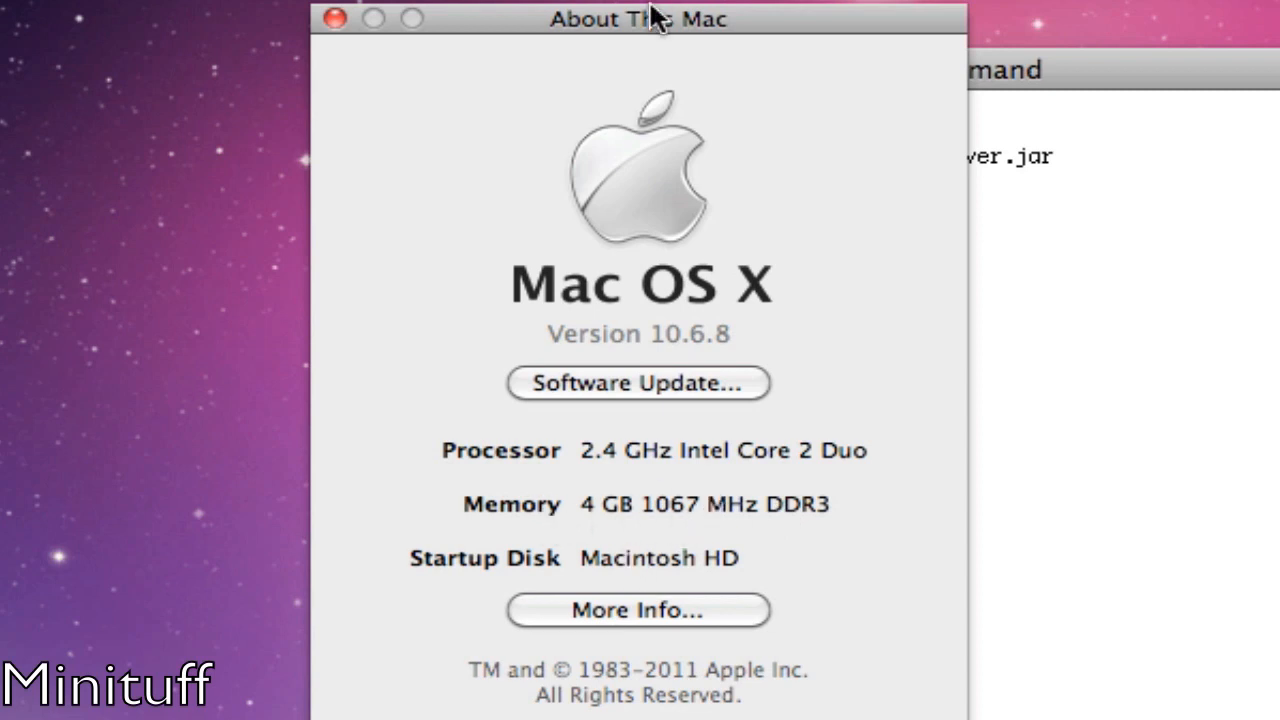
pyautogui.moveTo(520, 524)
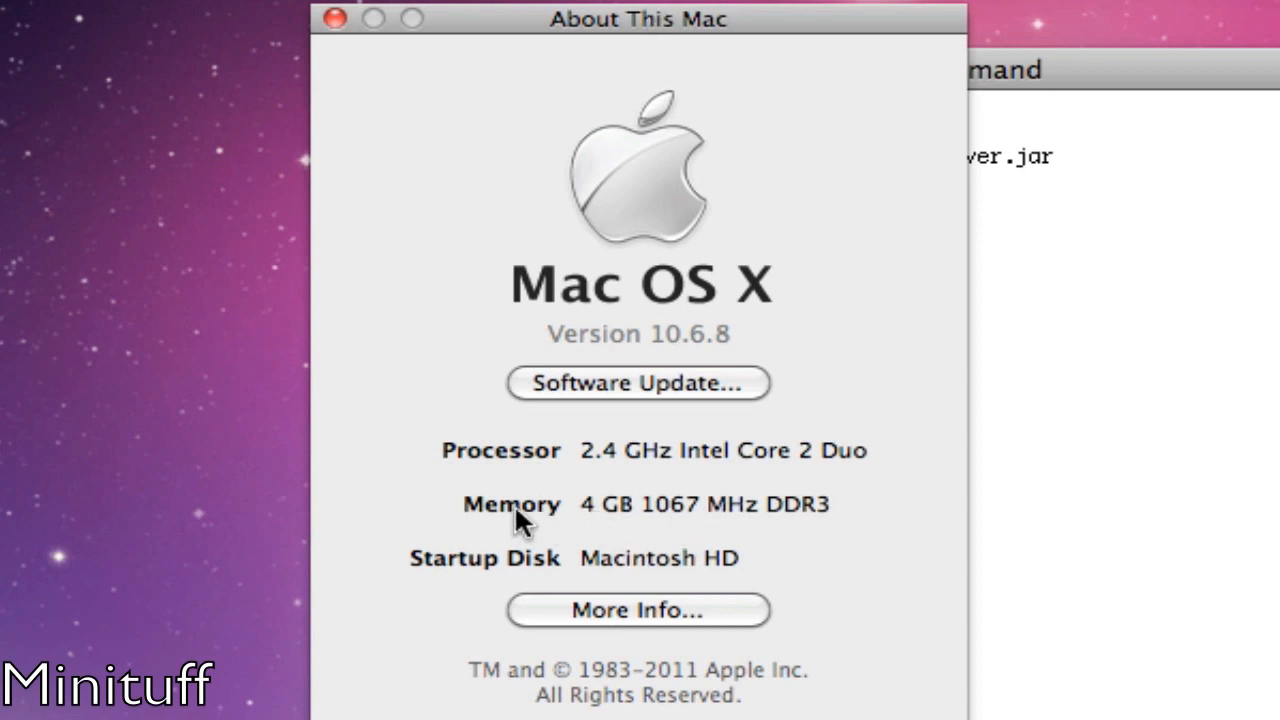
pyautogui.moveTo(644, 536)
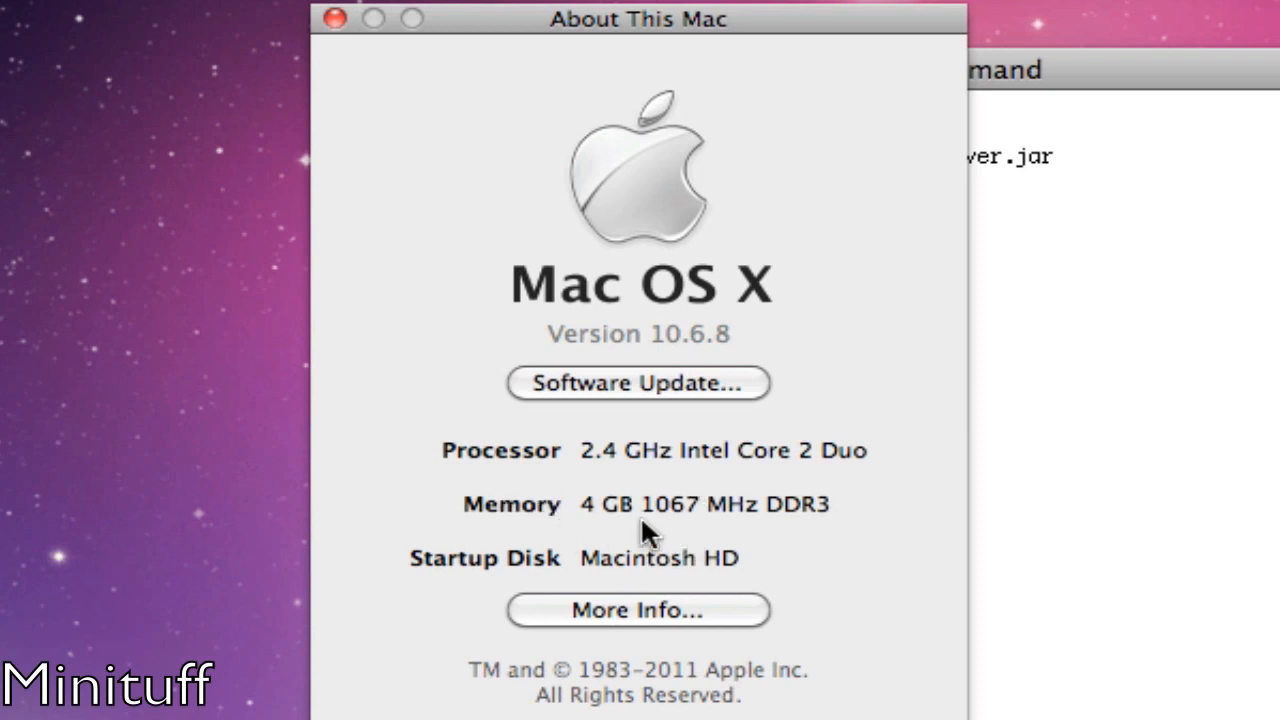
pyautogui.moveTo(372, 66)
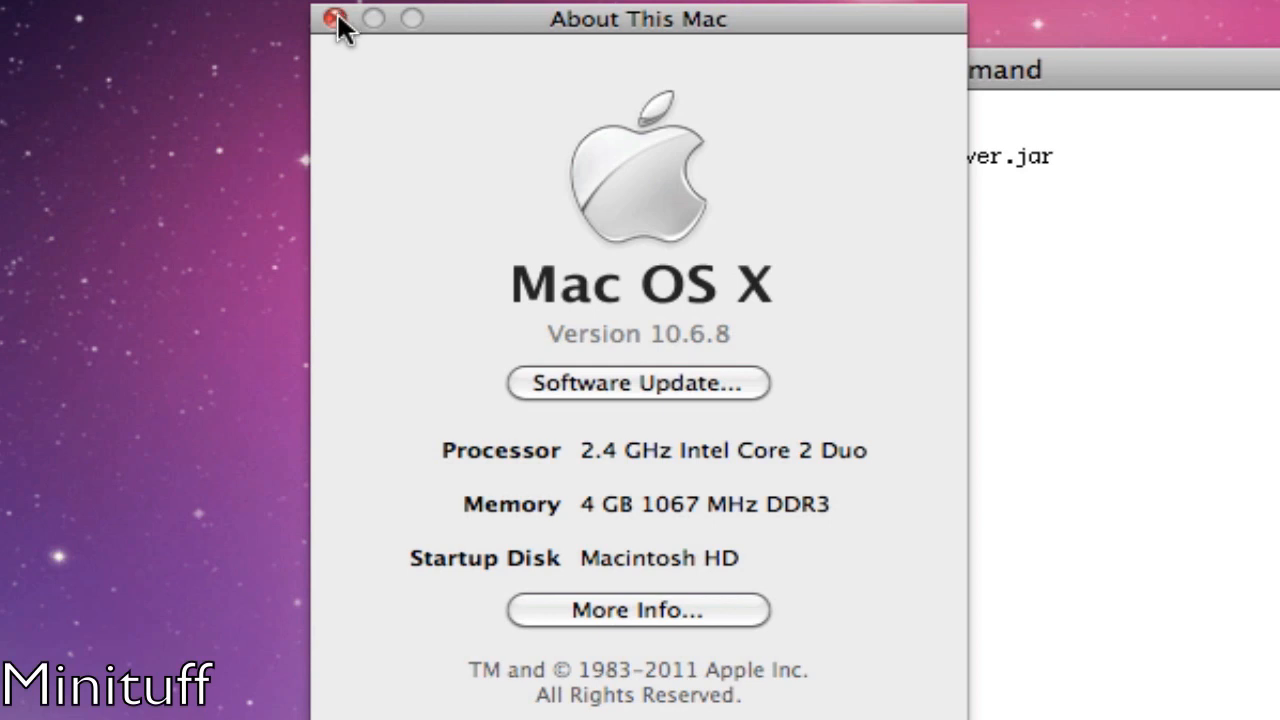
pyautogui.moveTo(340, 28)
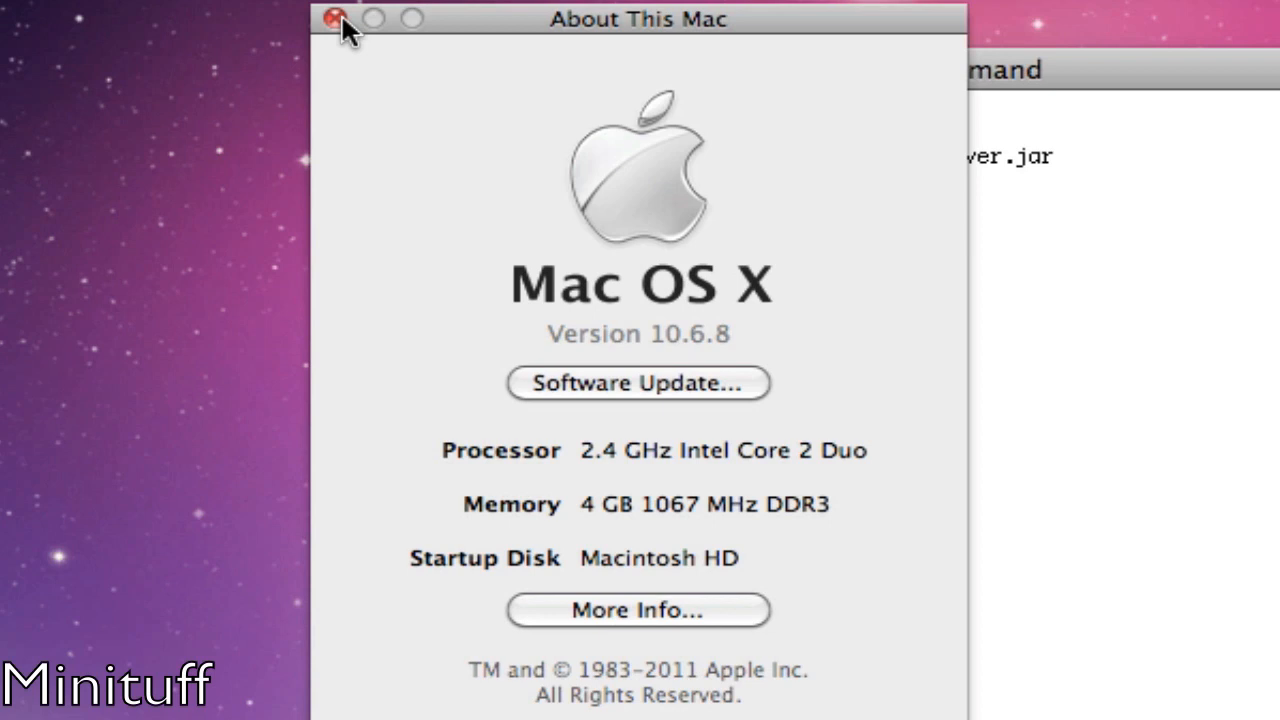
pyautogui.click(338, 18)
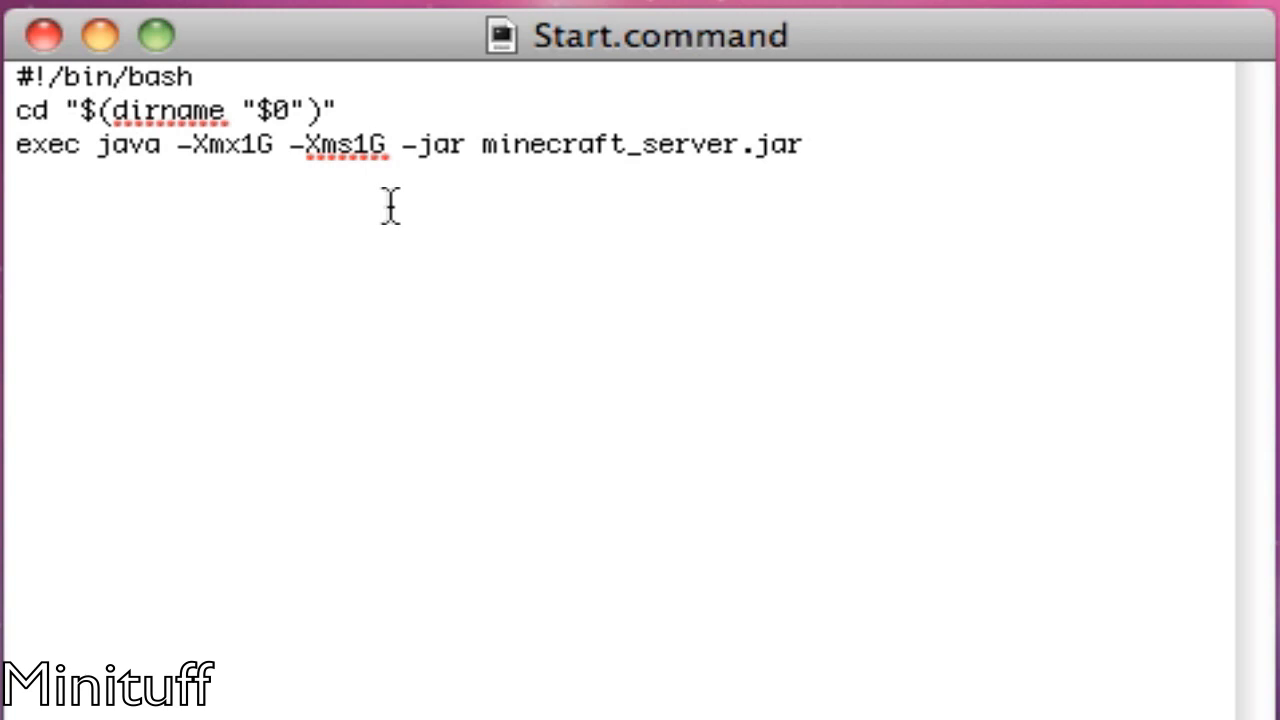
pyautogui.moveTo(360, 144)
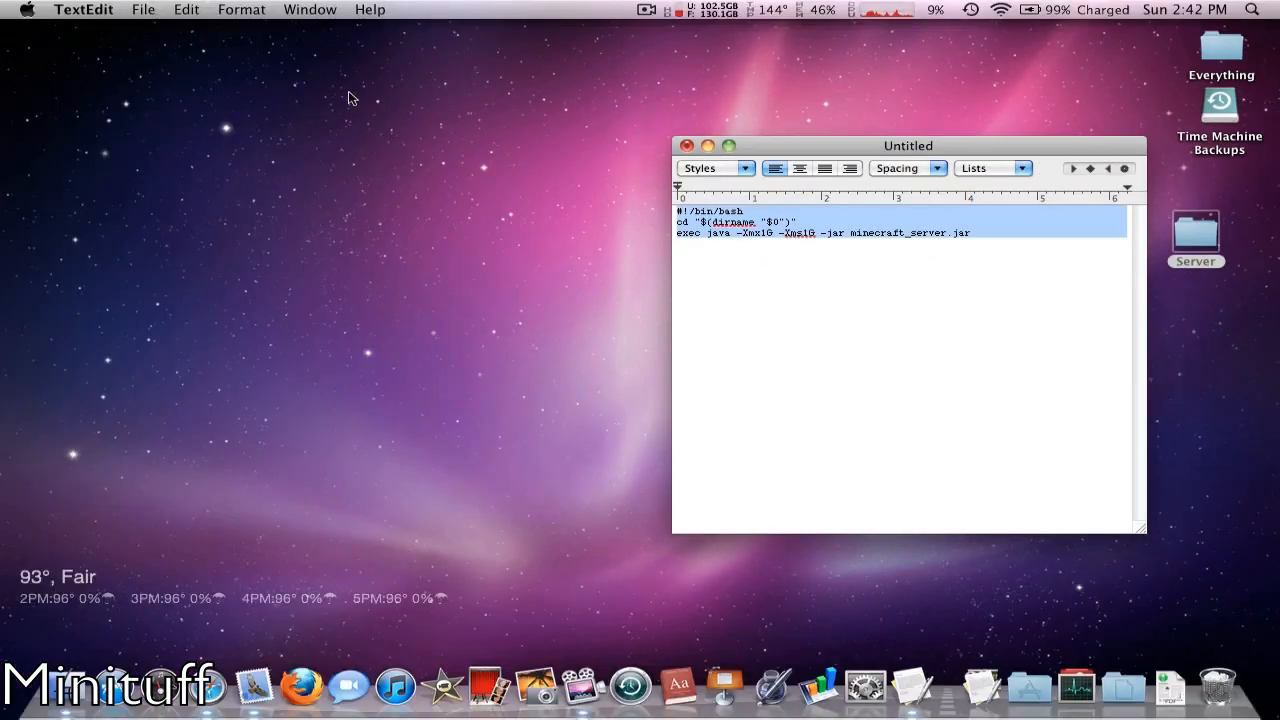
# - Convert the launch script document to plain text via Format > Make Plain Text
pyautogui.click(240, 8)
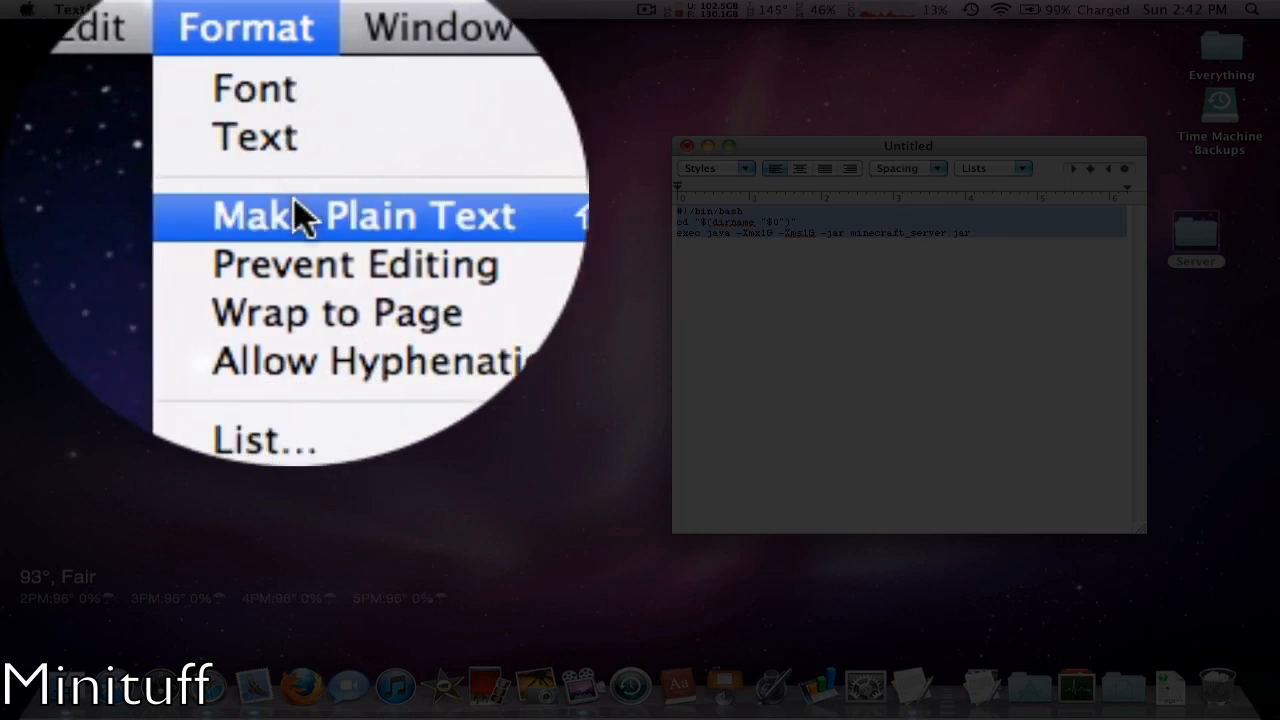
pyautogui.click(362, 216)
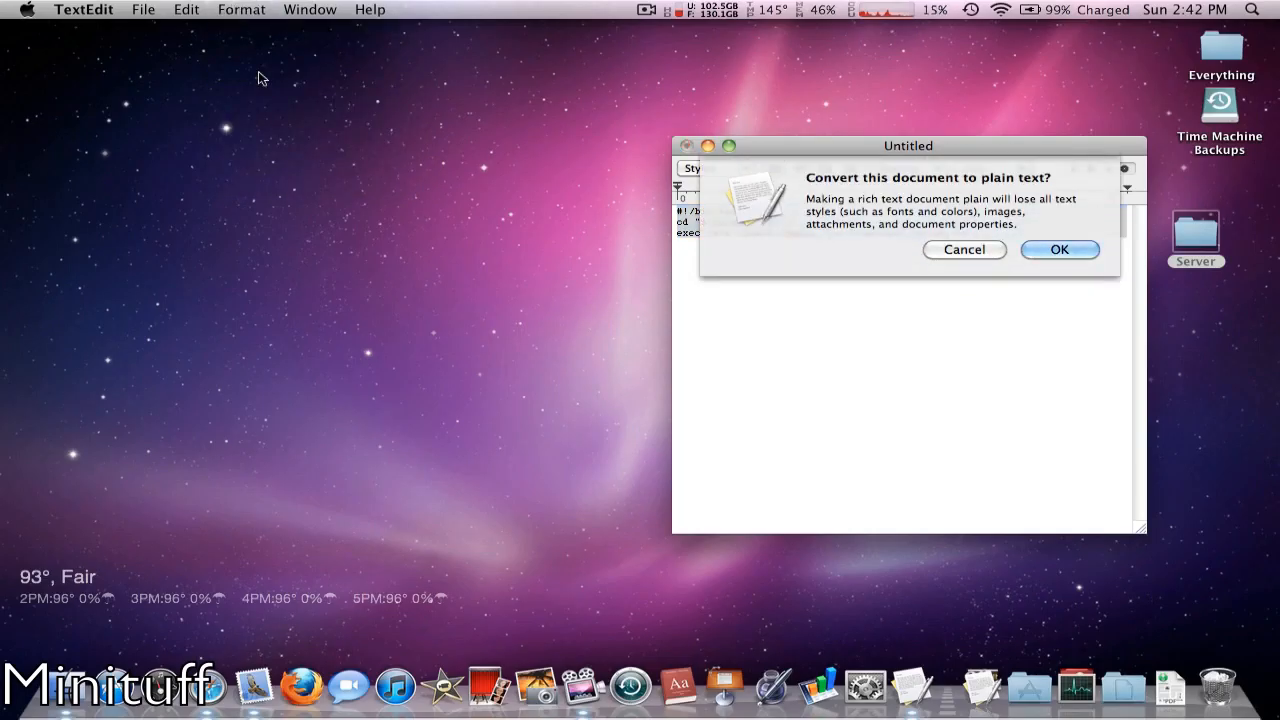
pyautogui.click(1060, 248)
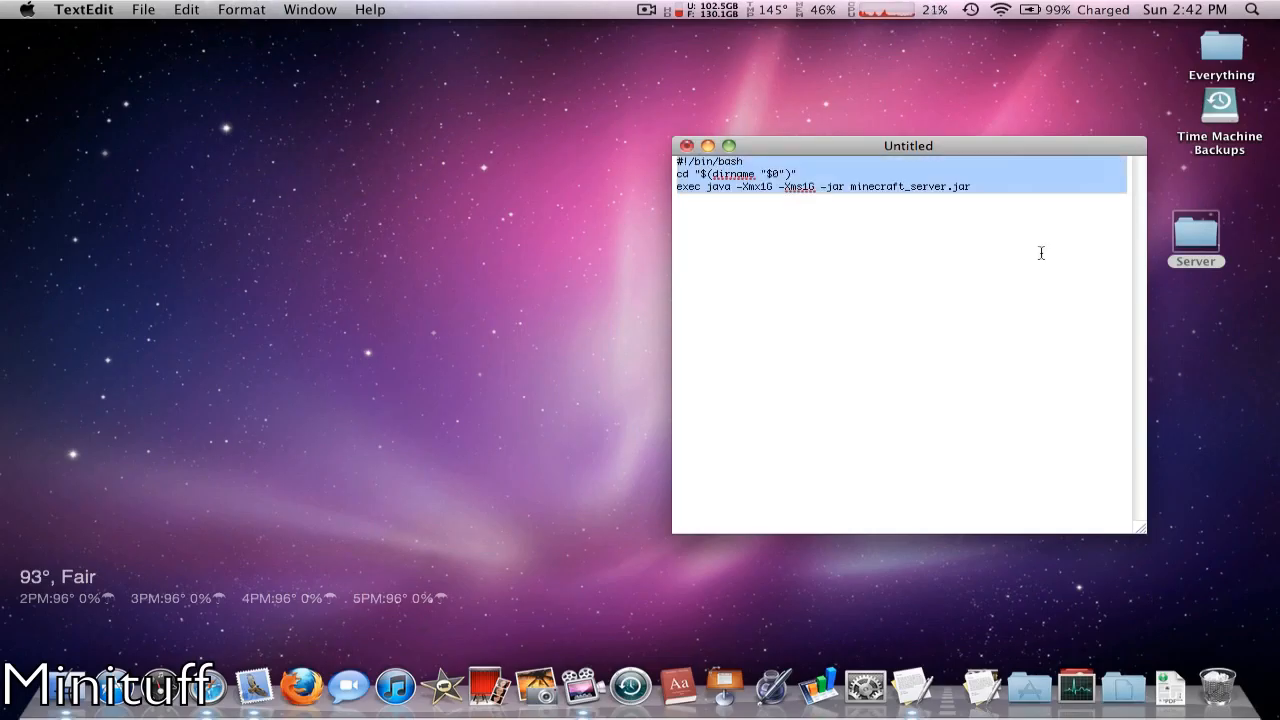
pyautogui.moveTo(908, 144); pyautogui.dragTo(892, 124)
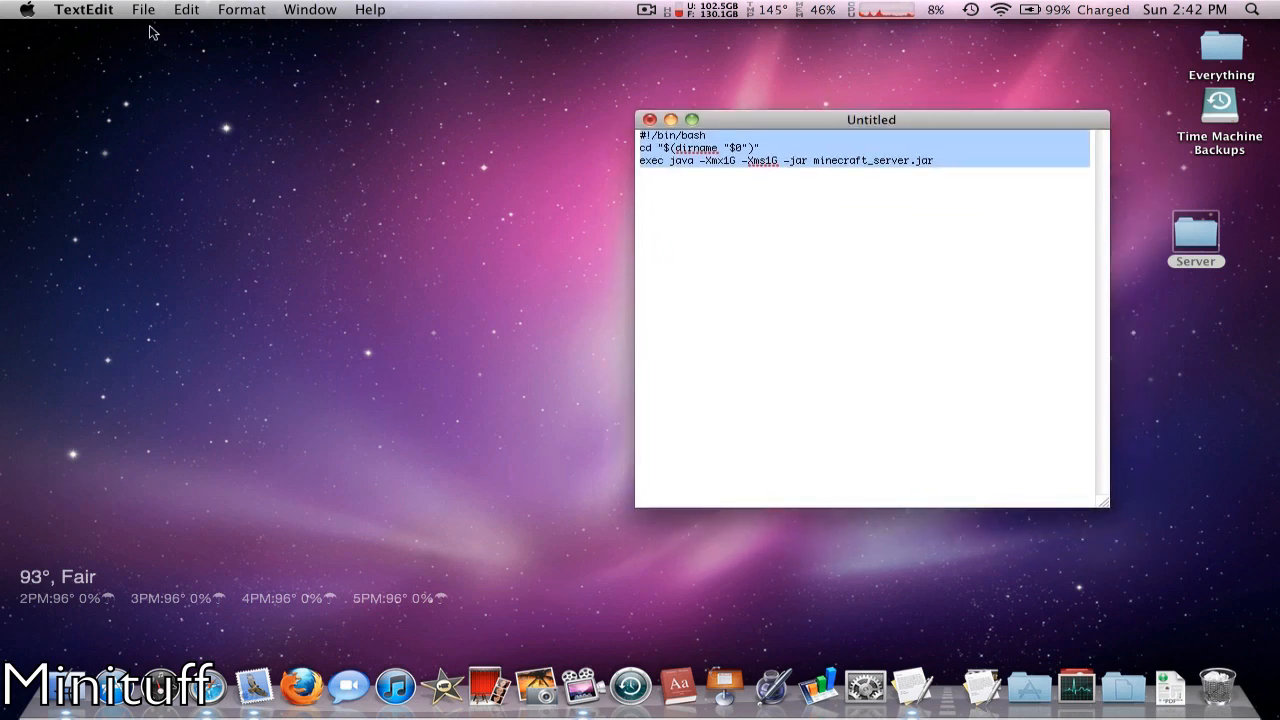
# - Save the script under the name Start.command
pyautogui.click(144, 8)
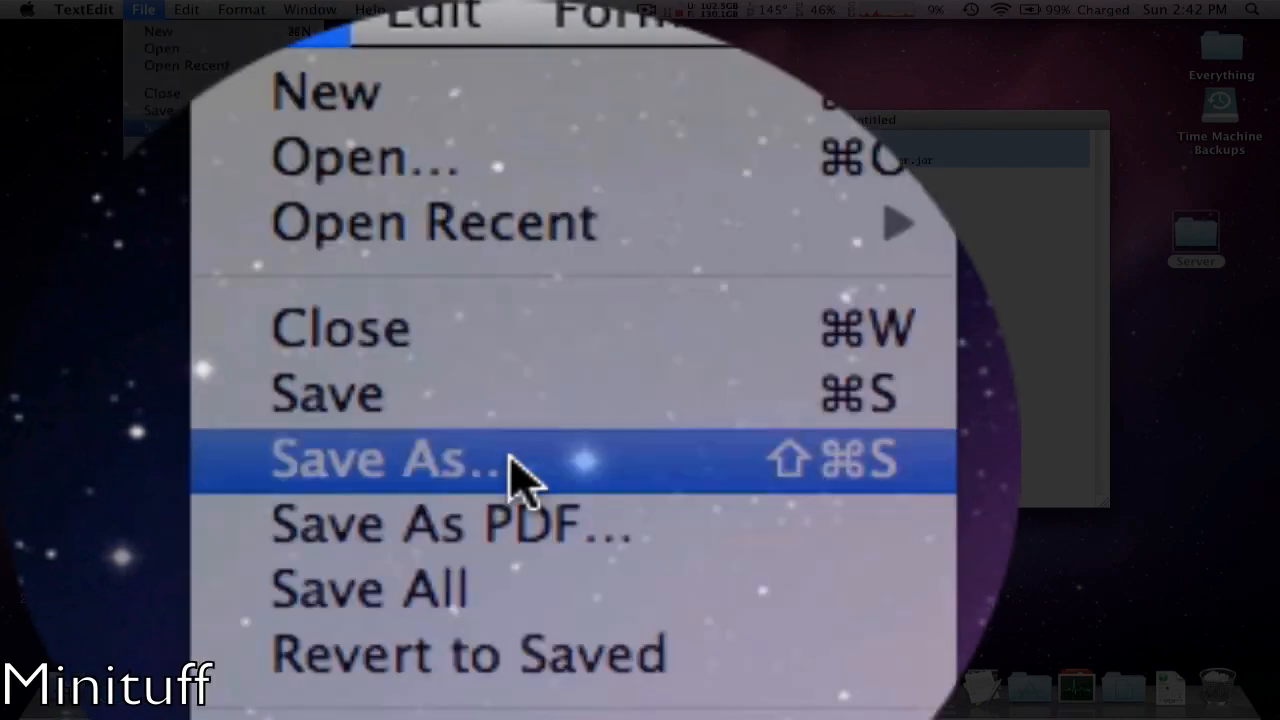
pyautogui.click(390, 458)
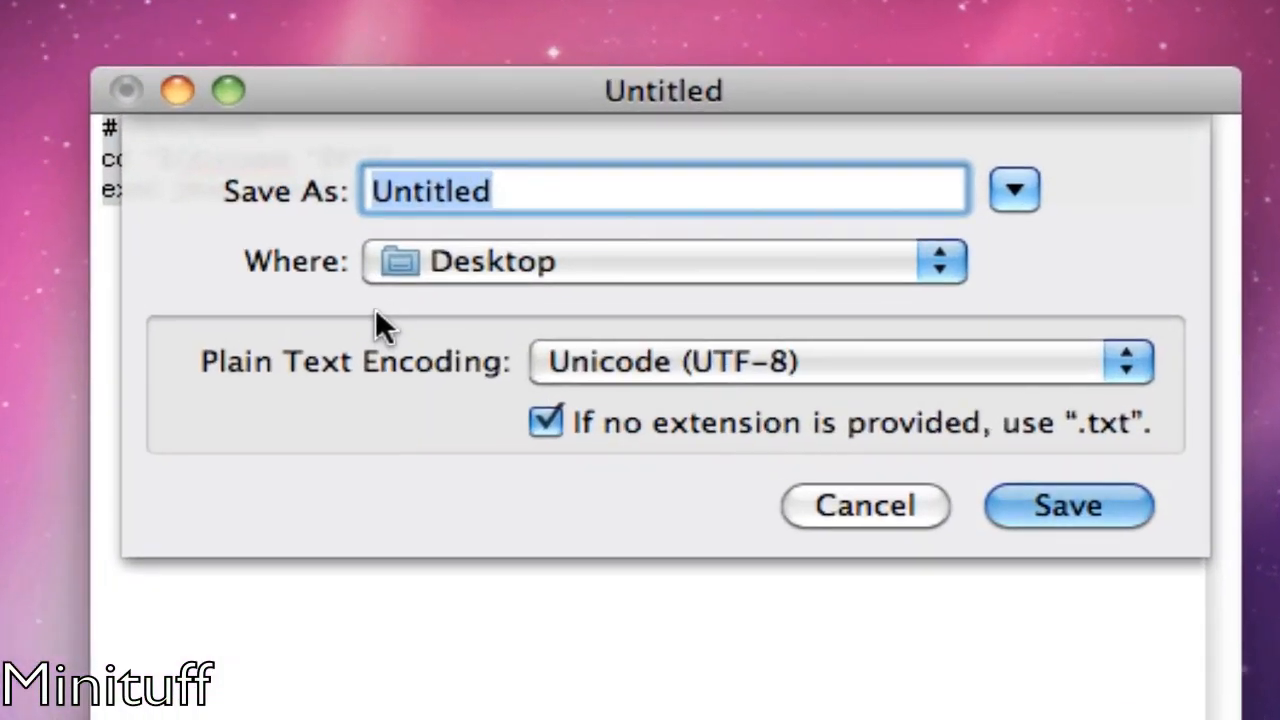
pyautogui.write('Sta')
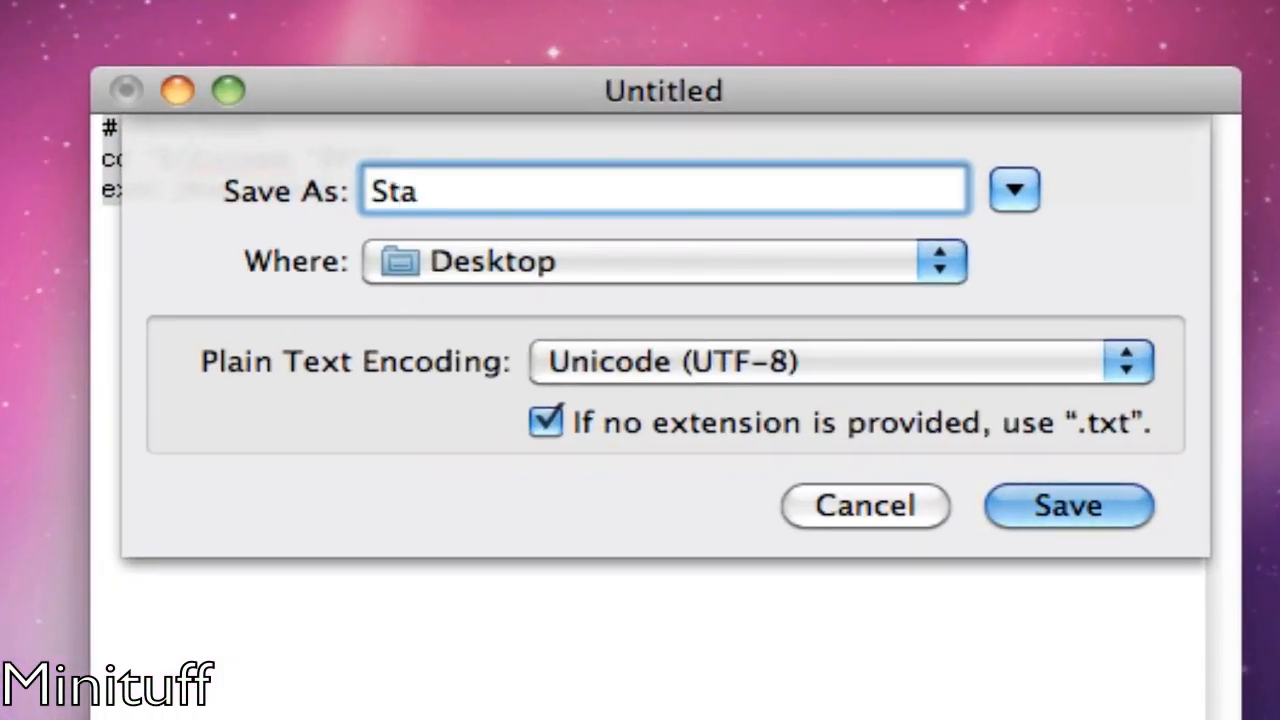
pyautogui.write('rt.comm')
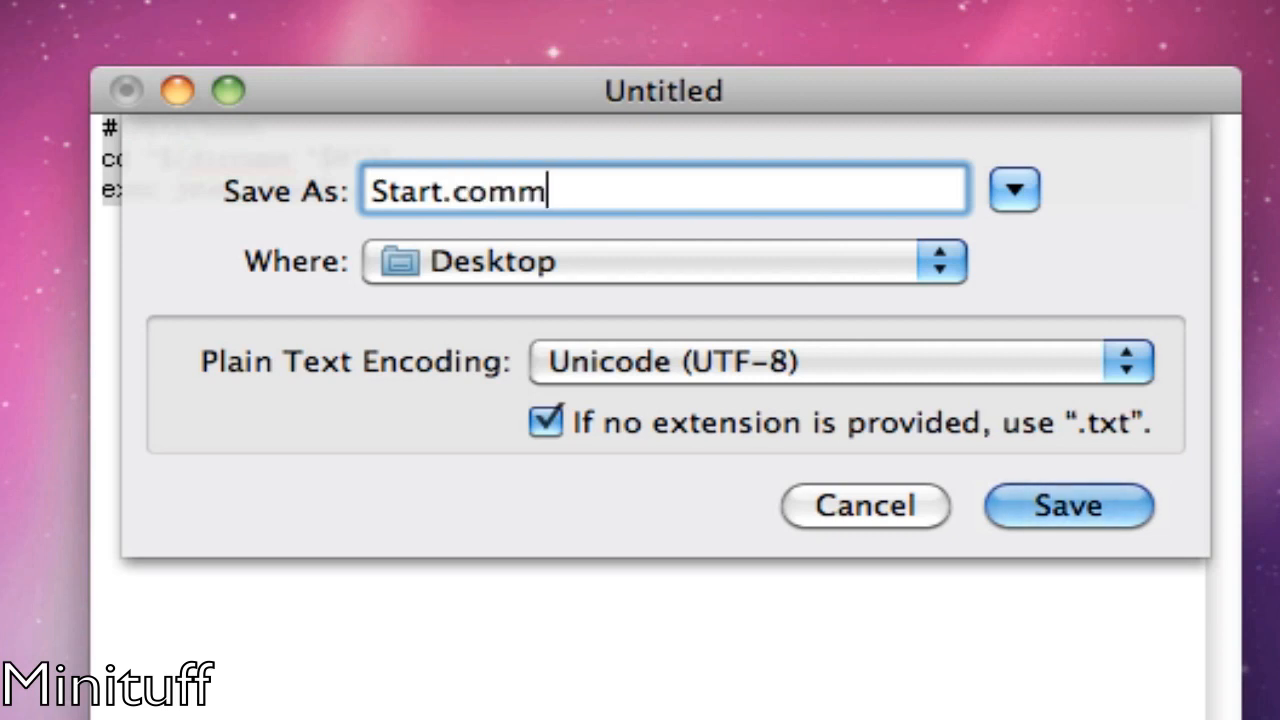
pyautogui.write('and')
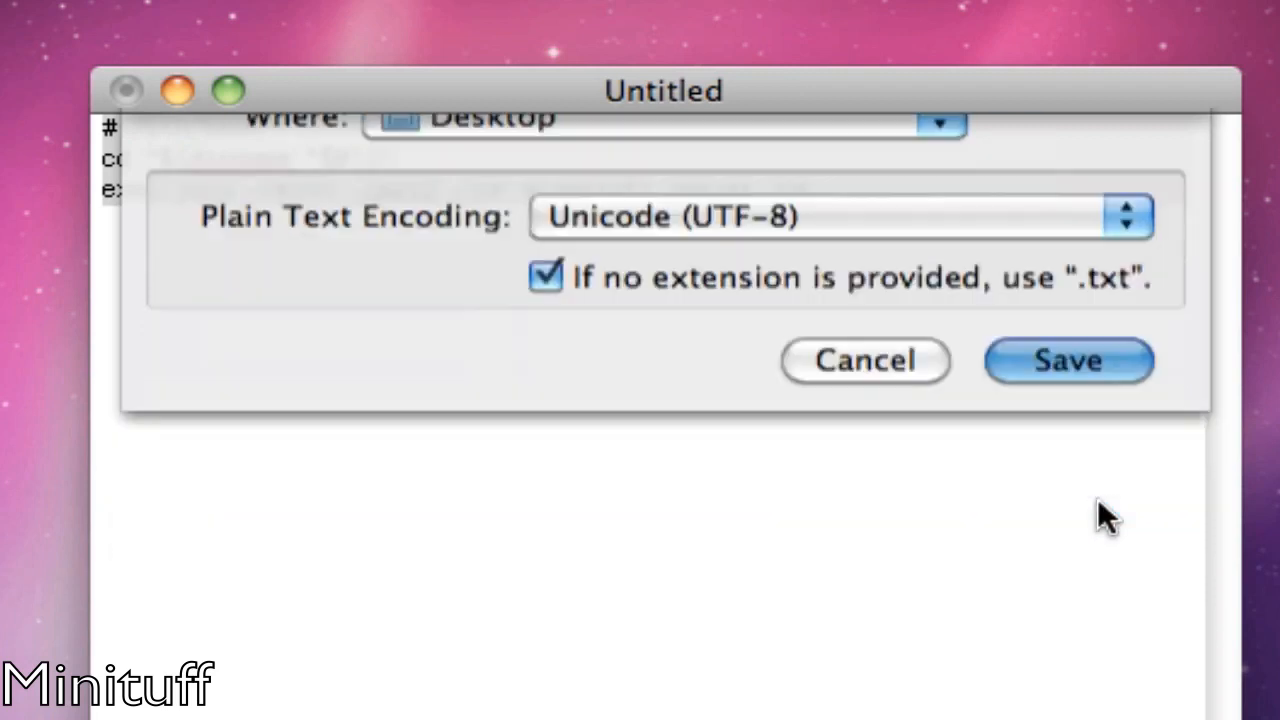
pyautogui.click(1068, 360)
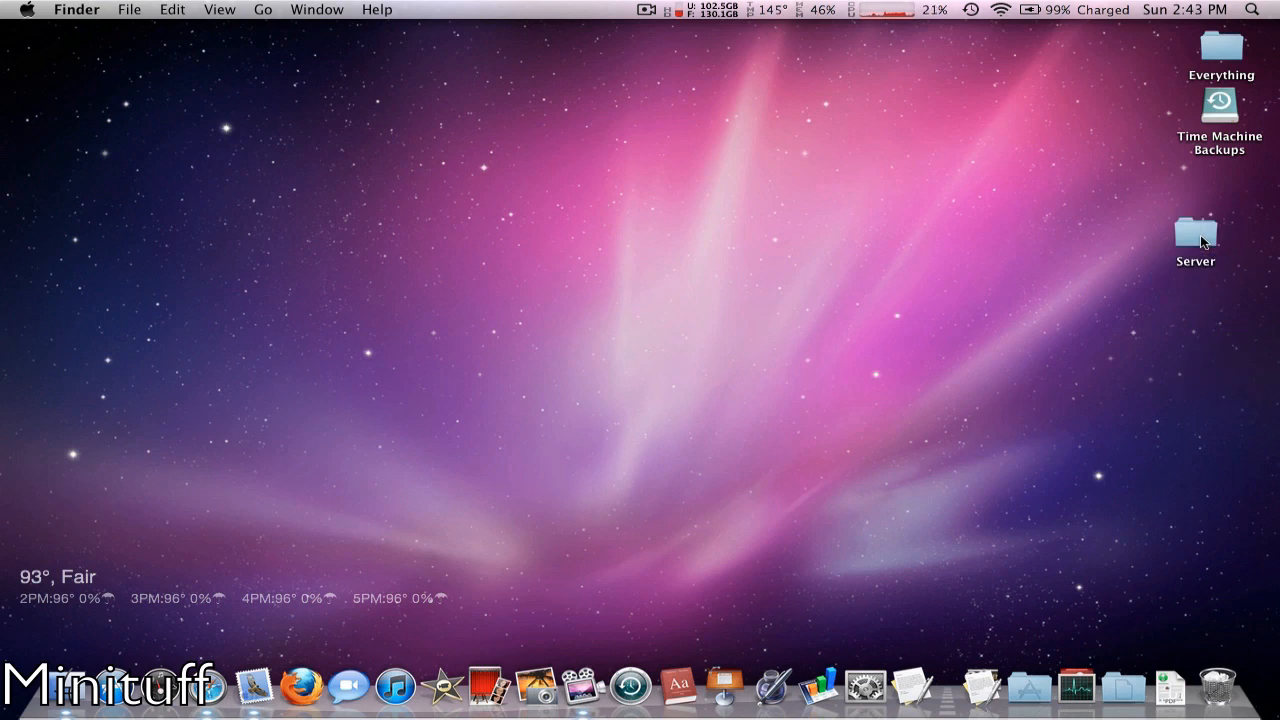
# - Show the Server folder contents and select the new Start.command file
pyautogui.doubleClick(1196, 228)
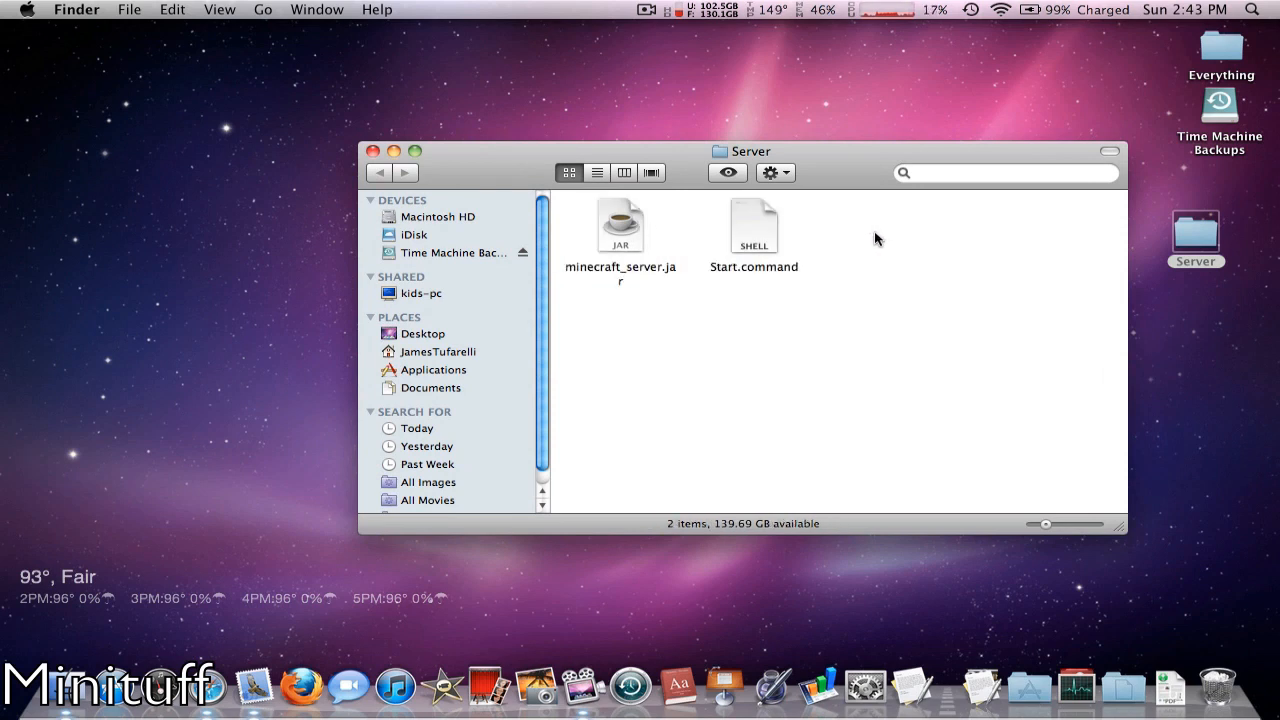
pyautogui.click(752, 224)
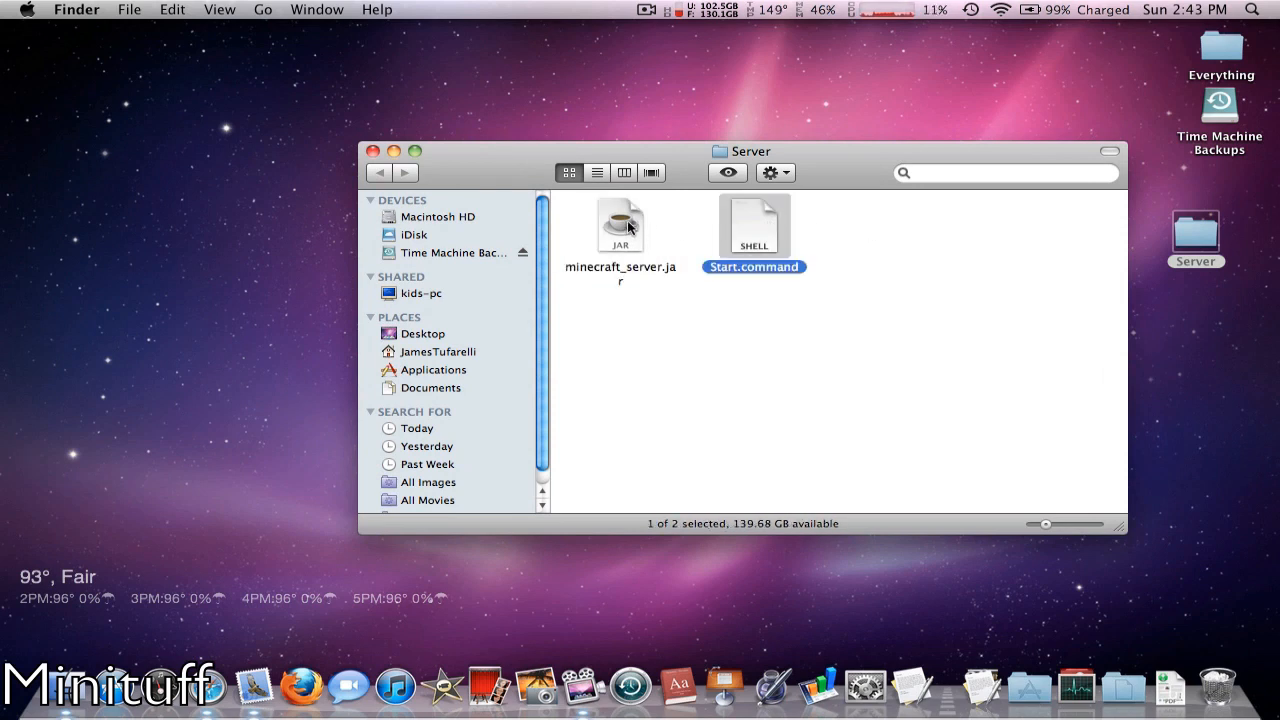
pyautogui.moveTo(812, 248)
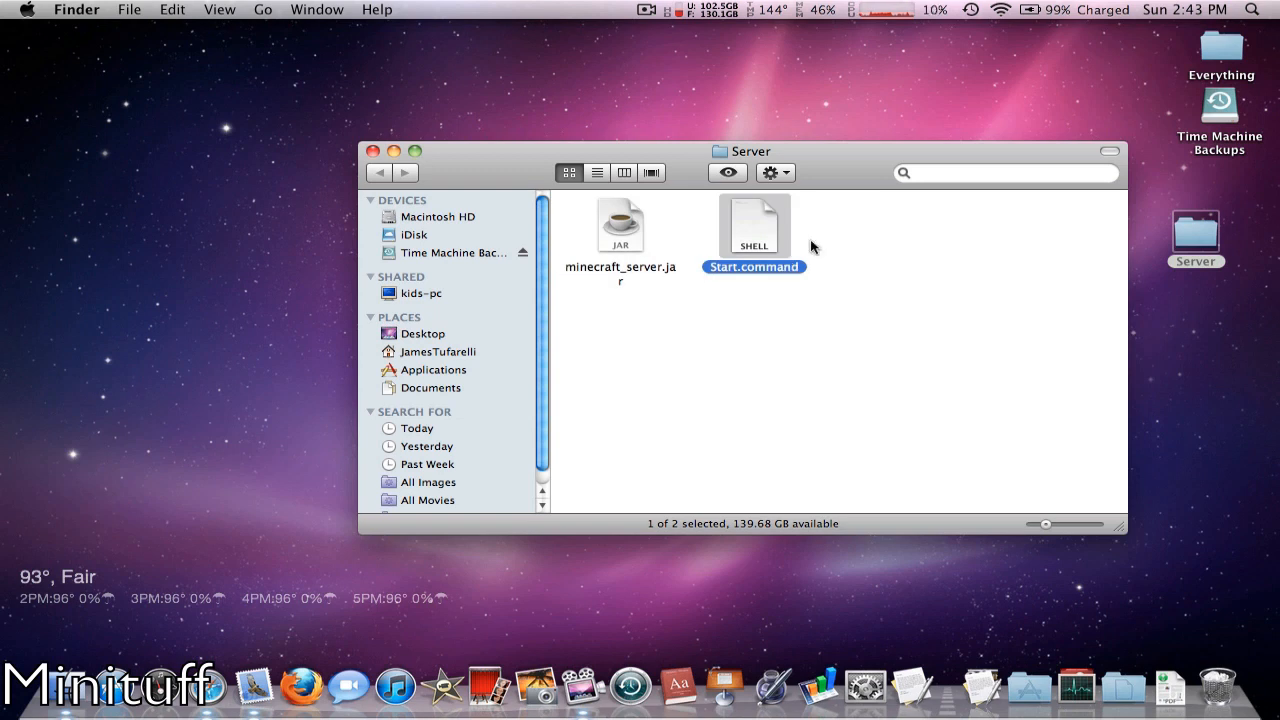
# - Launch Terminal through Spotlight and focus its prompt
pyautogui.click(1252, 8)
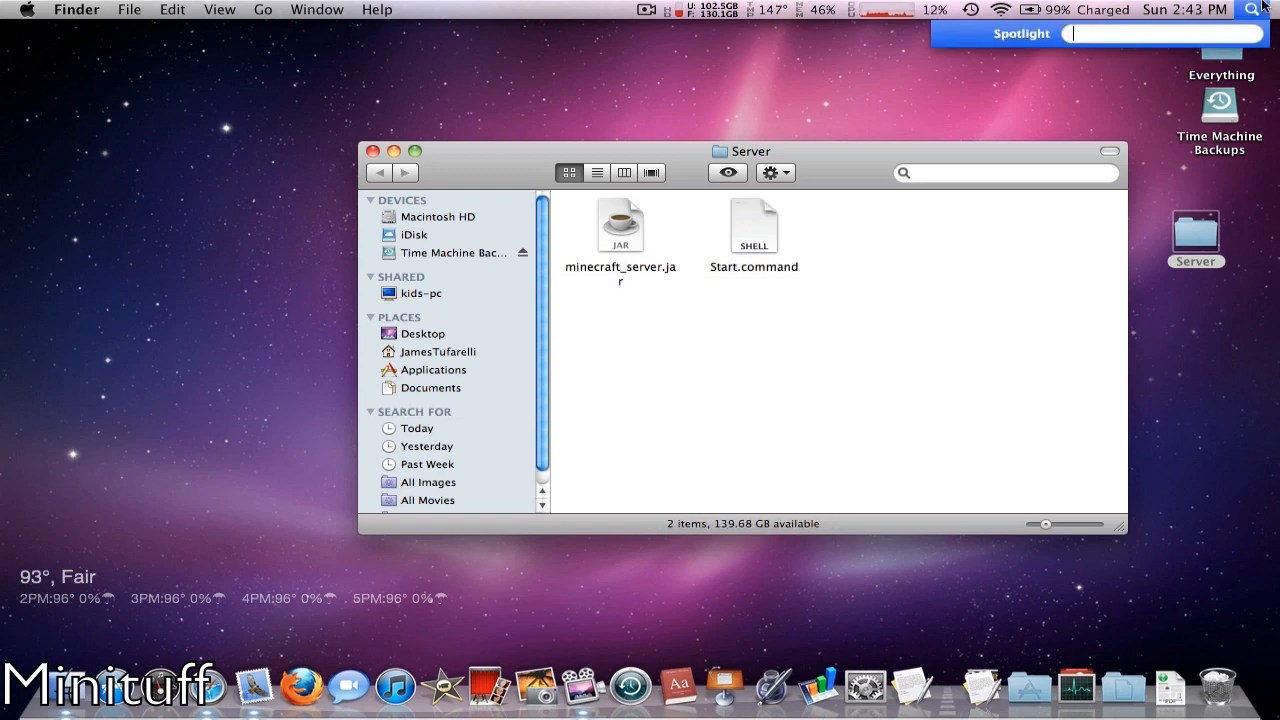
pyautogui.click(1252, 8)
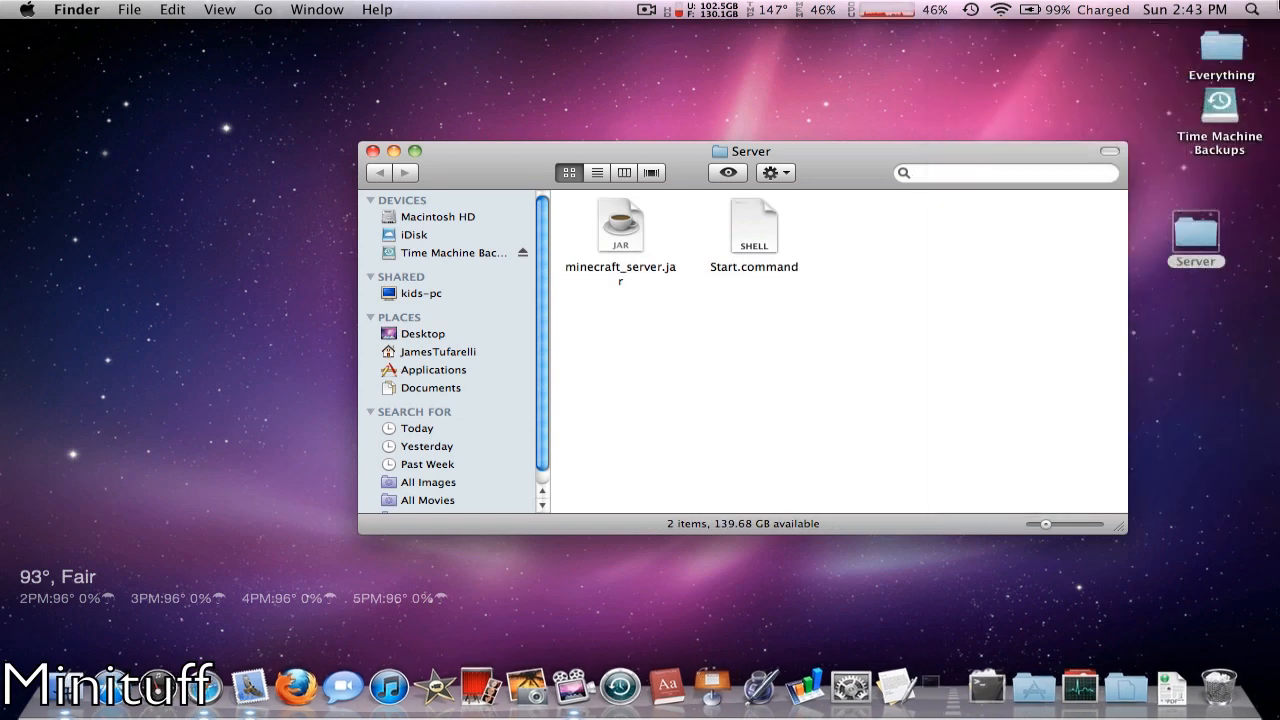
pyautogui.click(922, 688)
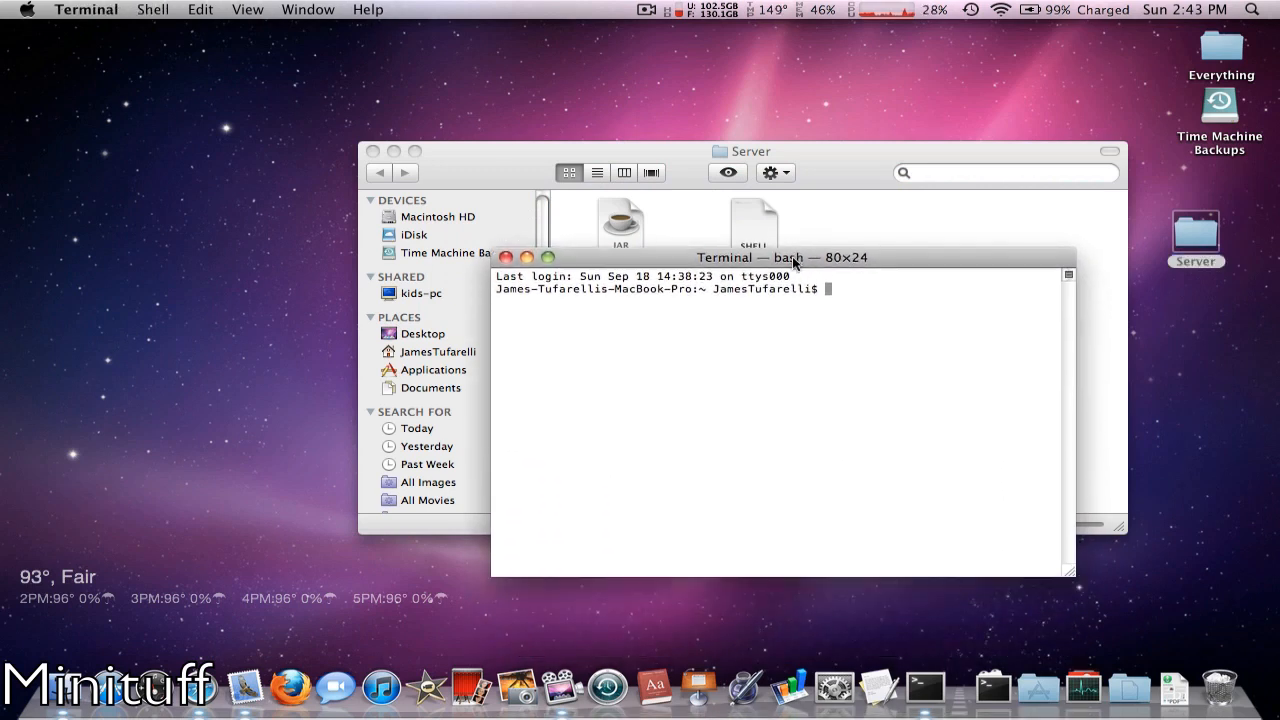
pyautogui.click(548, 256)
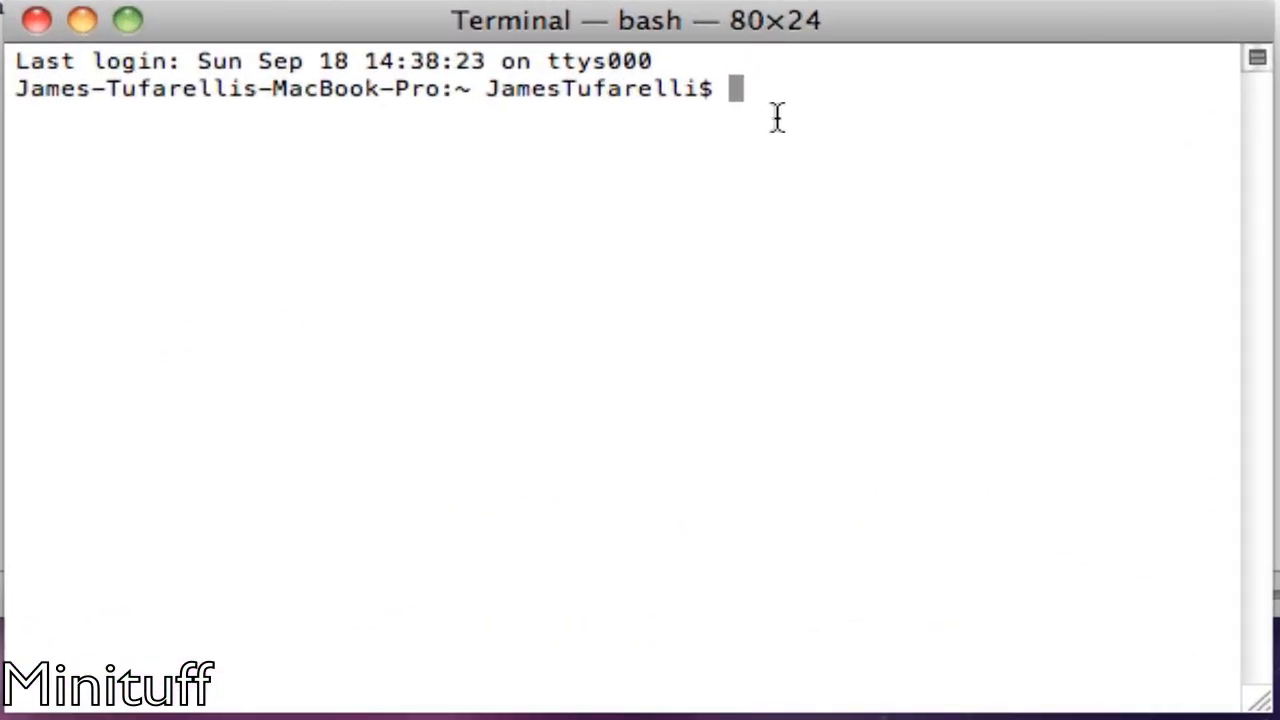
# - Run chmod a+x on Start.command's full path to make it executable, then return to the Server folder
pyautogui.write('chmod')
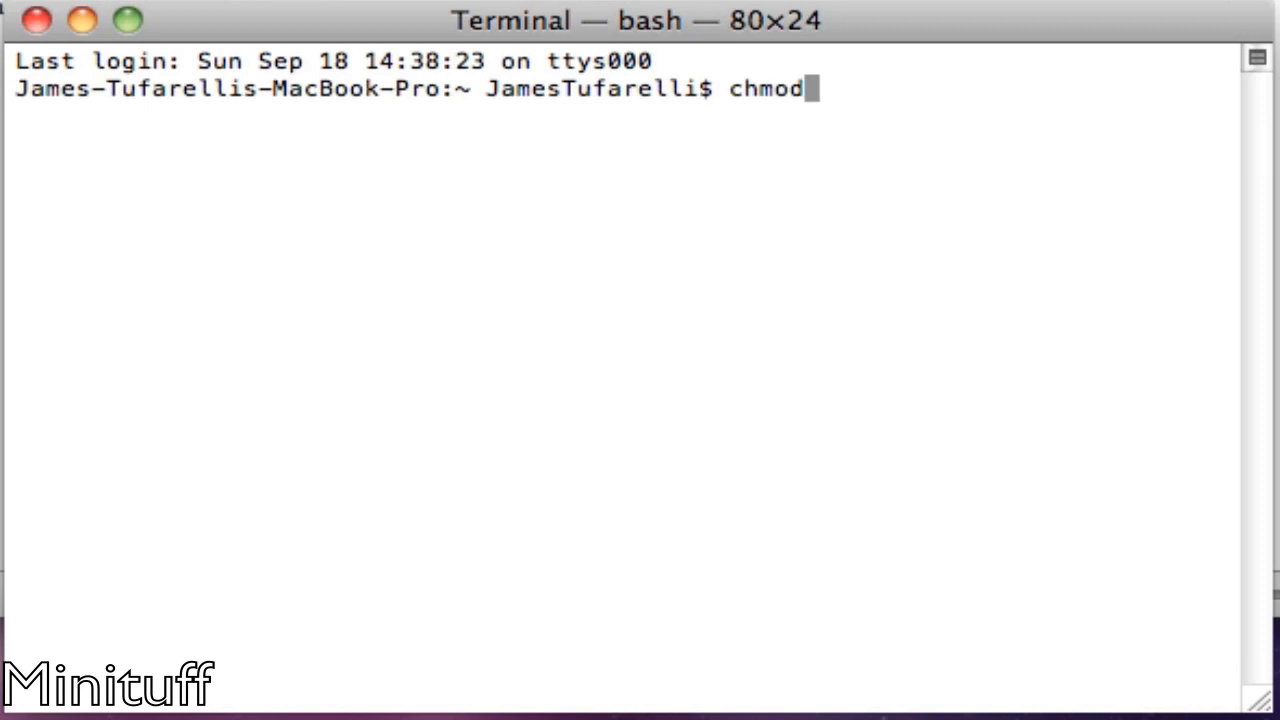
pyautogui.moveTo(784, 150)
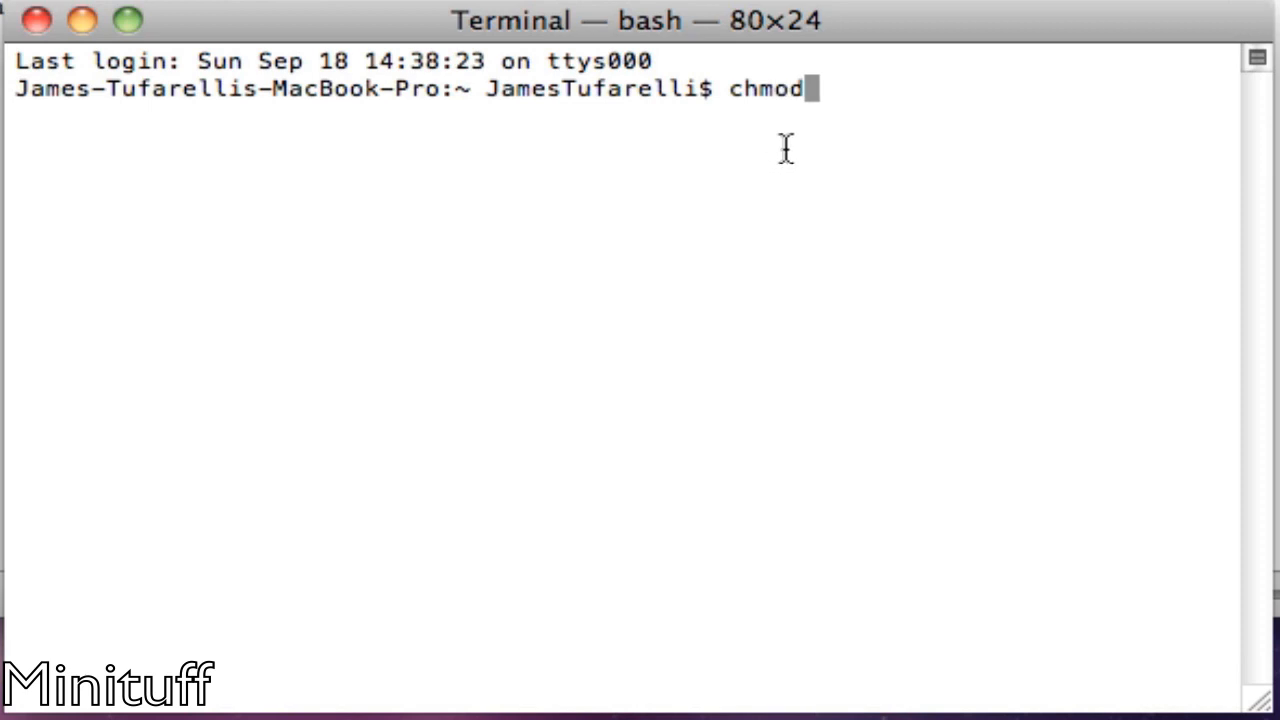
pyautogui.write('a+')
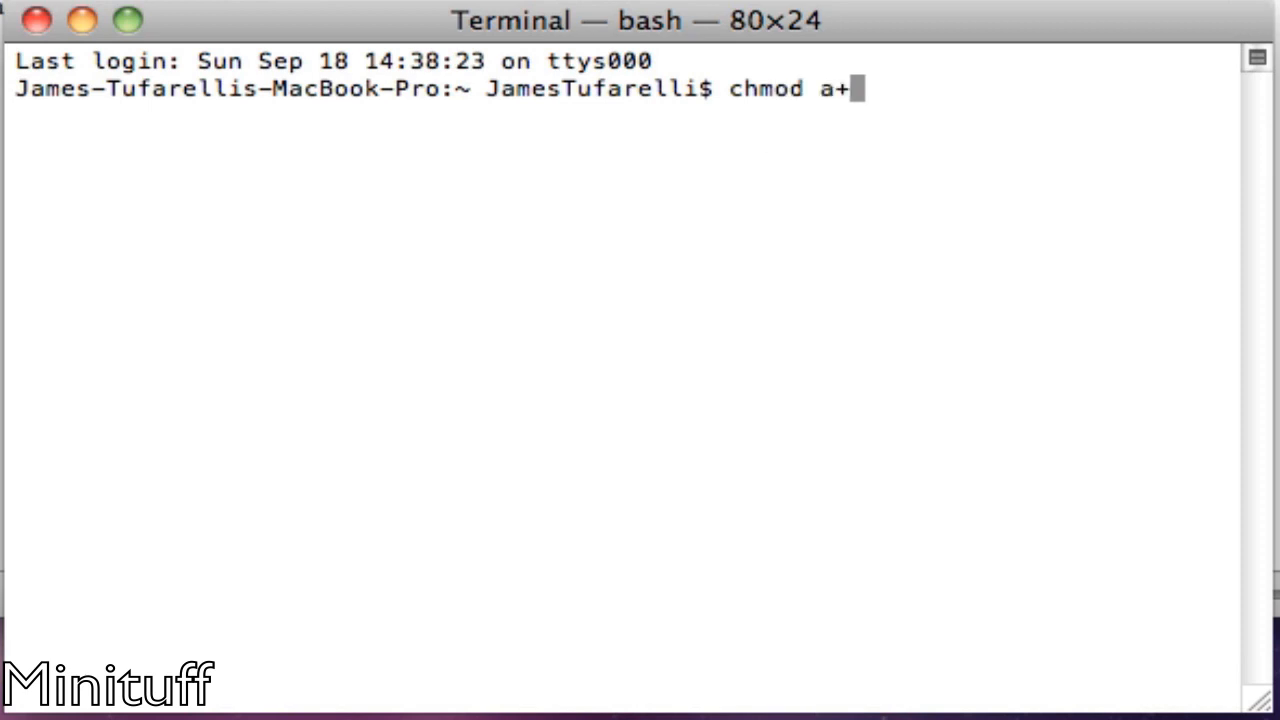
pyautogui.write('x')
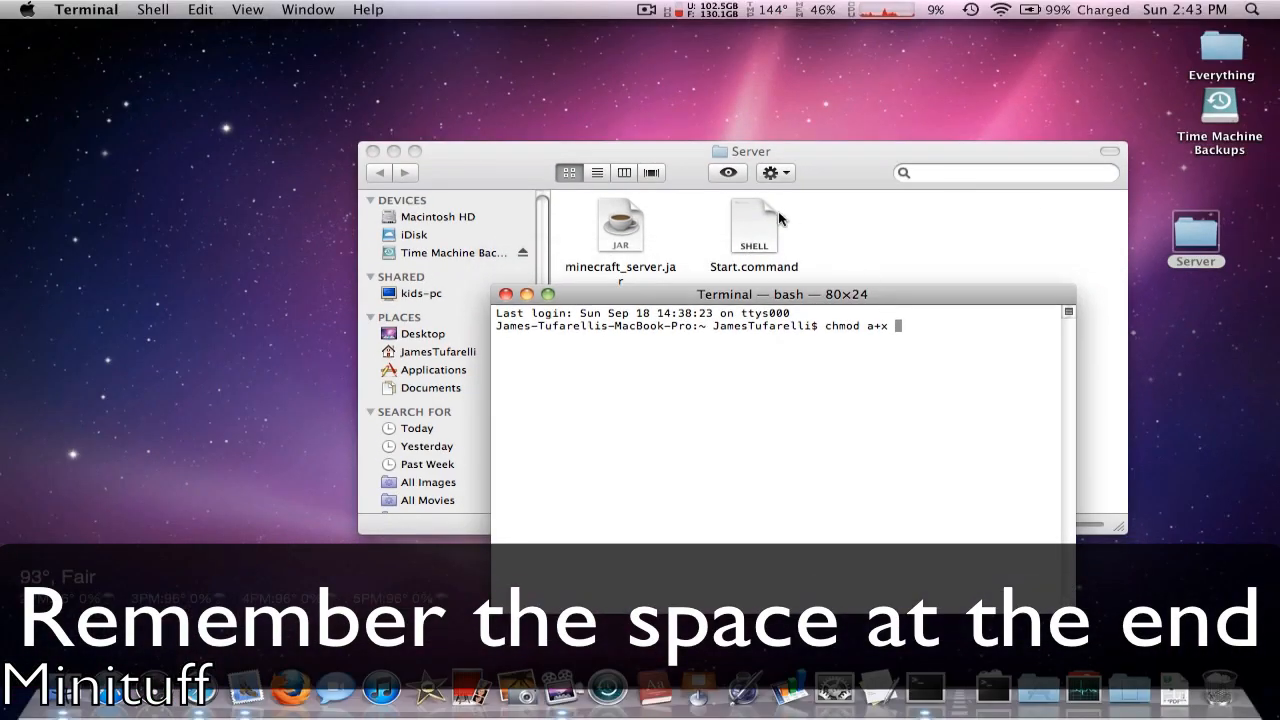
pyautogui.moveTo(752, 224); pyautogui.dragTo(870, 262)
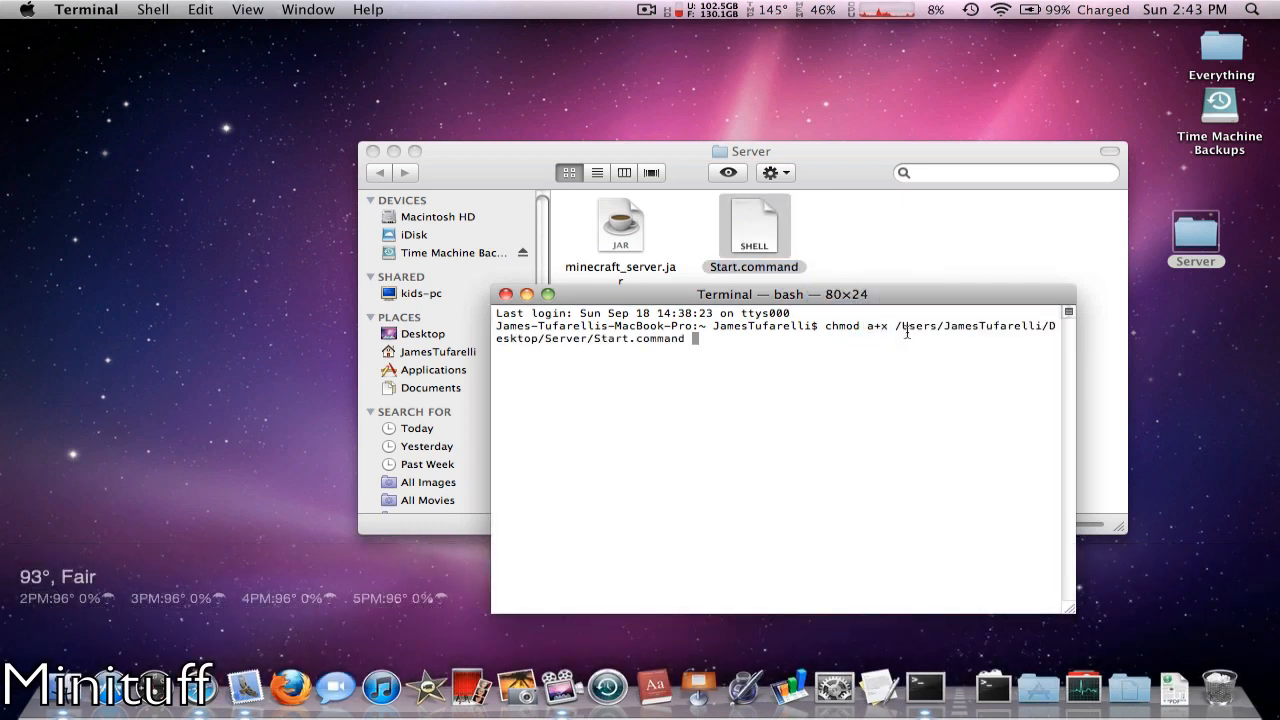
pyautogui.press('Return')
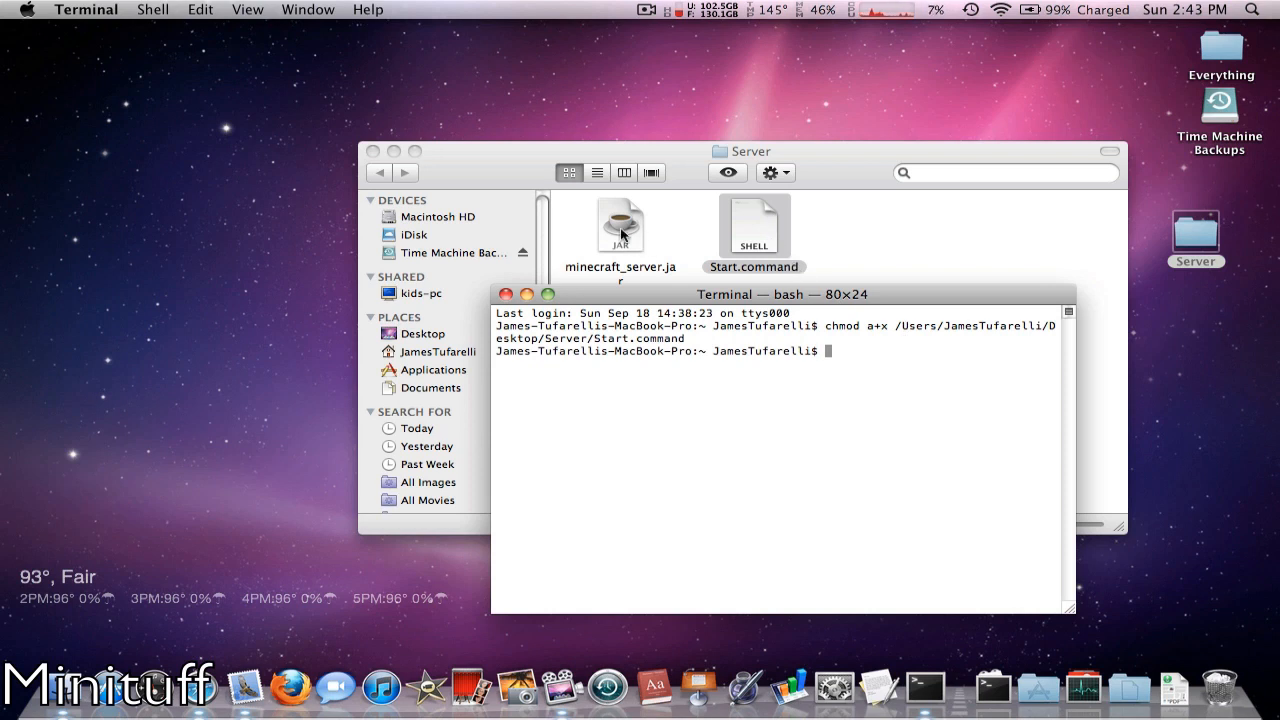
pyautogui.click(620, 224)
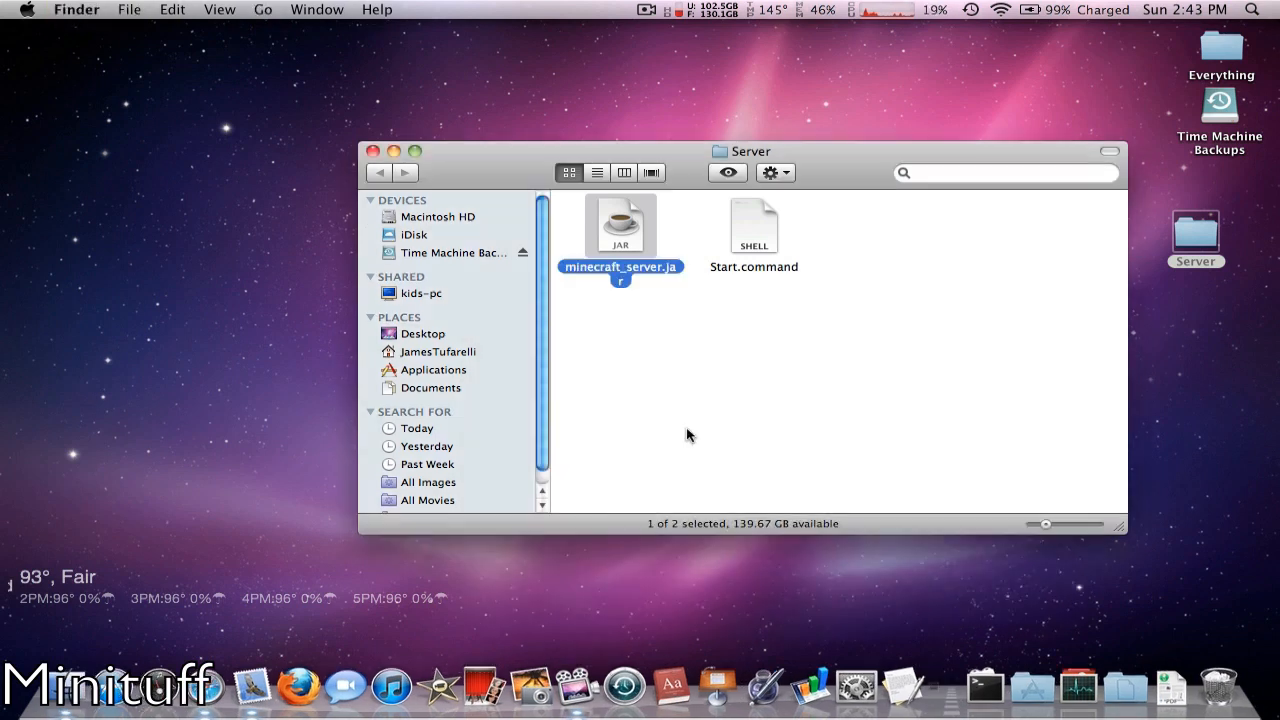
# - Run Start.command once so the server generates its files, then stop it
pyautogui.click(752, 224)
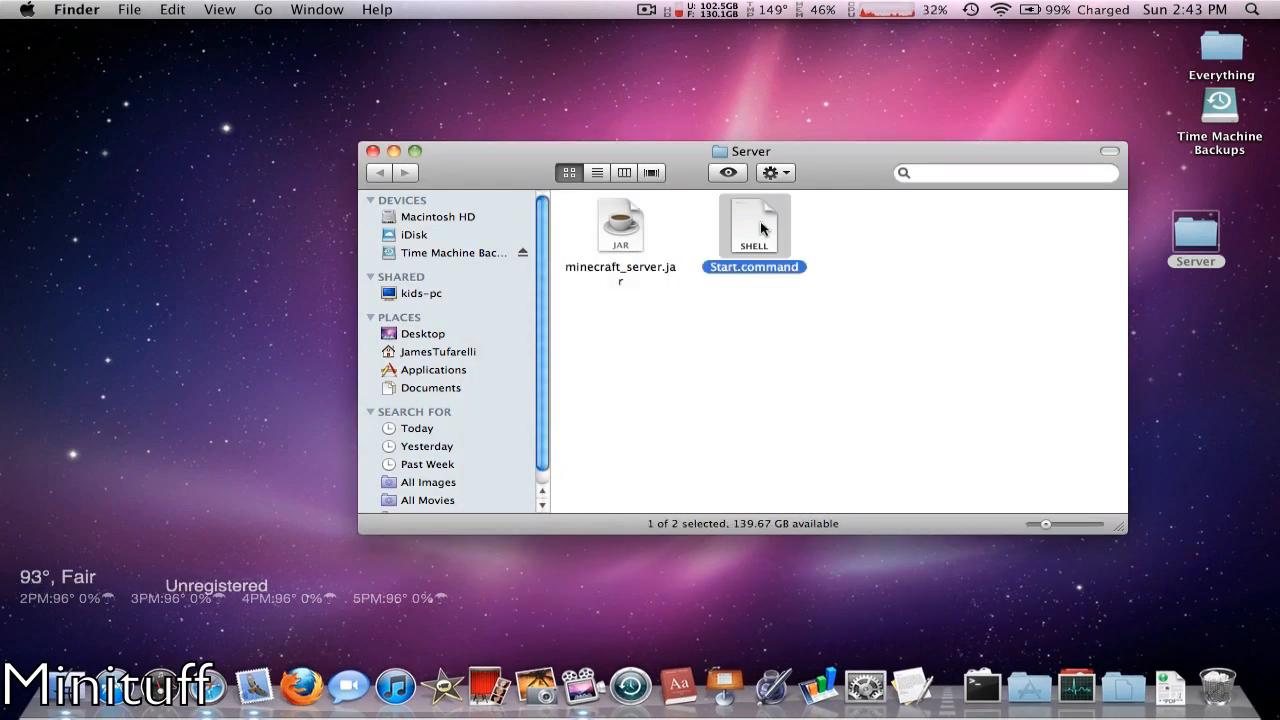
pyautogui.doubleClick(752, 224)
pyautogui.write('stop')
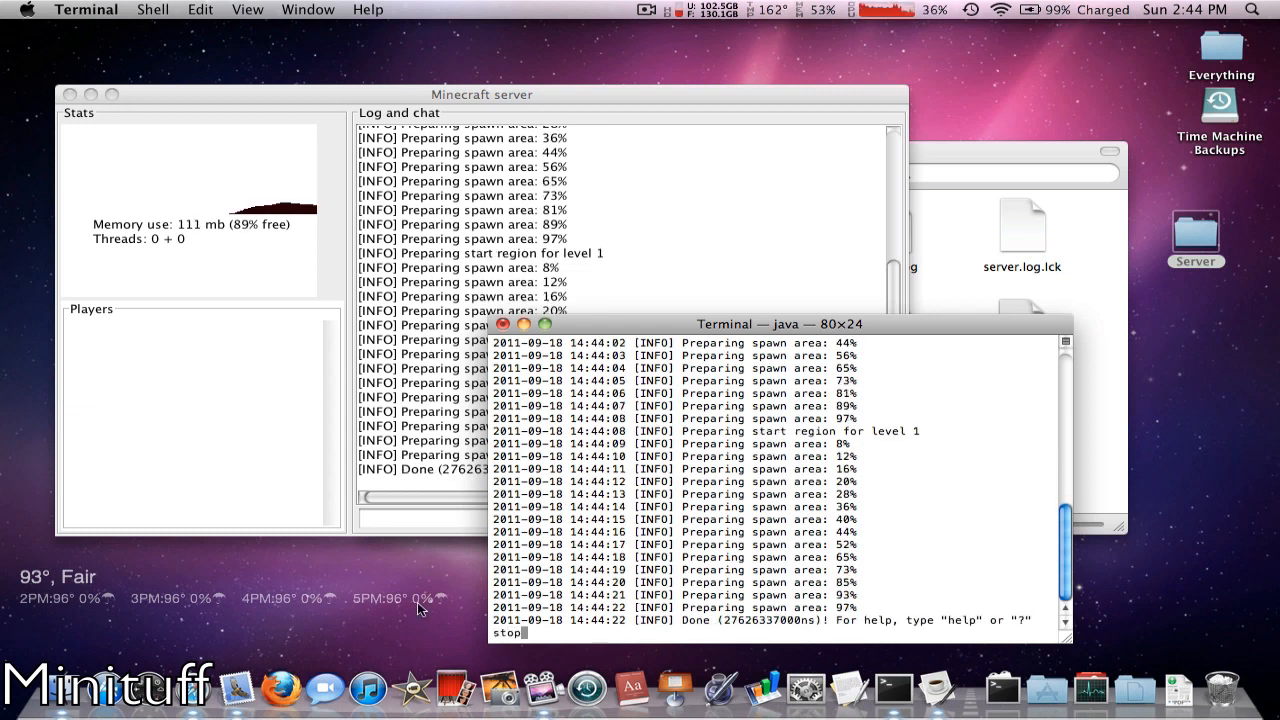
pyautogui.press('Return')
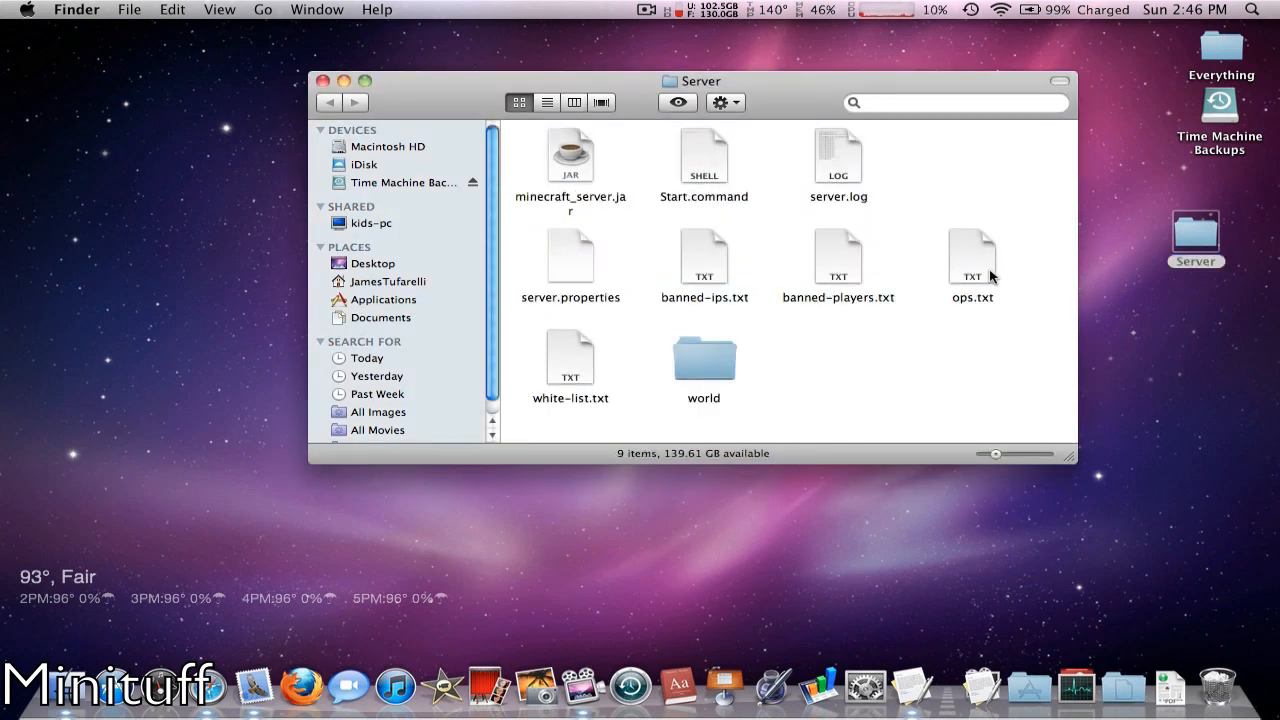
pyautogui.moveTo(972, 276)
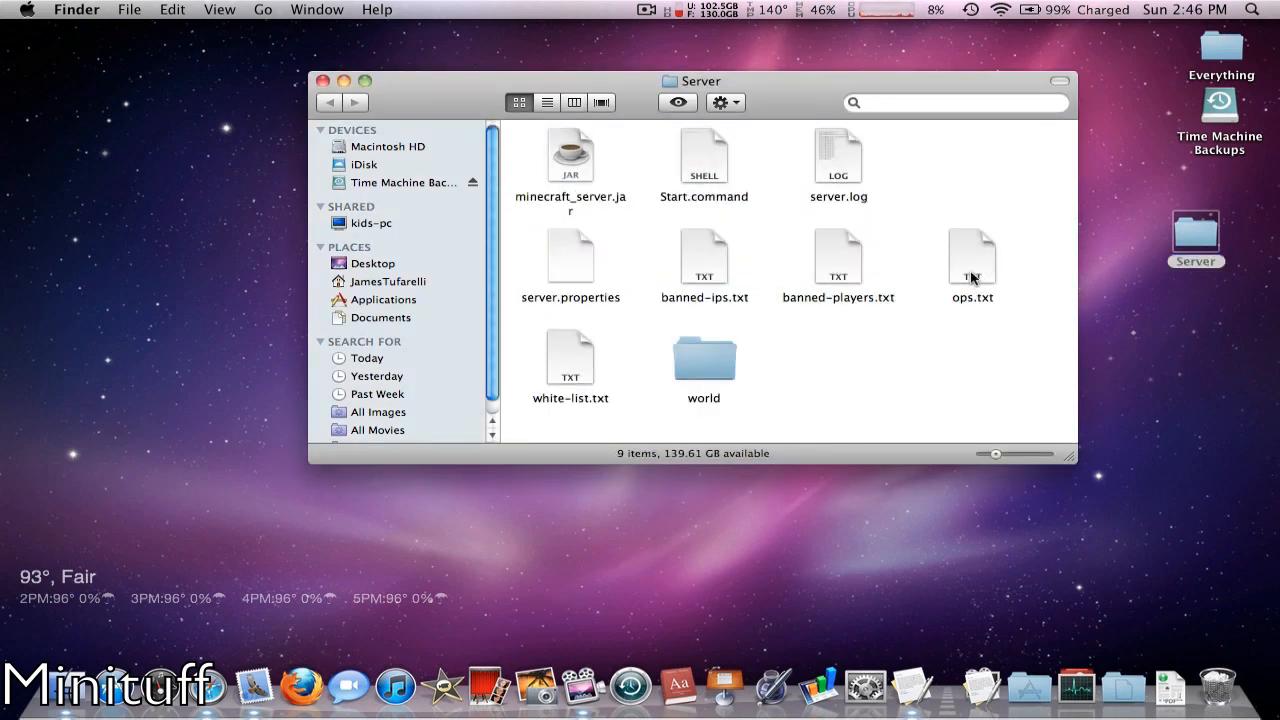
pyautogui.doubleClick(972, 258)
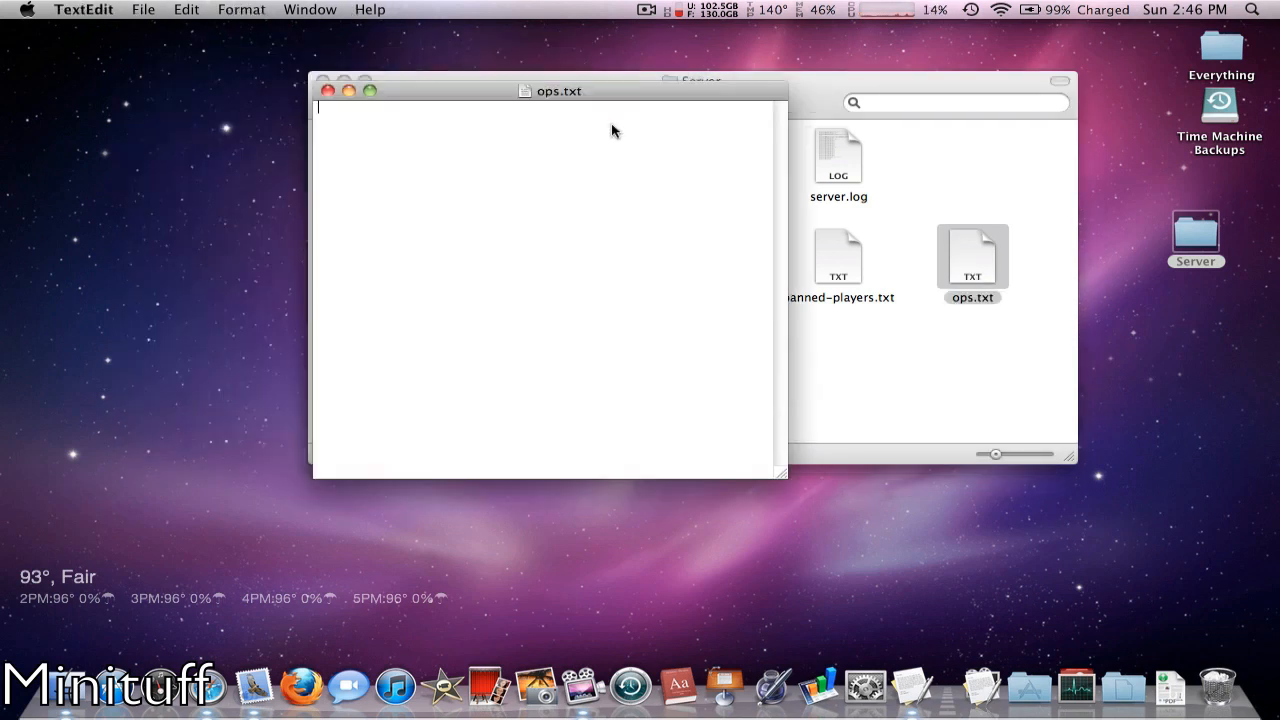
pyautogui.write('Mini')
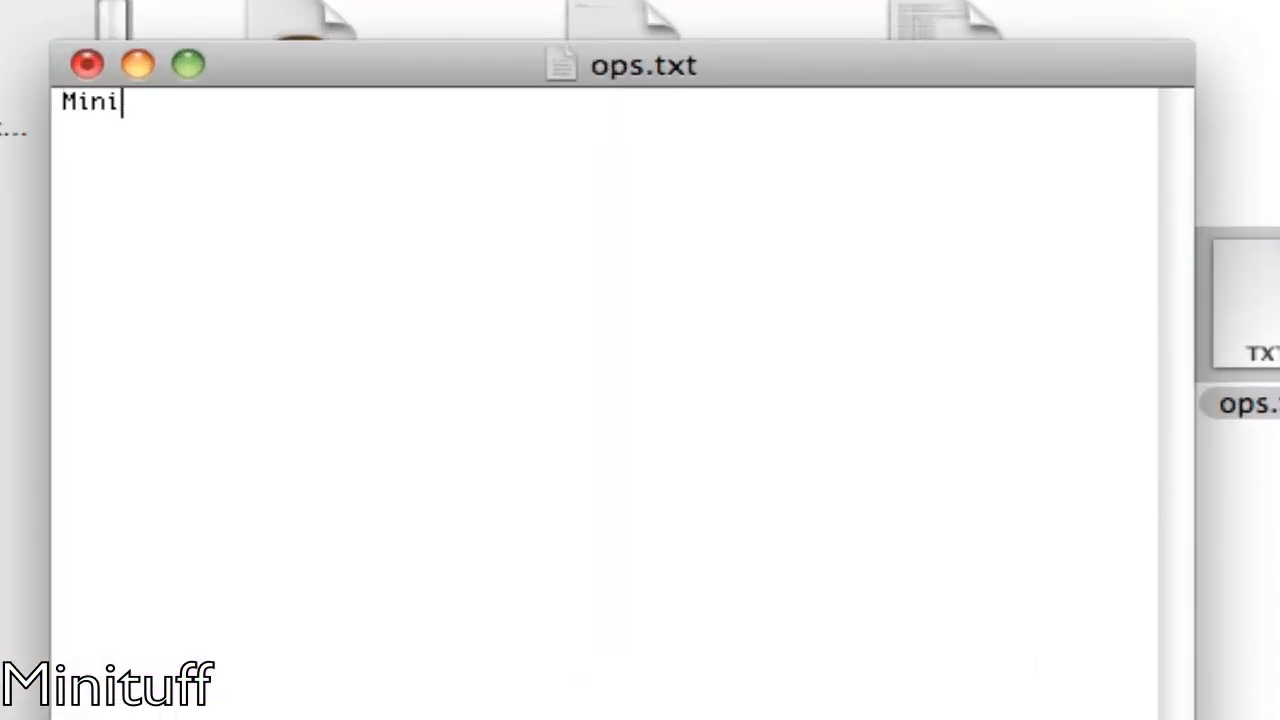
pyautogui.write('tuff')
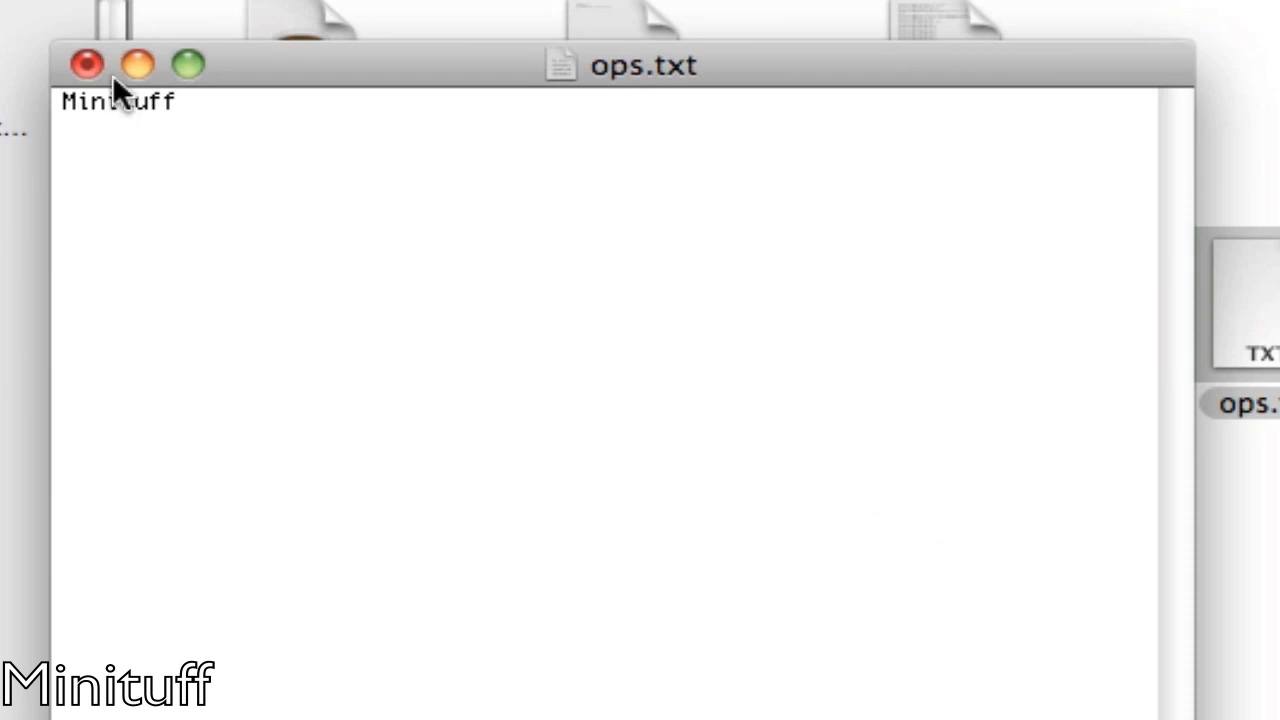
pyautogui.click(84, 64)
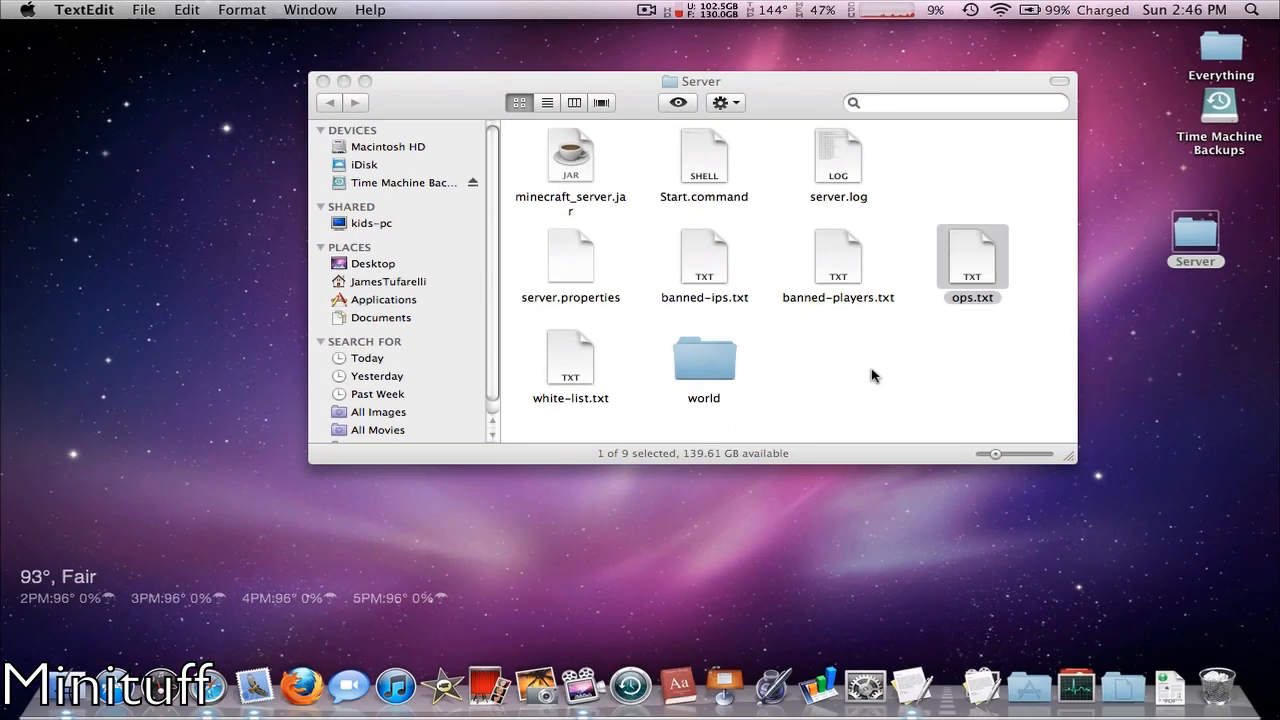
pyautogui.moveTo(906, 260)
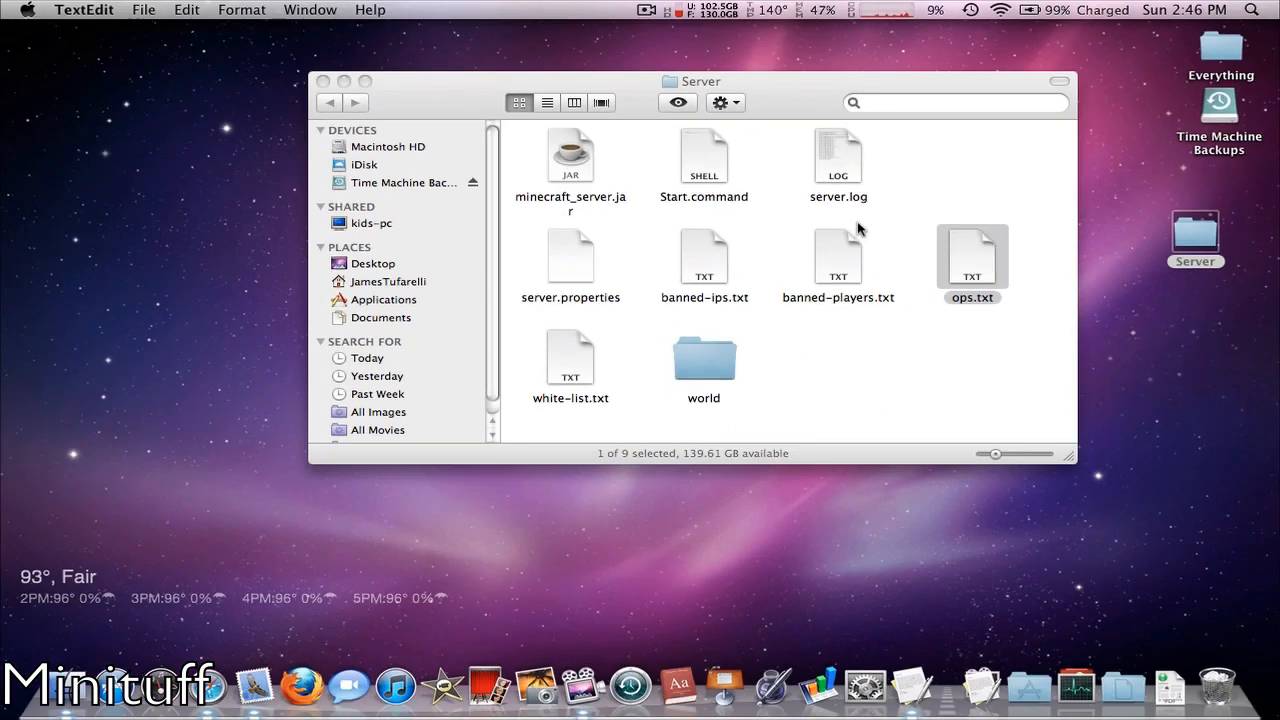
pyautogui.moveTo(700, 310)
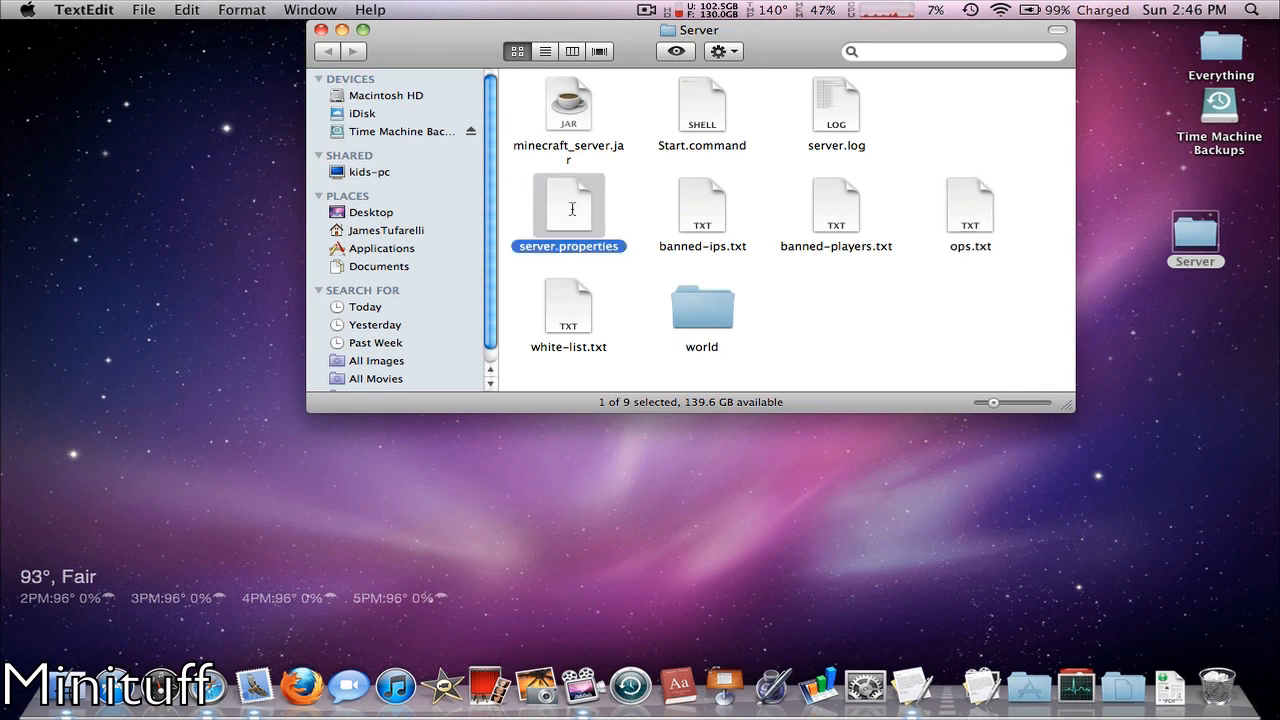
# - Open server.properties in TextEdit and place the cursor at the empty server-ip= line
pyautogui.doubleClick(568, 210)
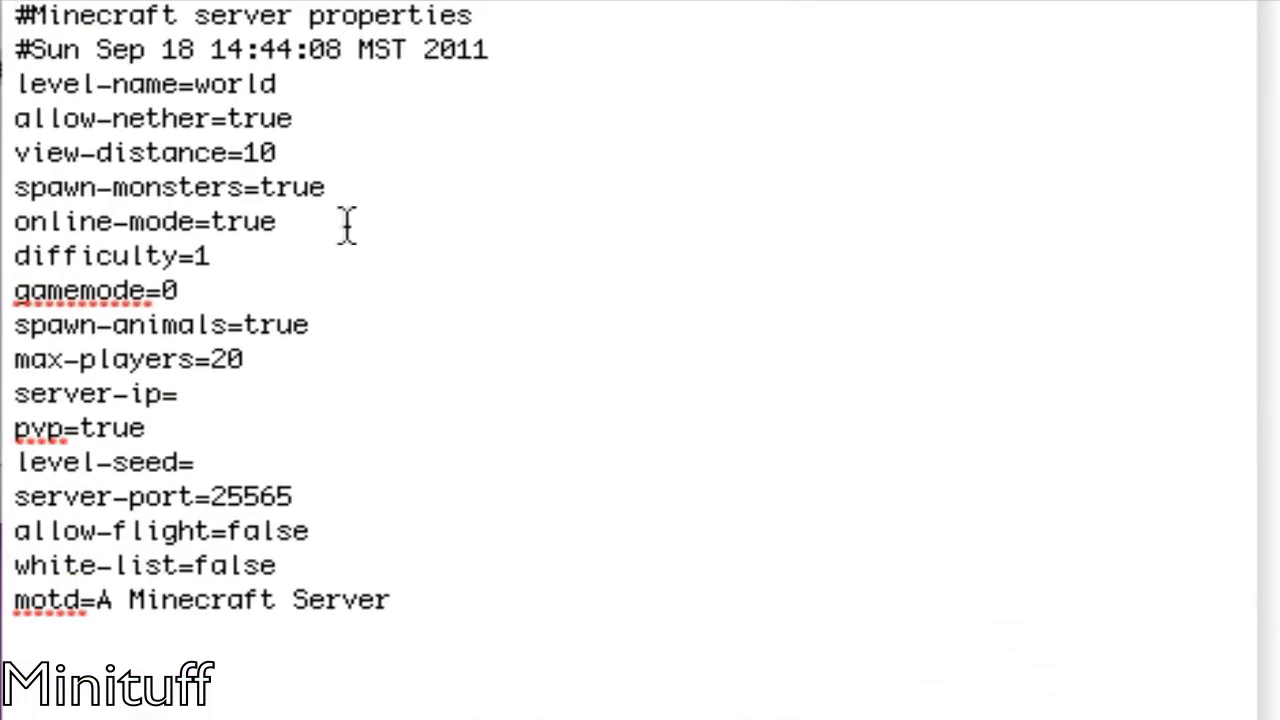
pyautogui.moveTo(238, 268)
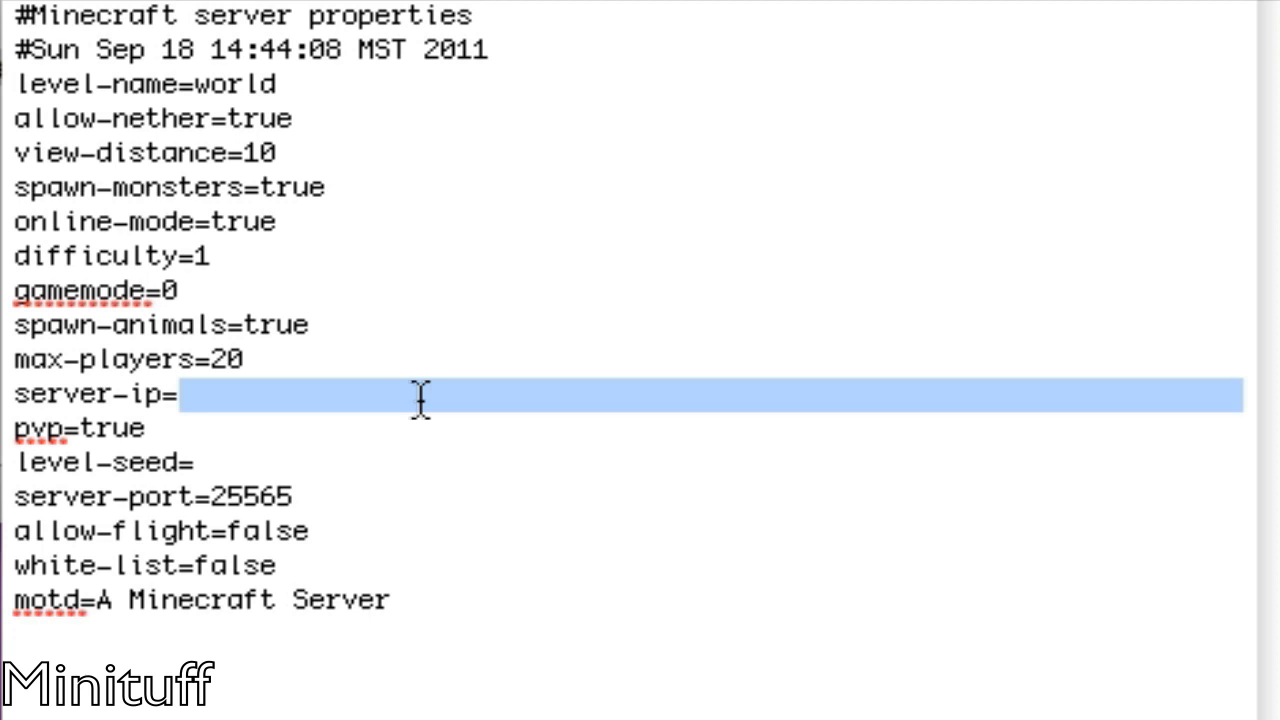
pyautogui.moveTo(644, 528)
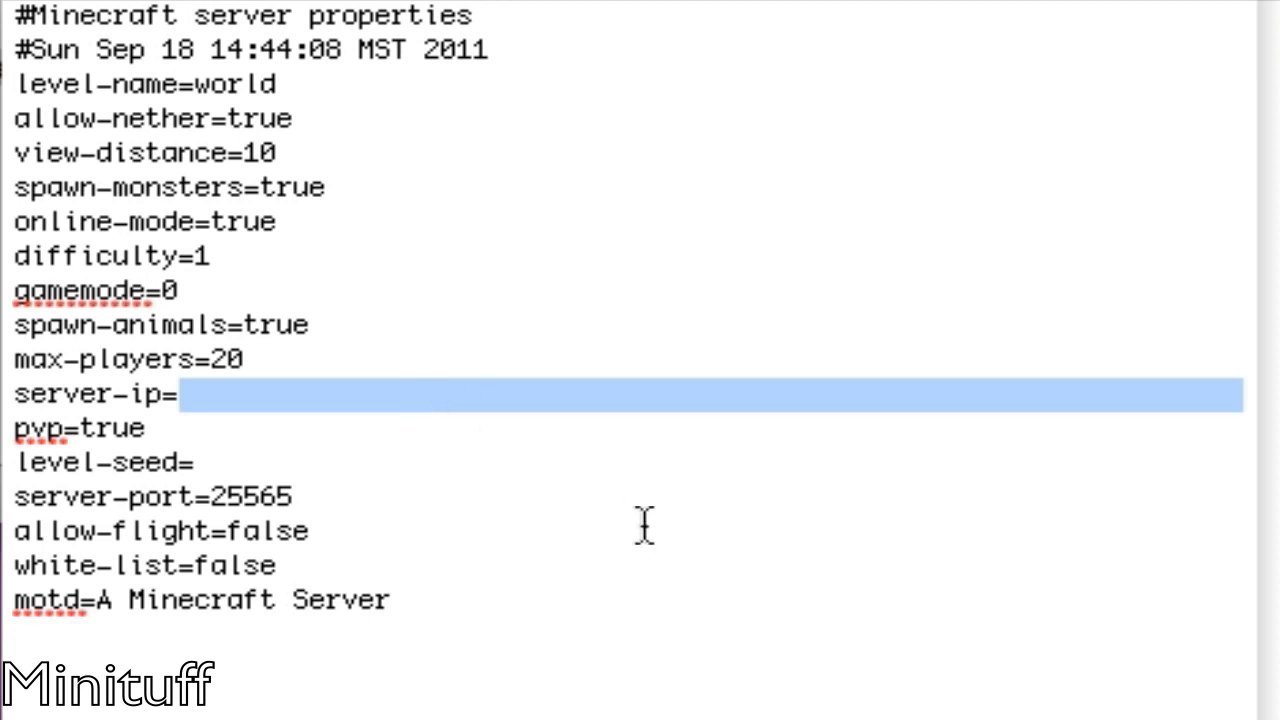
pyautogui.moveTo(636, 516)
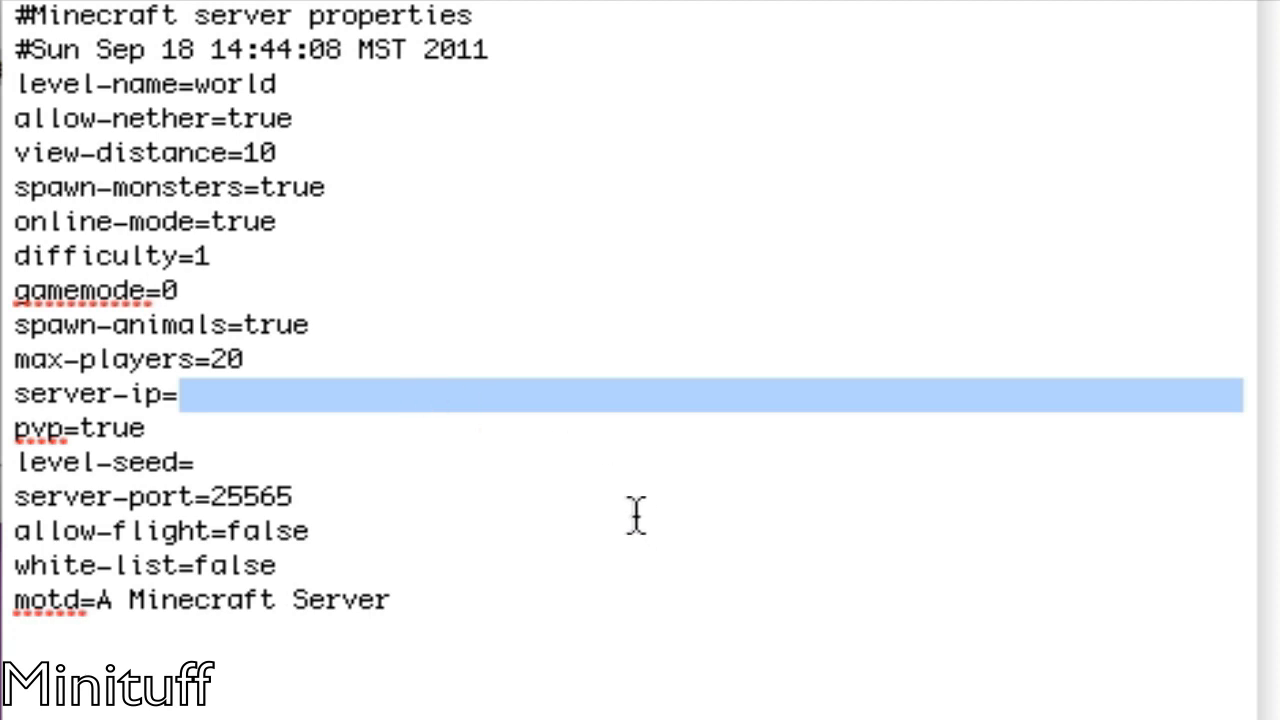
pyautogui.click(296, 496)
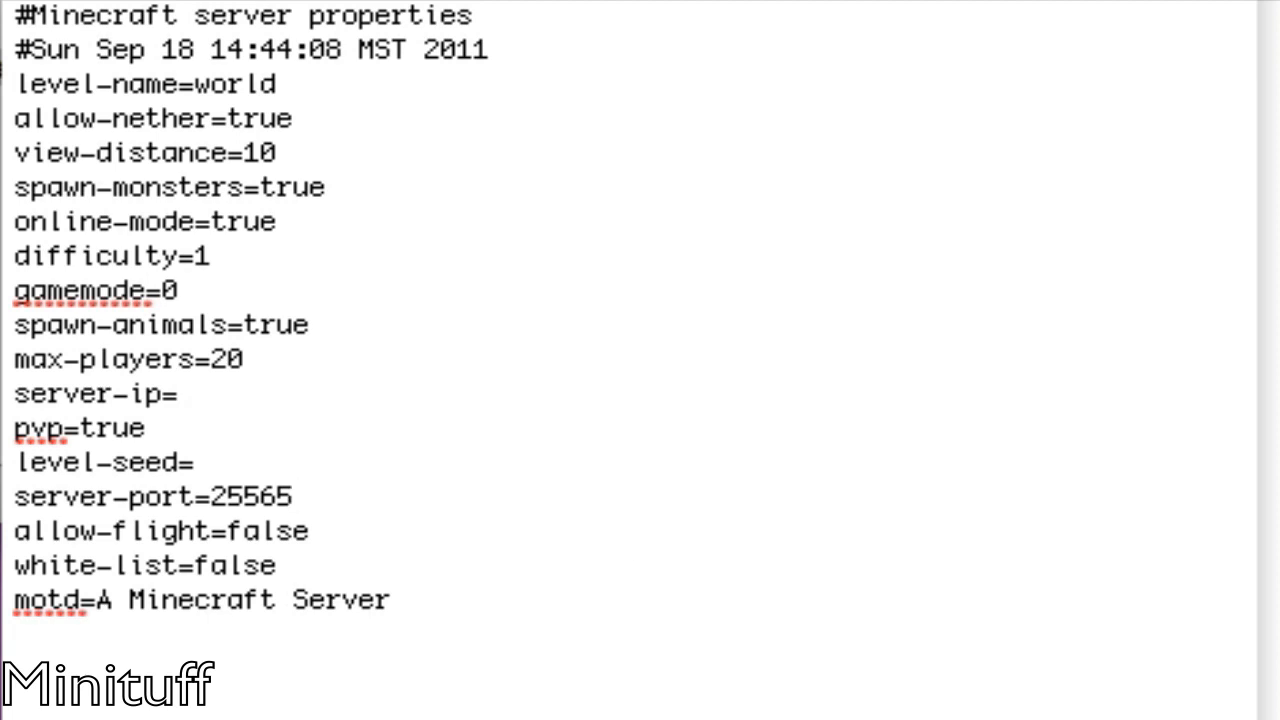
pyautogui.click(294, 496)
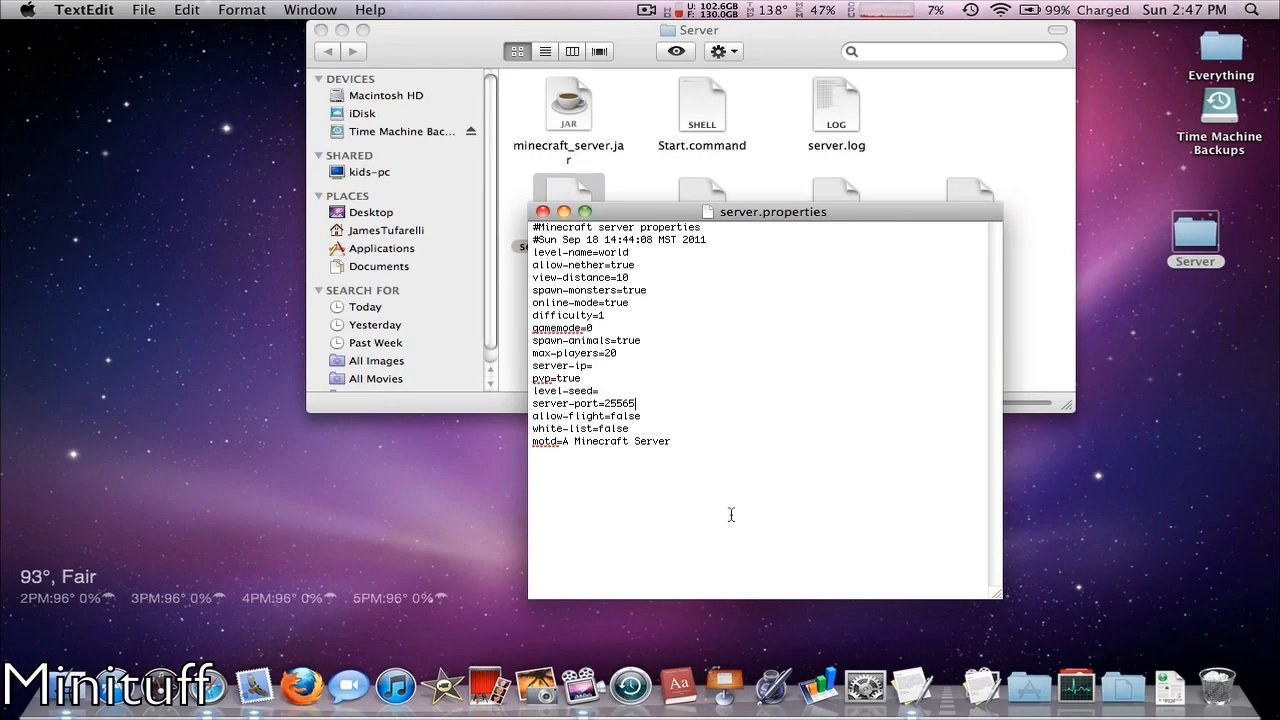
pyautogui.moveTo(838, 552)
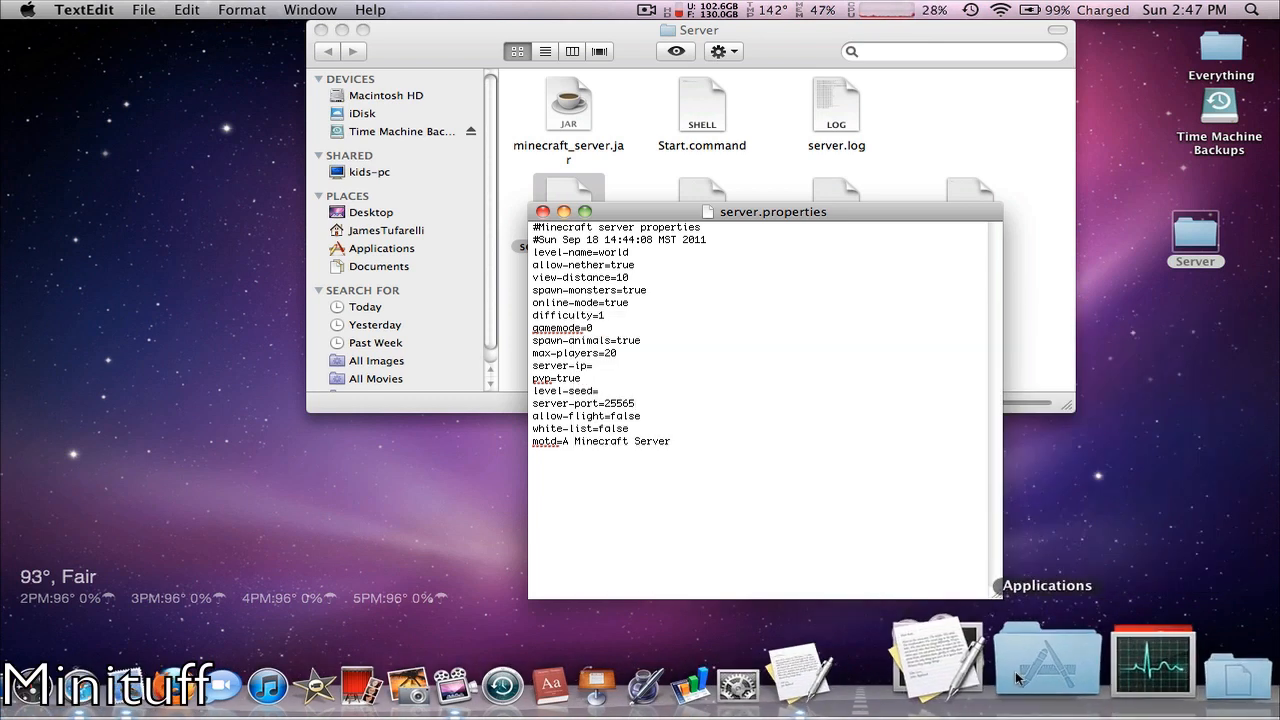
pyautogui.moveTo(328, 656)
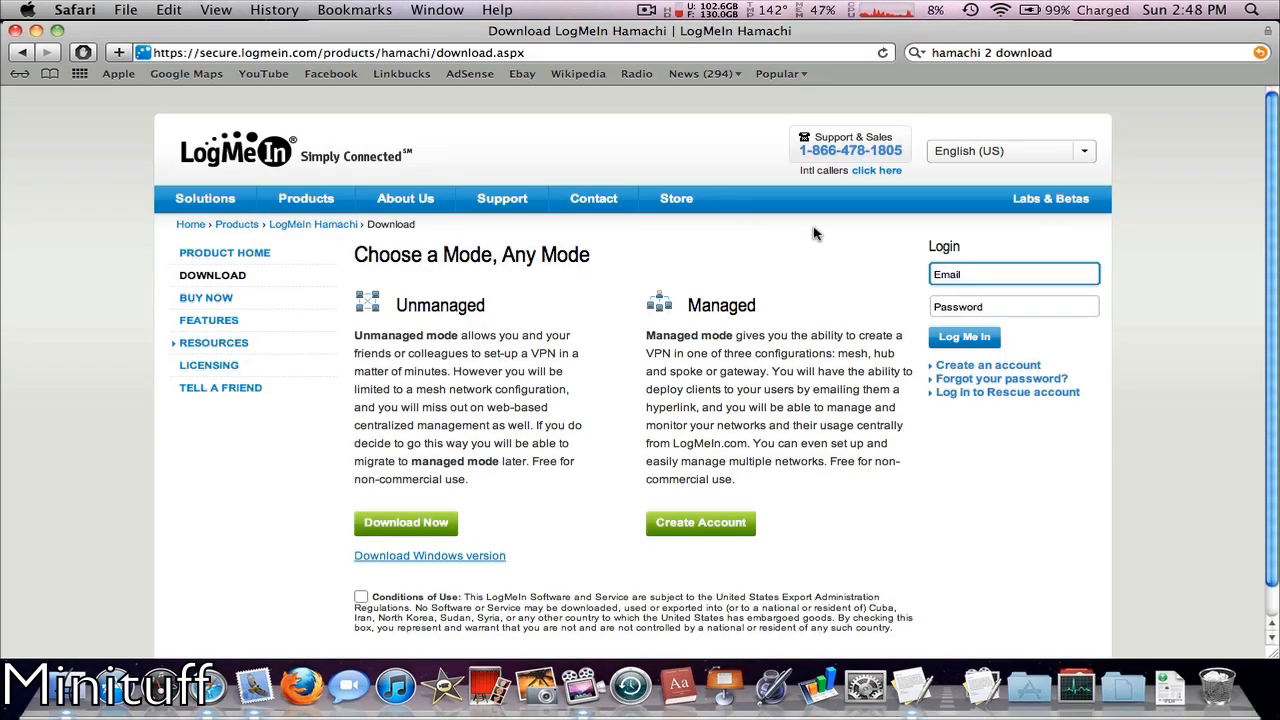
# - Accept the Hamachi conditions of use, quit Safari and bring up the installed applications
pyautogui.click(360, 596)
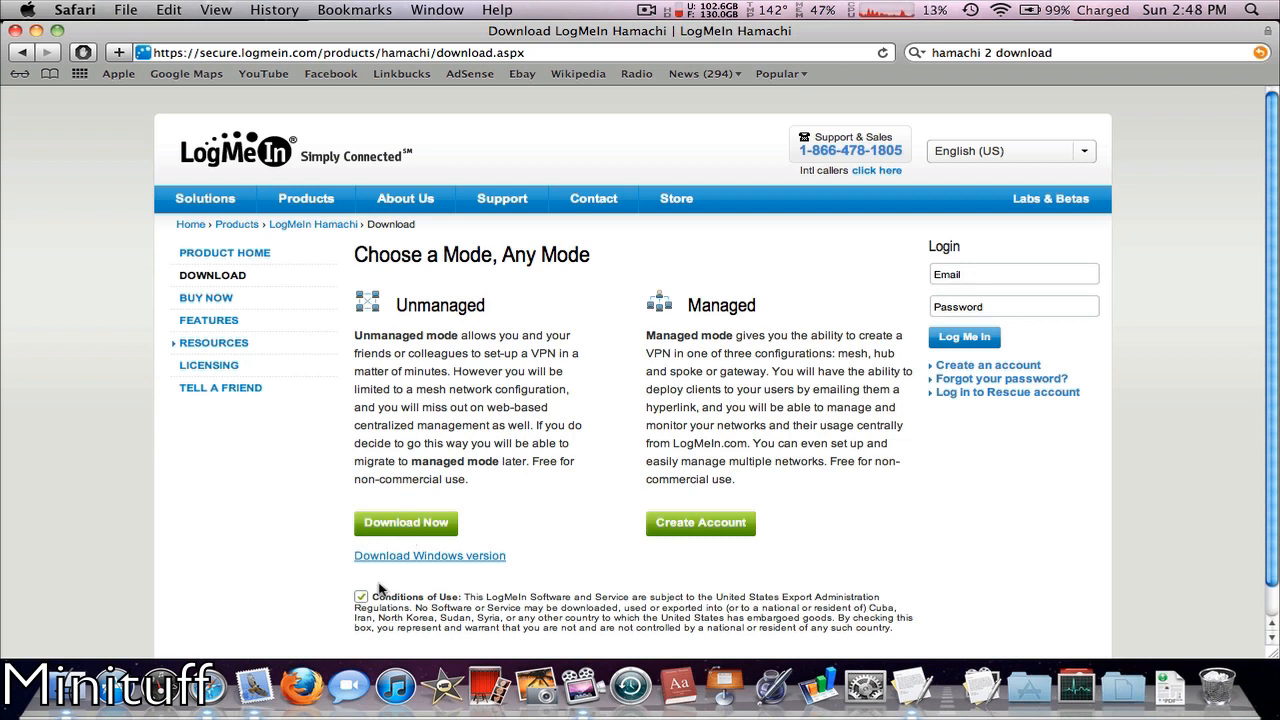
pyautogui.moveTo(88, 340)
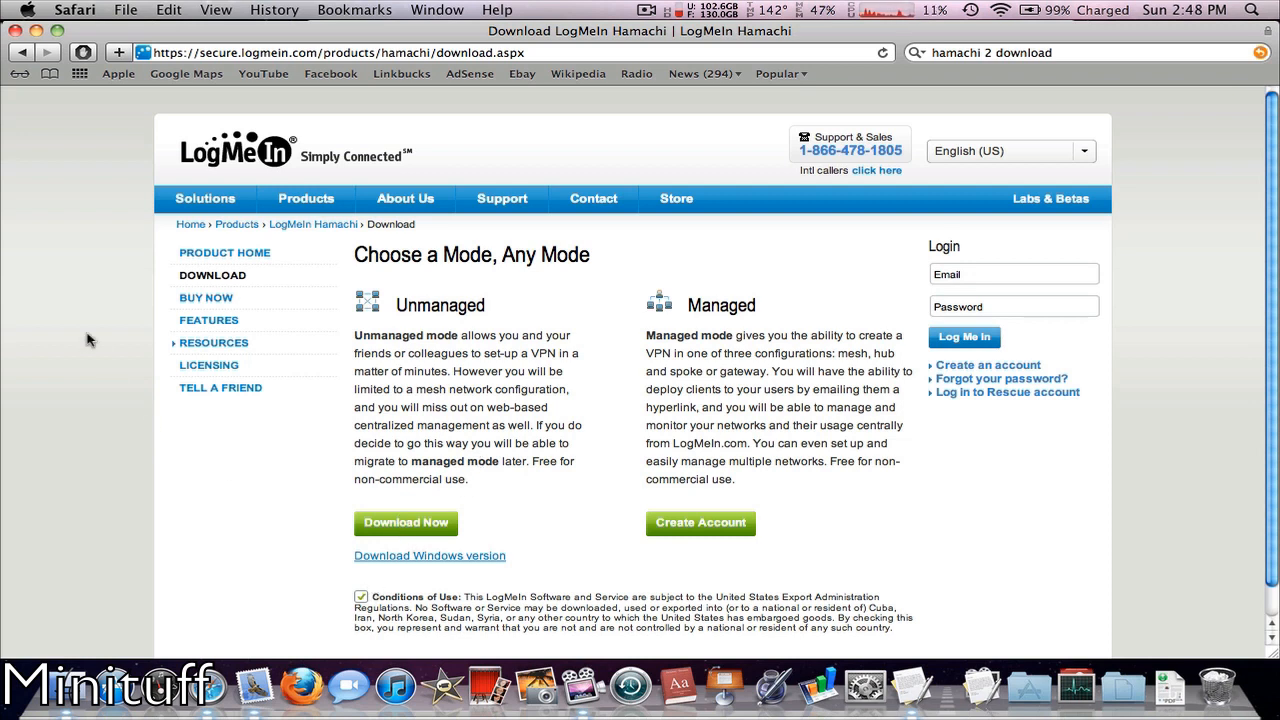
pyautogui.press('cmd+q')
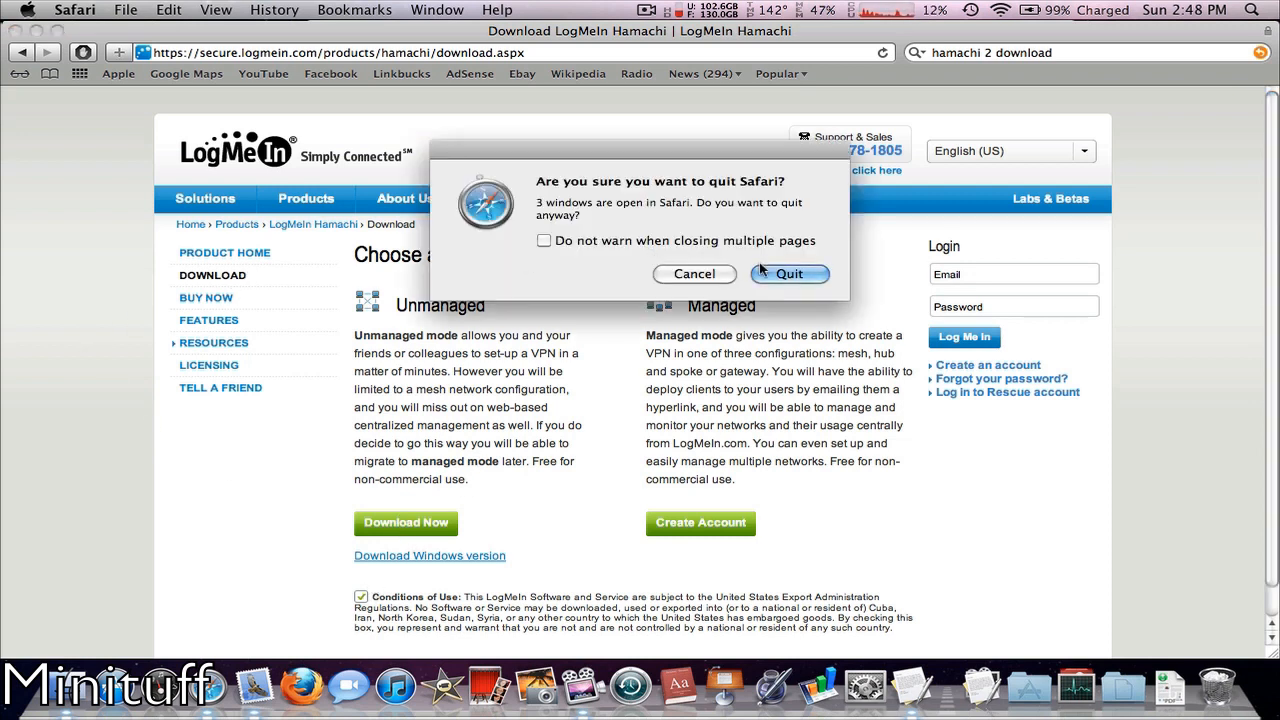
pyautogui.click(788, 272)
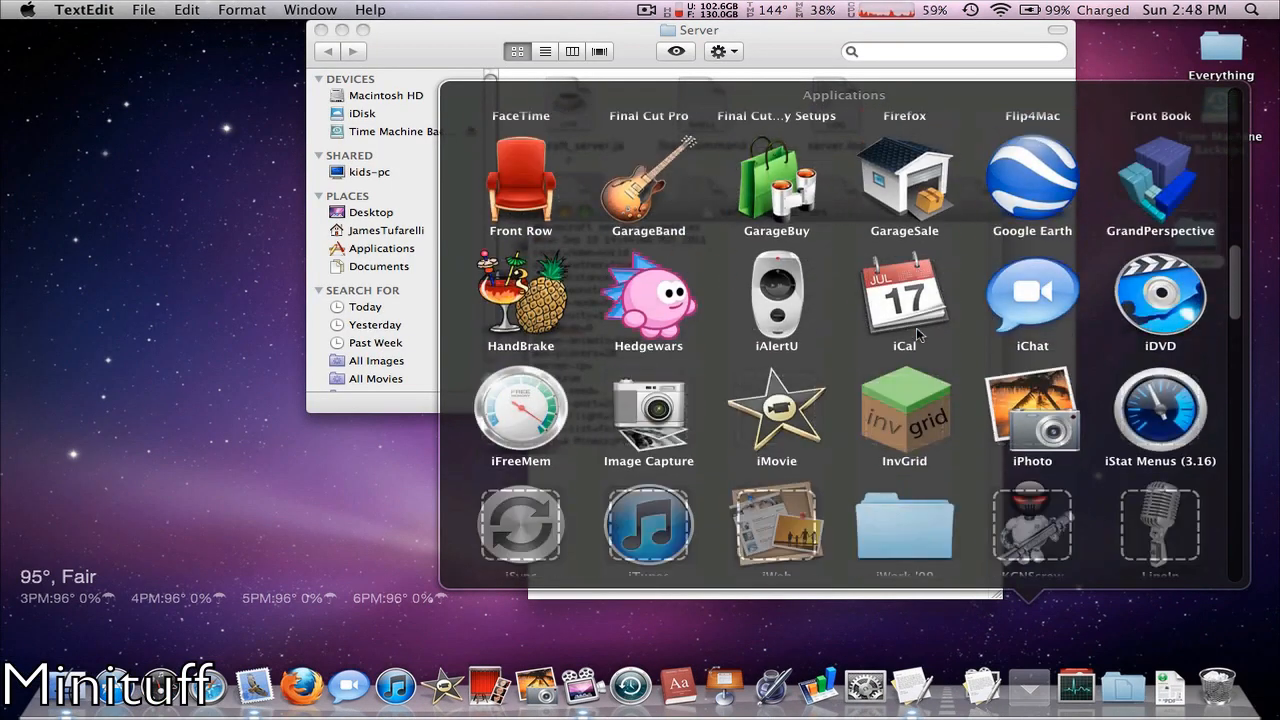
pyautogui.scroll(-3)
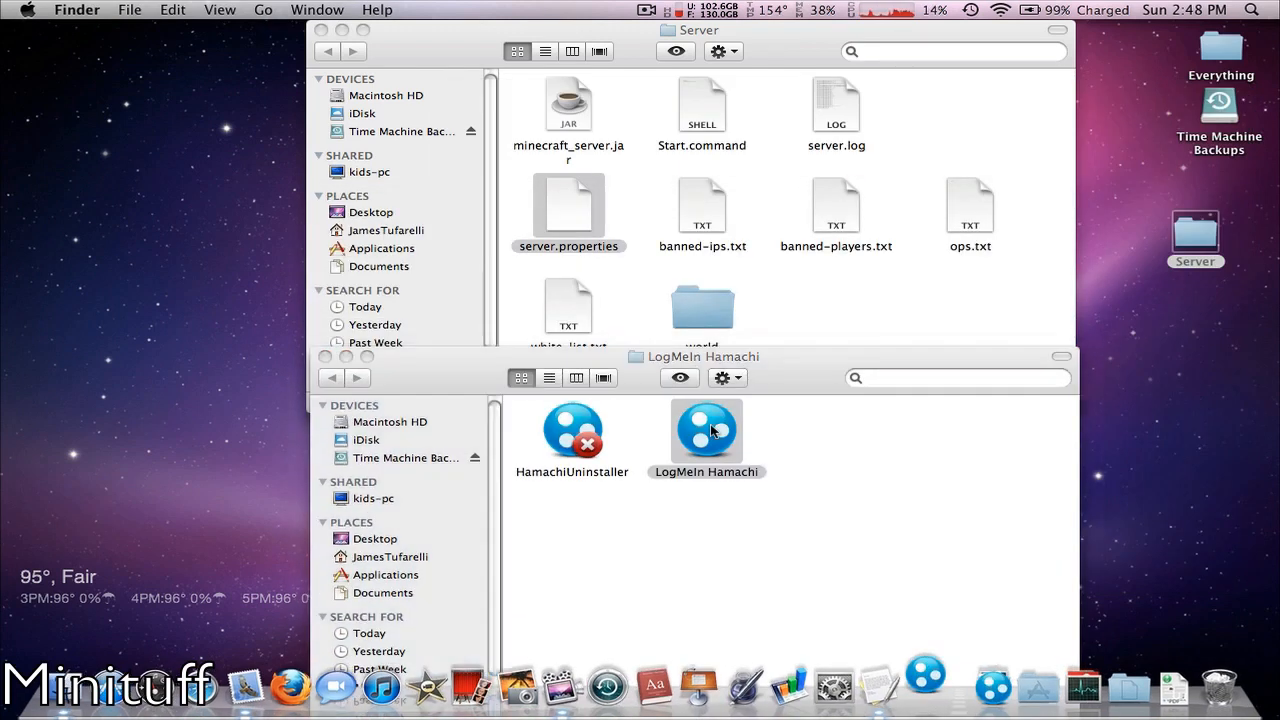
# - Launch LogMeIn Hamachi and power the client on so it shows the 5.175.99.48 address
pyautogui.doubleClick(708, 430)
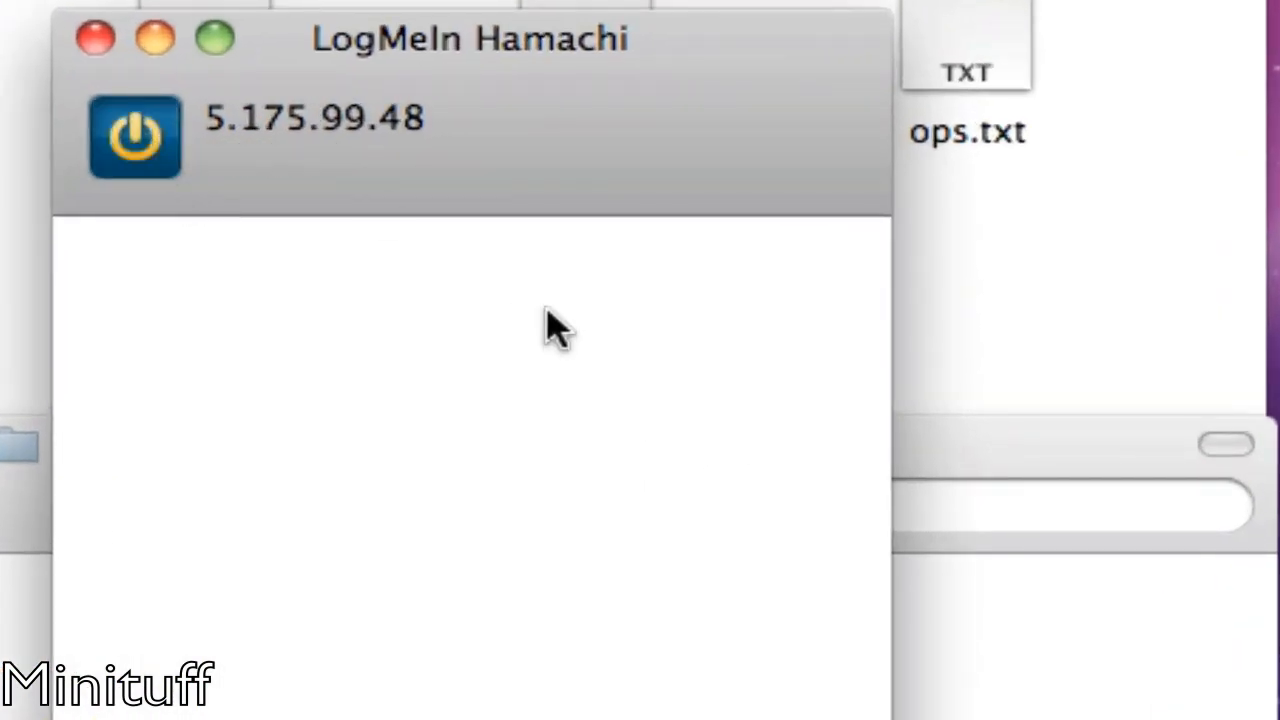
pyautogui.click(134, 136)
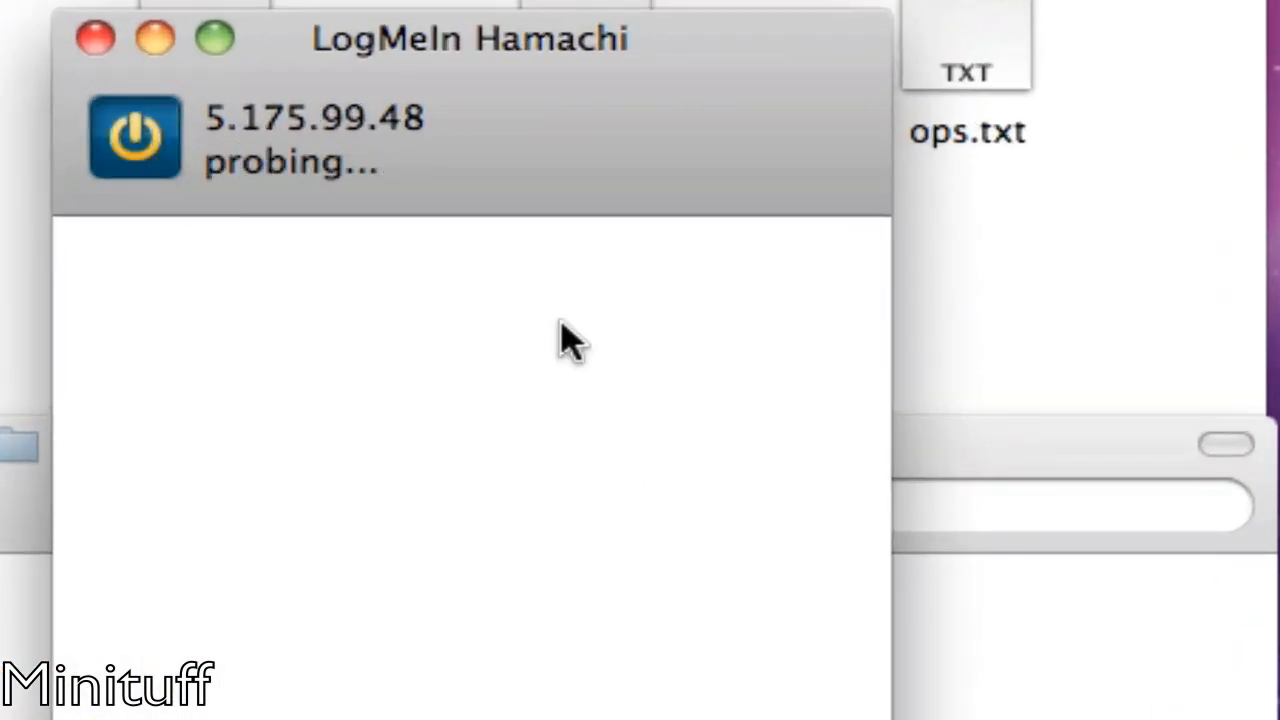
pyautogui.moveTo(660, 180)
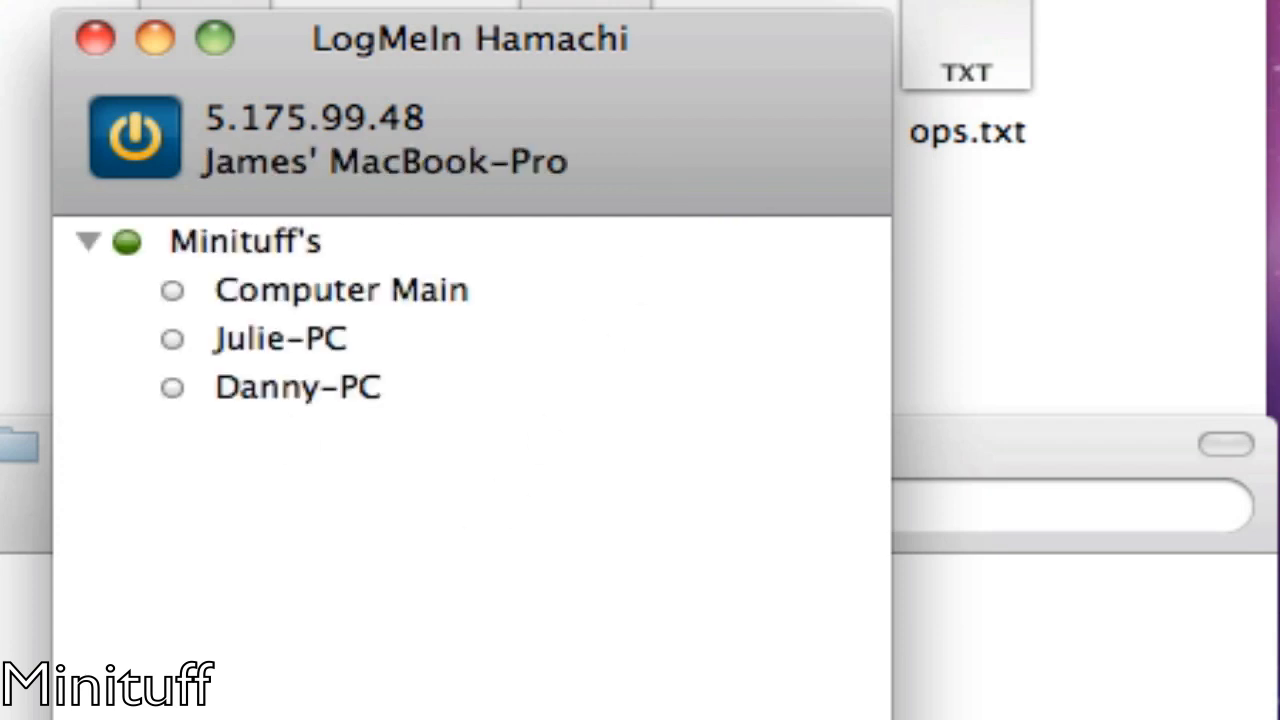
pyautogui.click(88, 240)
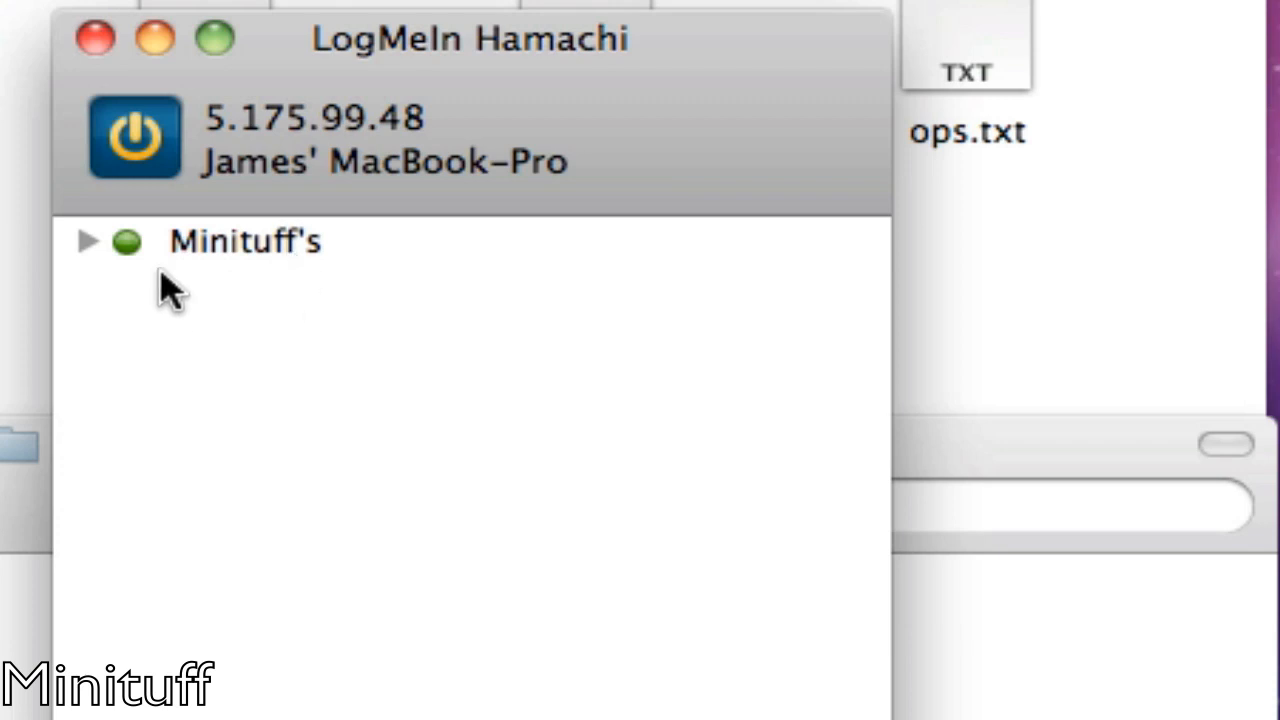
pyautogui.moveTo(710, 36)
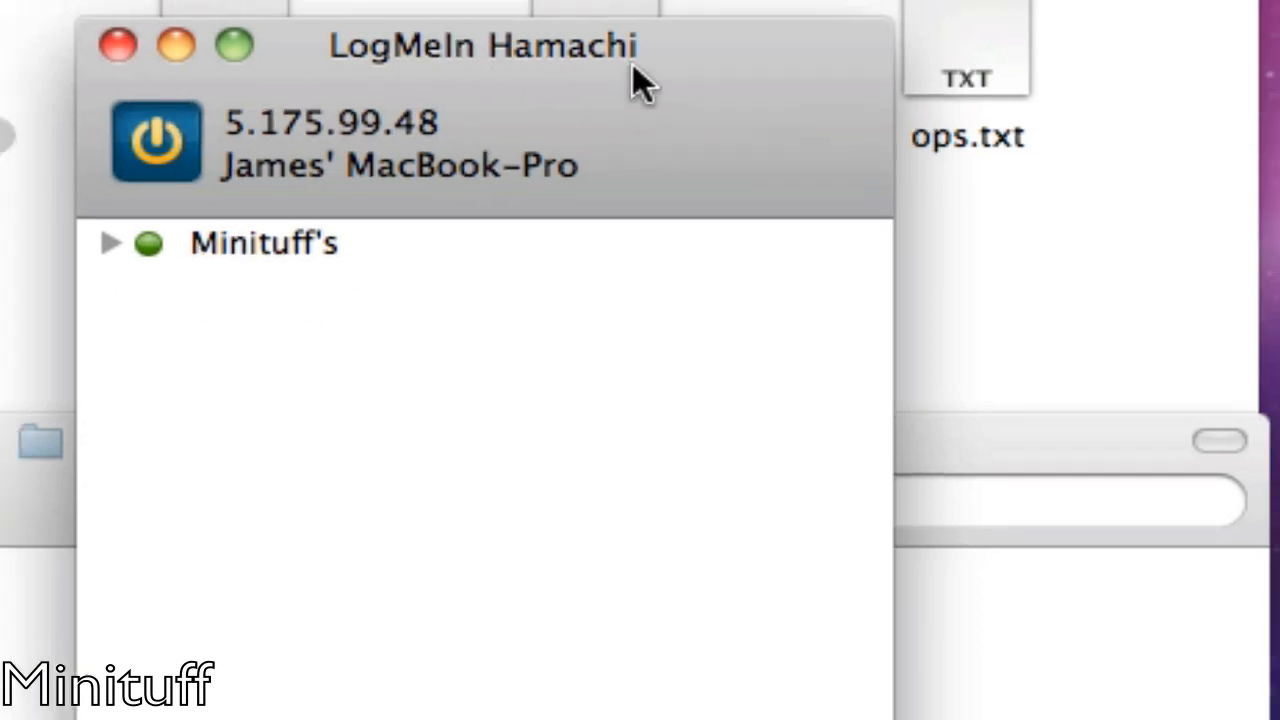
pyautogui.click(352, 24)
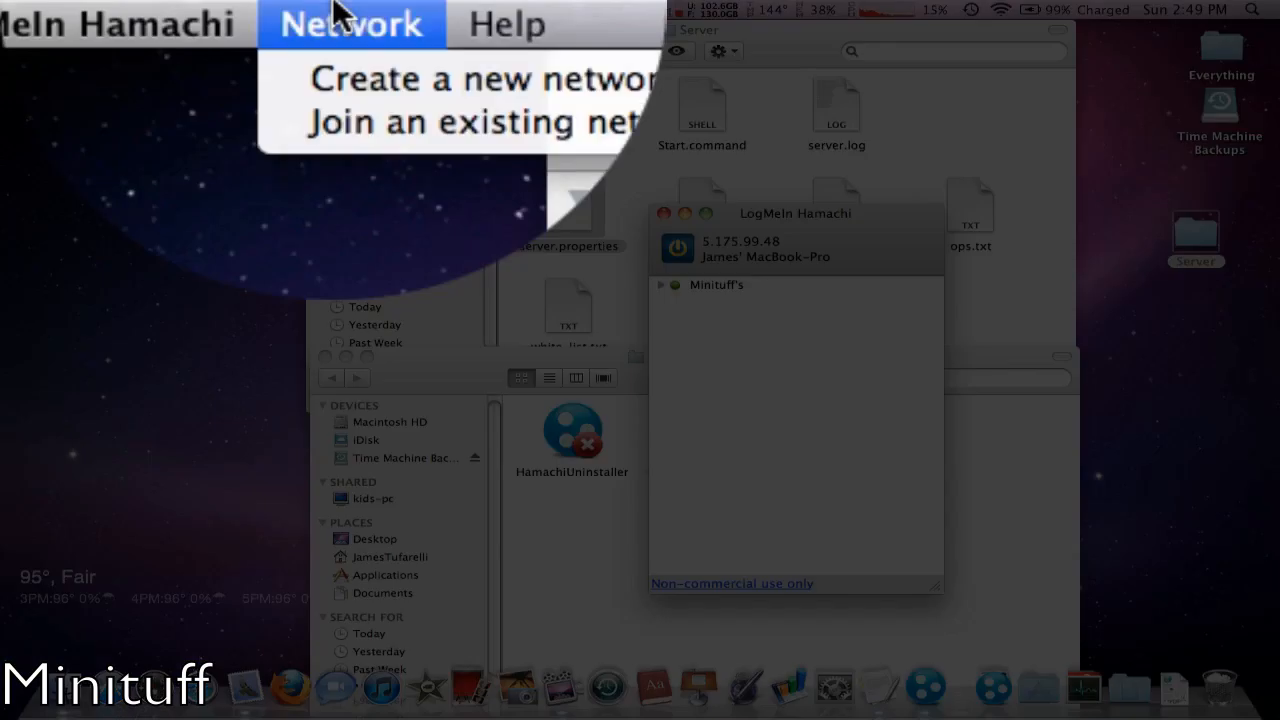
# - Try creating a network named 'whatever' with password 123, then expand the Minituff's network members
pyautogui.click(484, 78)
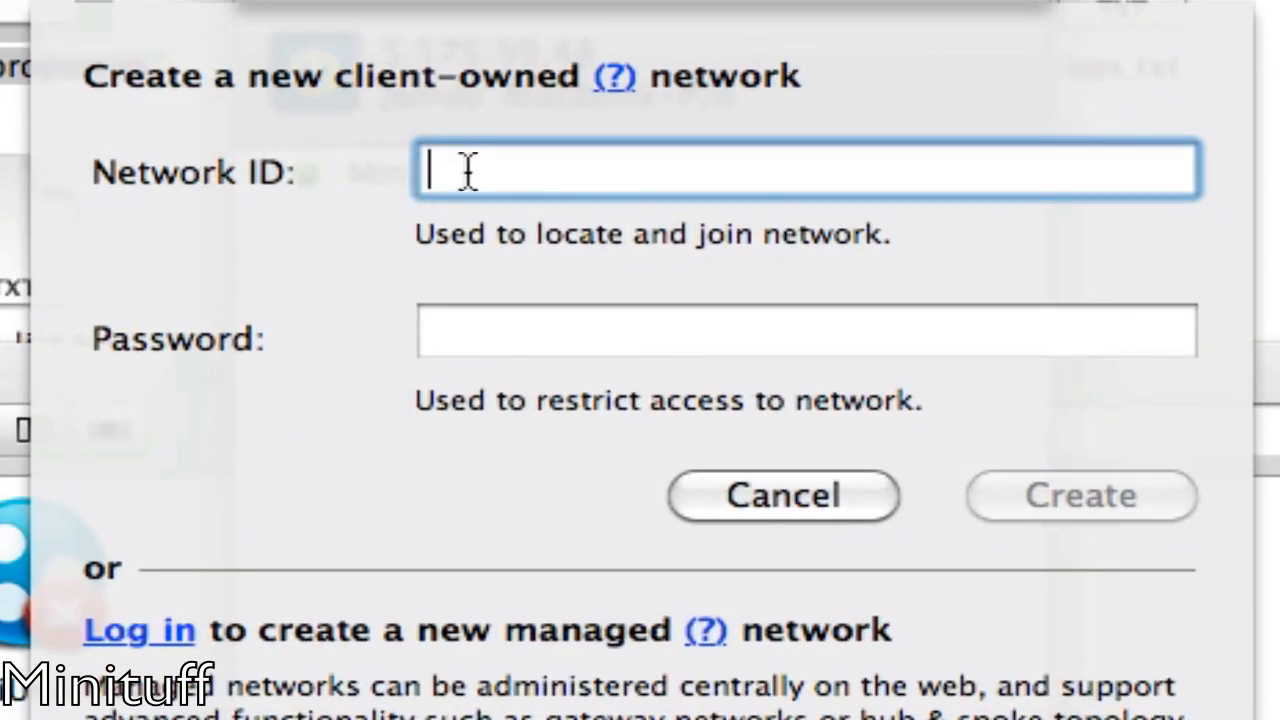
pyautogui.write('wh')
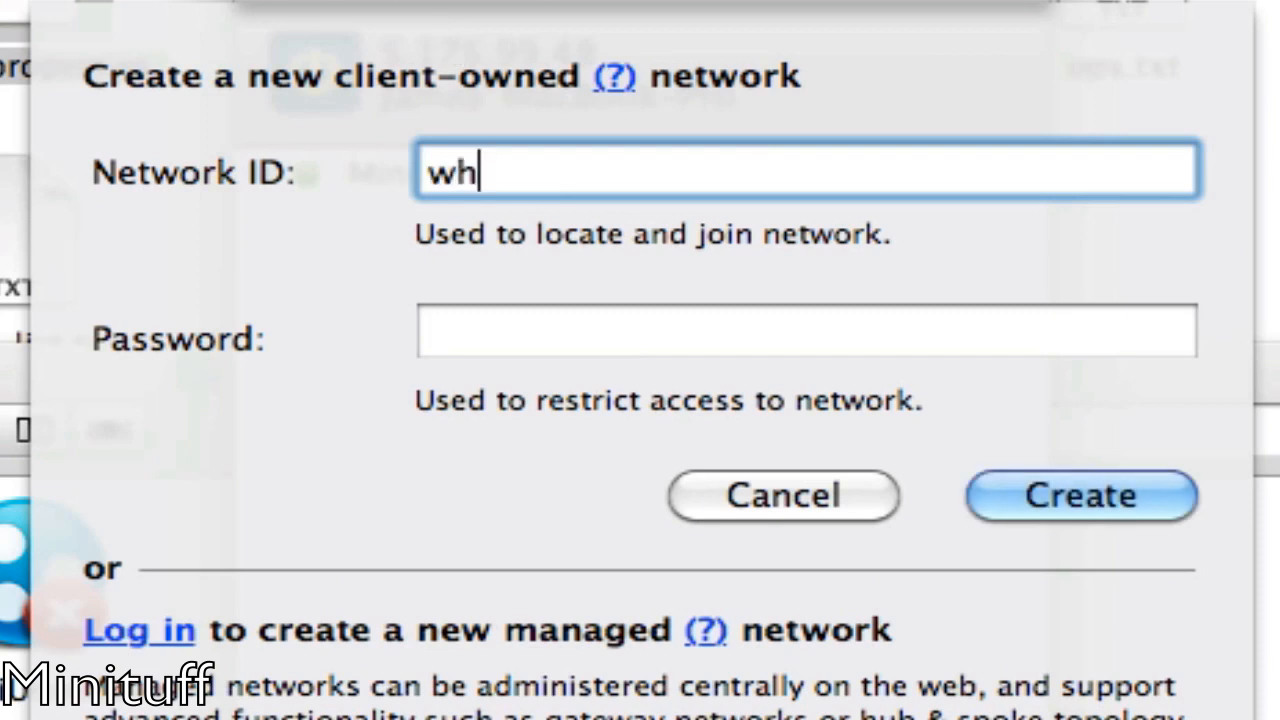
pyautogui.write('atever')
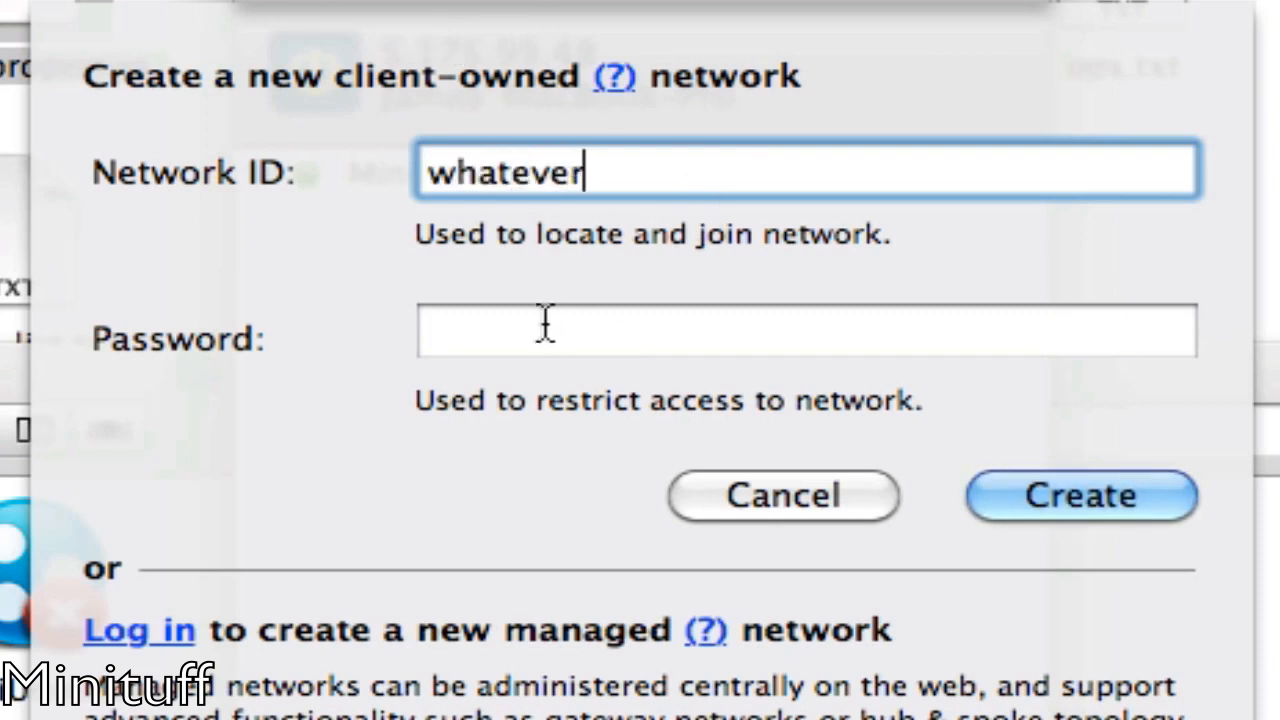
pyautogui.click(804, 330)
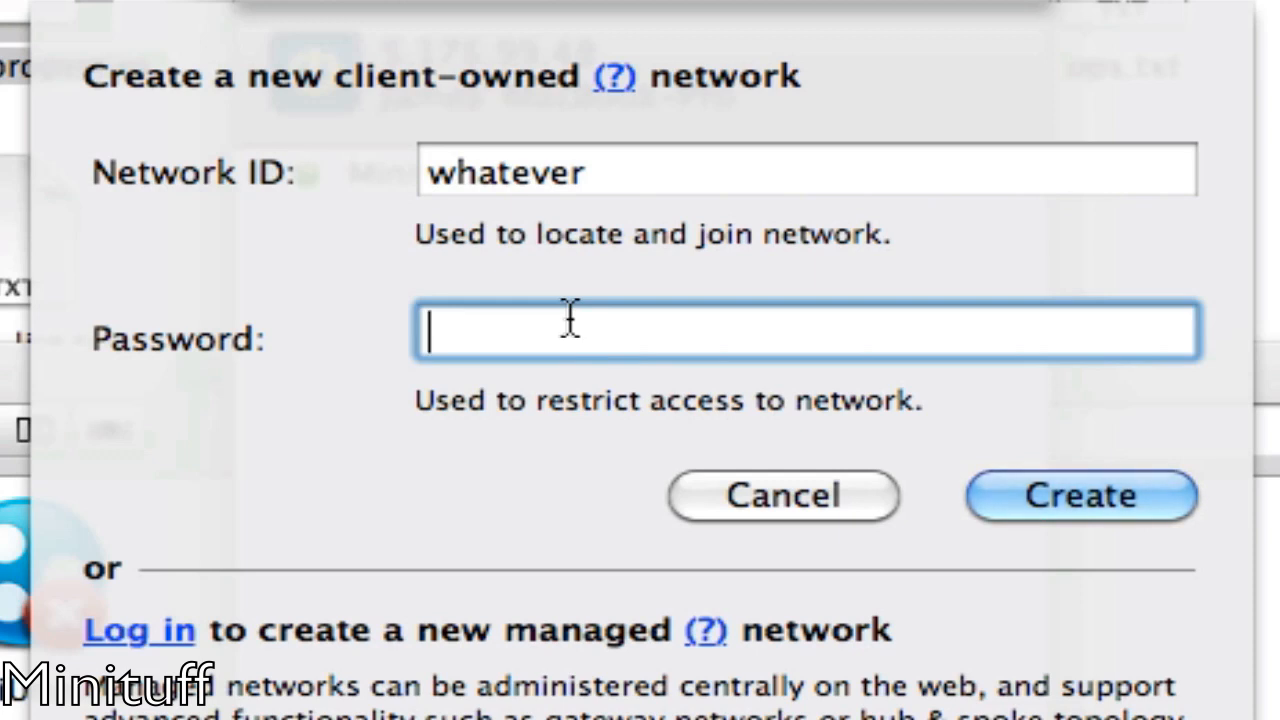
pyautogui.write('123')
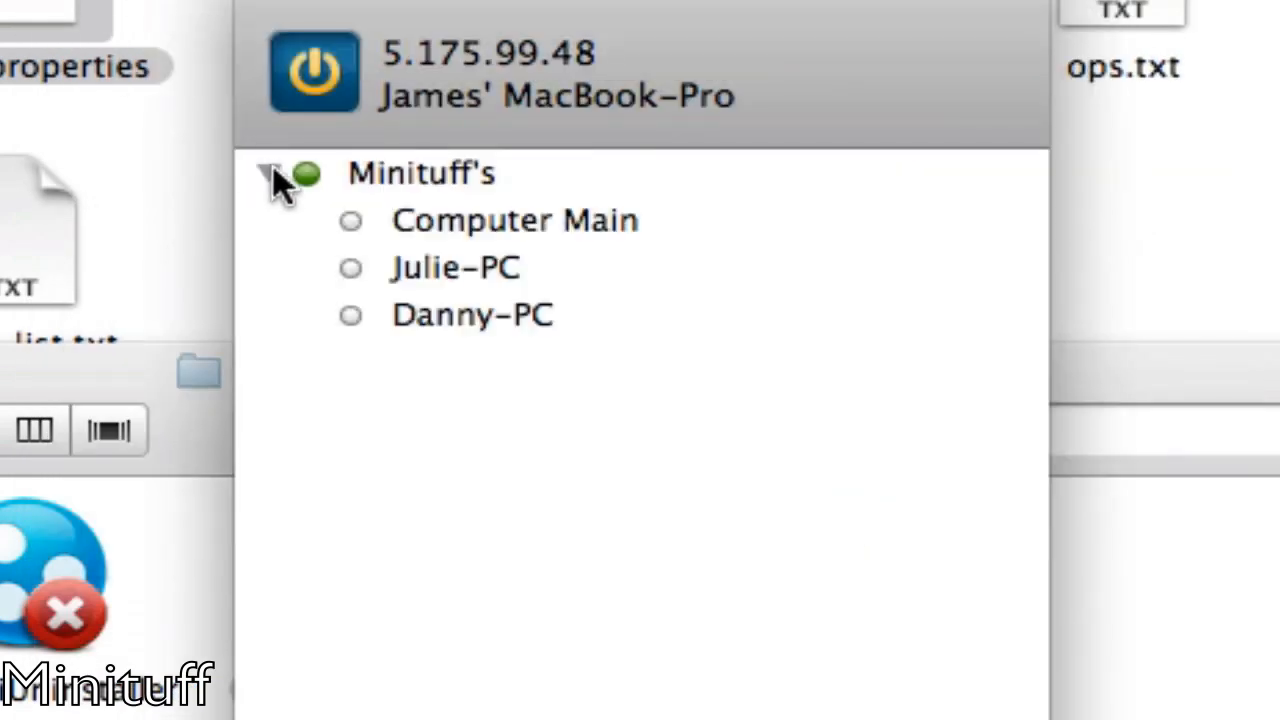
pyautogui.click(270, 172)
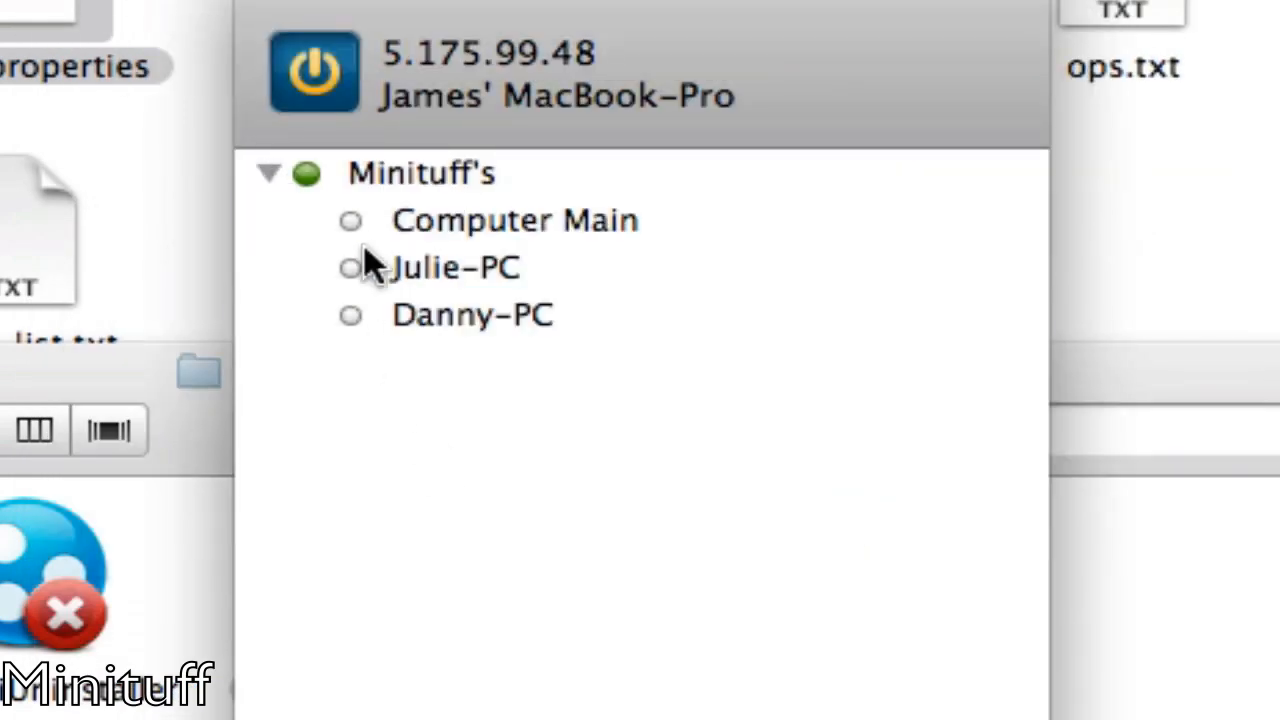
pyautogui.moveTo(524, 104)
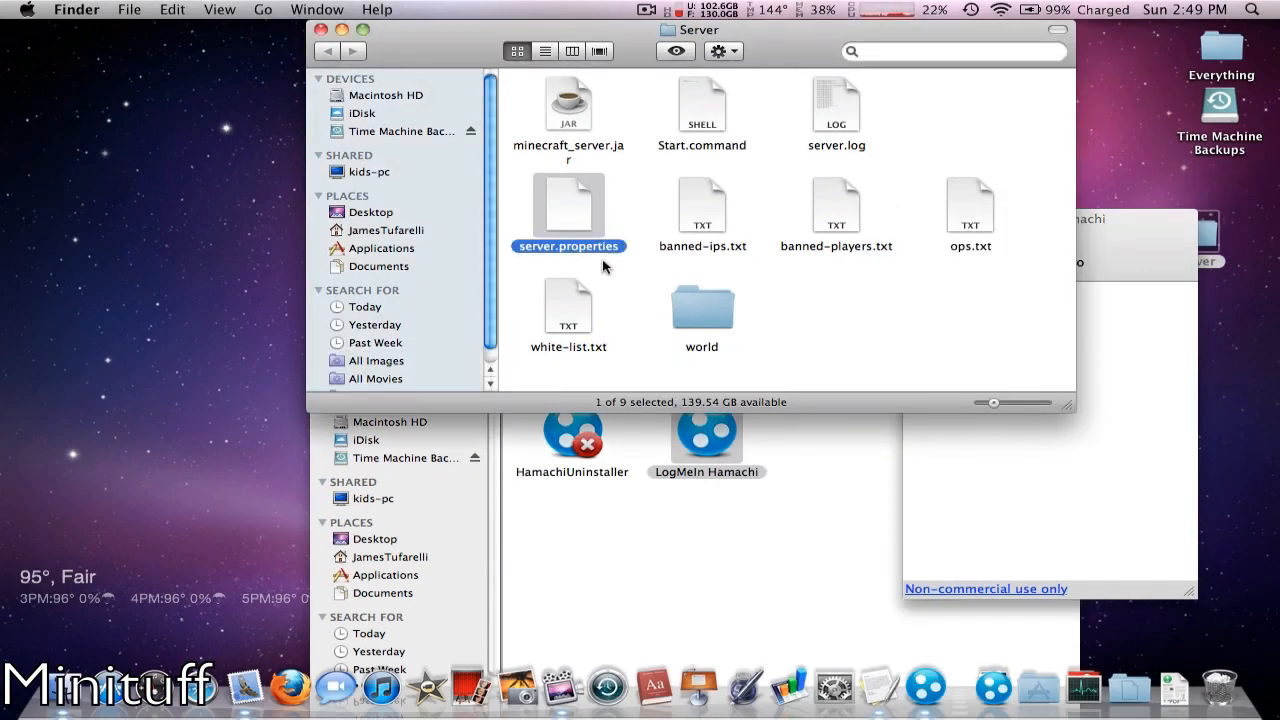
# - Reopen server.properties in TextEdit and set server-ip to the Hamachi address 5.175.99.48
pyautogui.doubleClick(568, 210)
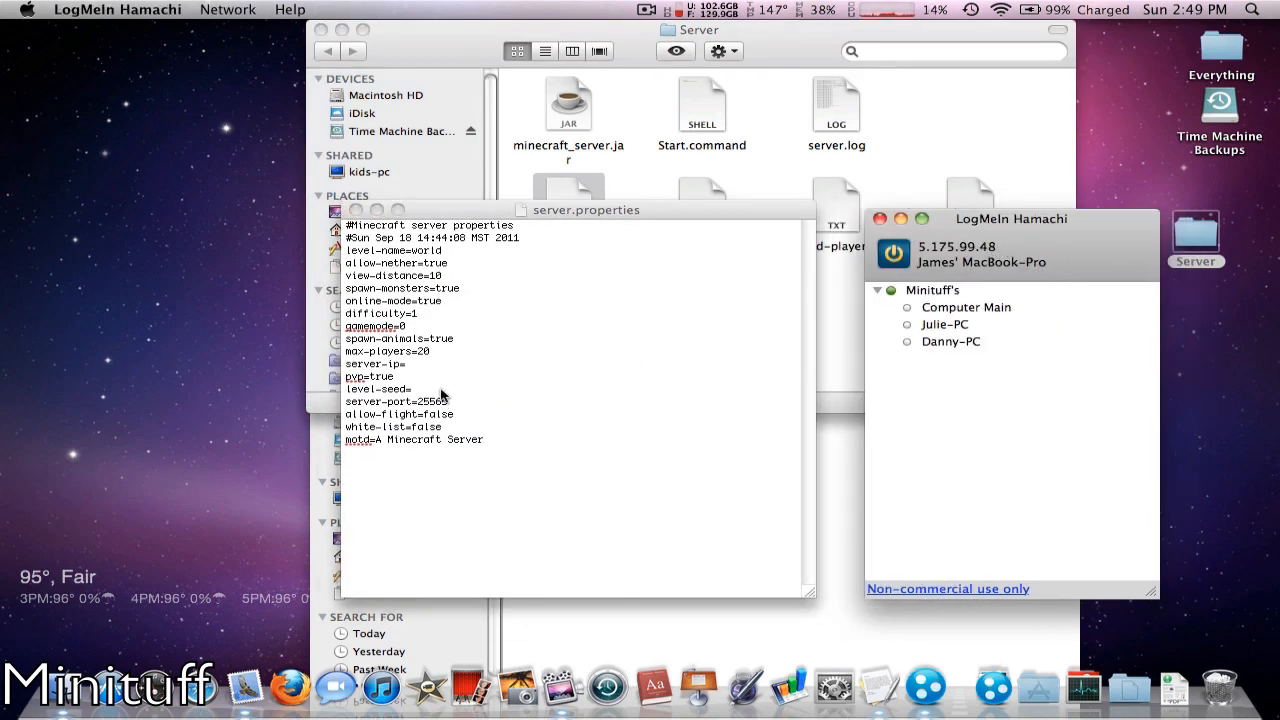
pyautogui.moveTo(560, 150)
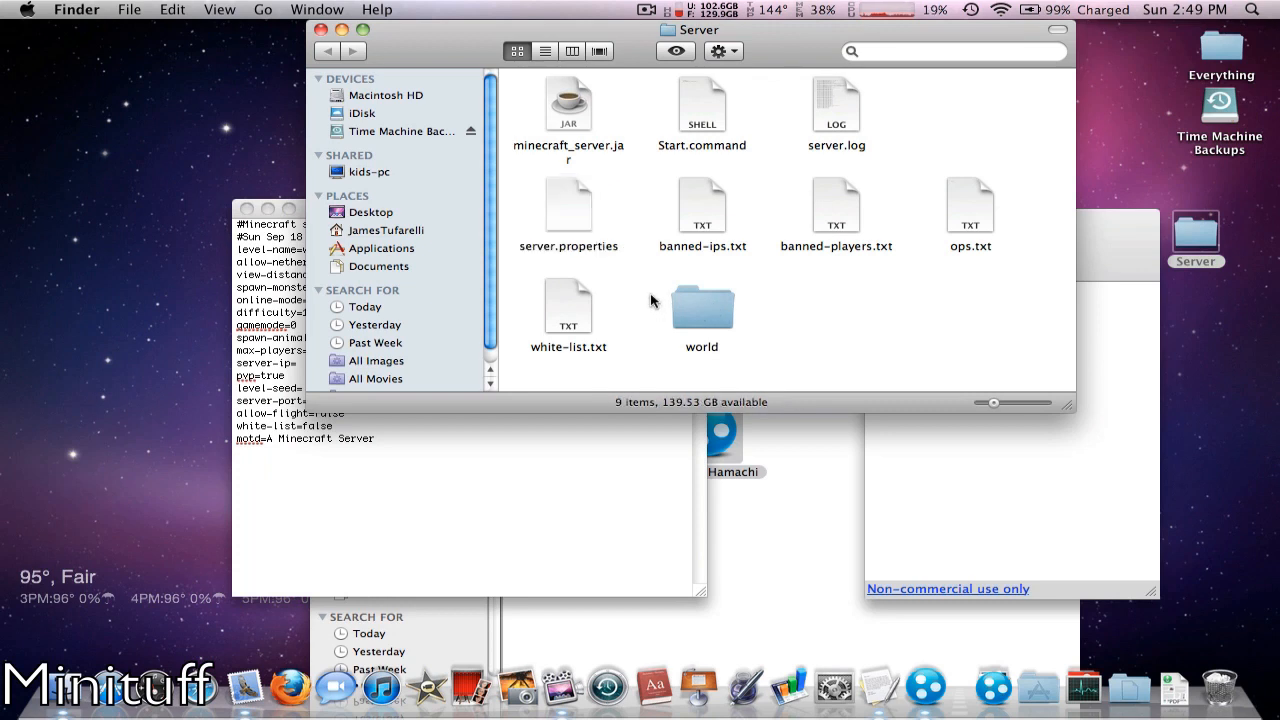
pyautogui.rightClick(568, 204)
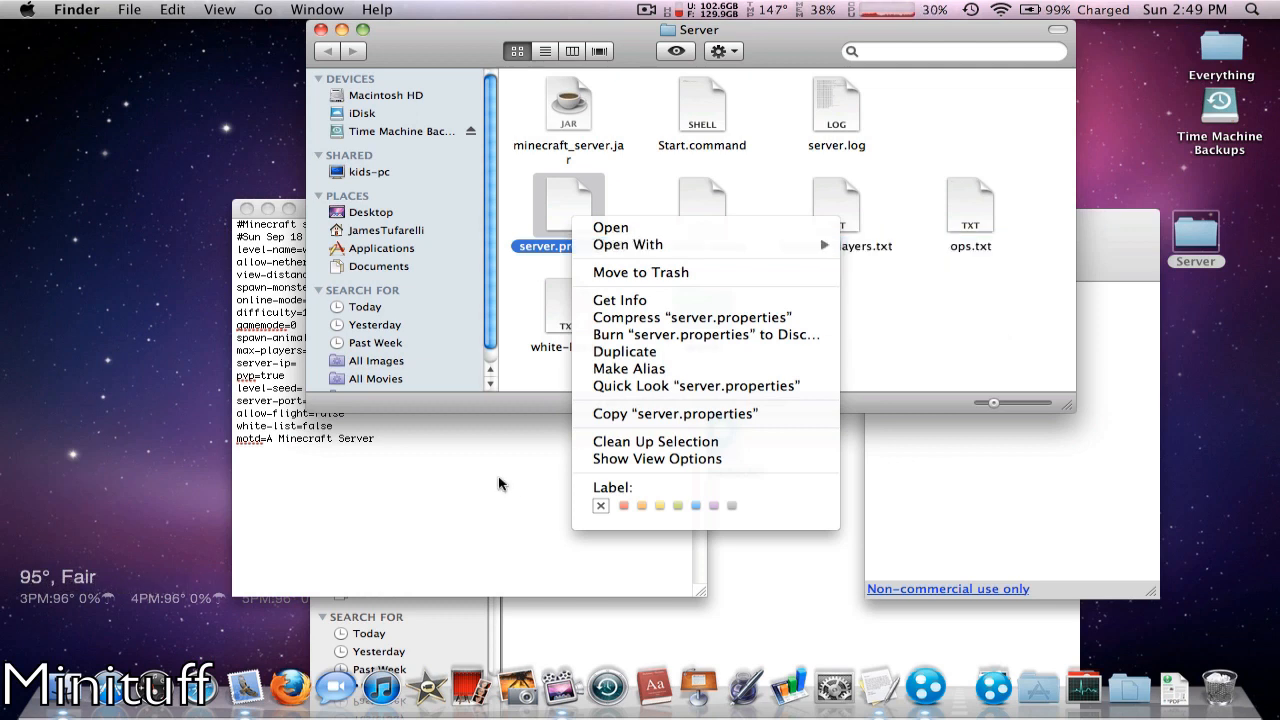
pyautogui.click(610, 228)
pyautogui.write('5.')
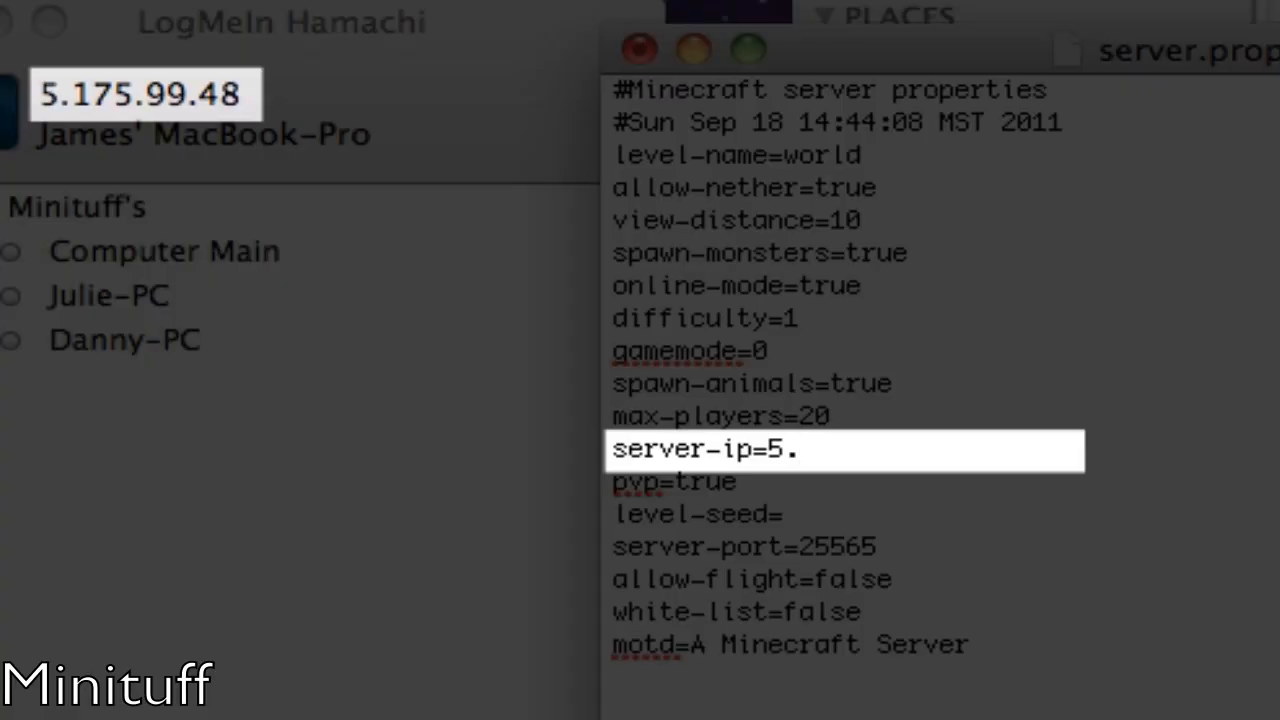
pyautogui.write('175.')
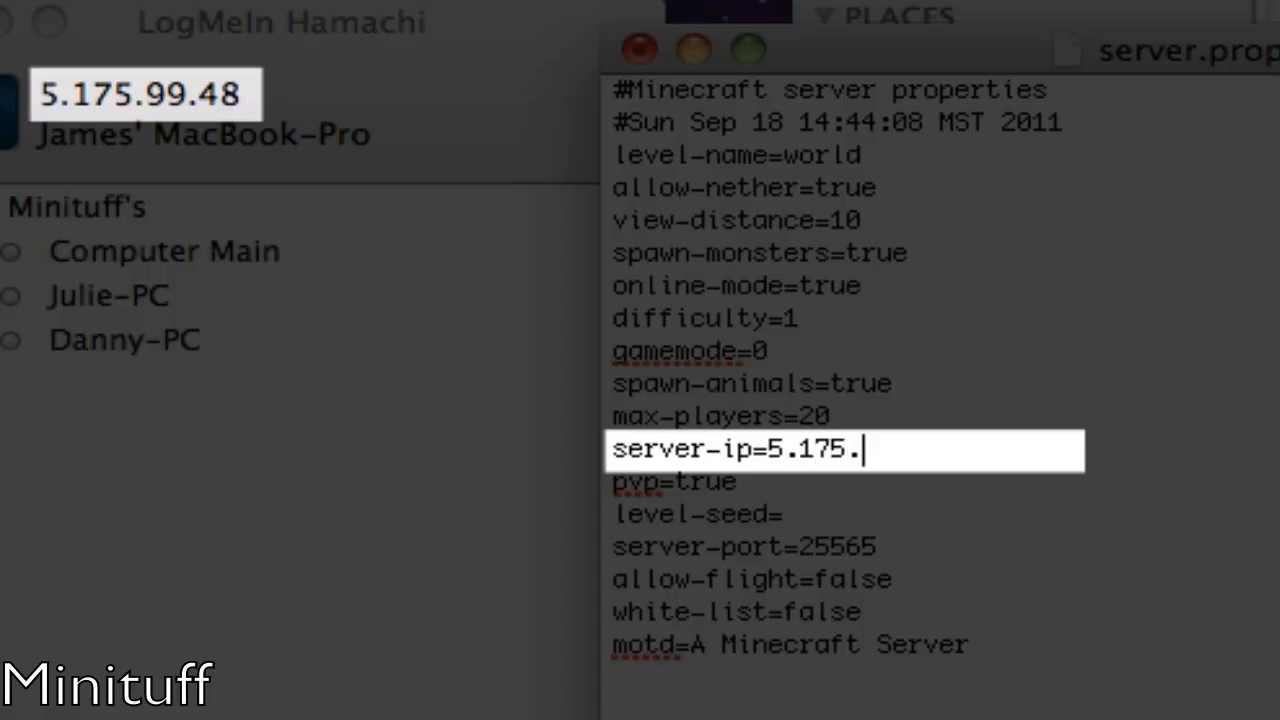
pyautogui.write('99.')
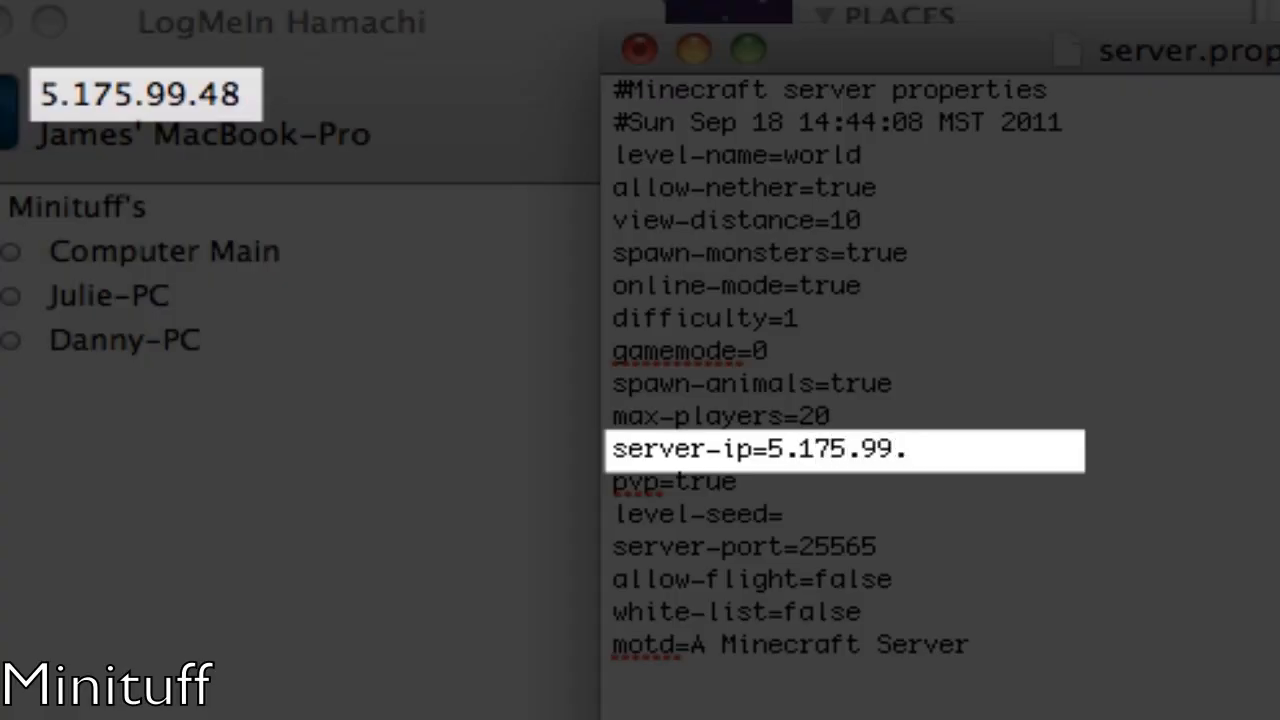
pyautogui.write('48')
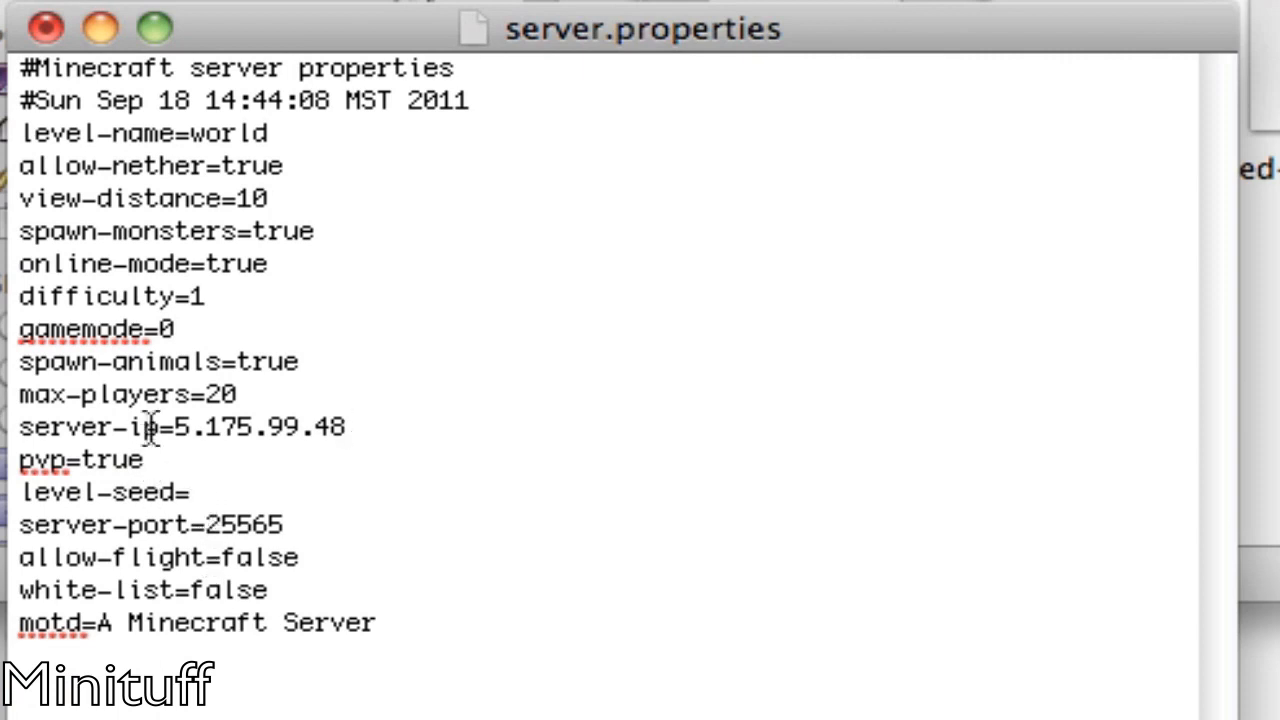
# - Change pvp from true to false, then save and close the file back to the Server folder
pyautogui.doubleClick(112, 458)
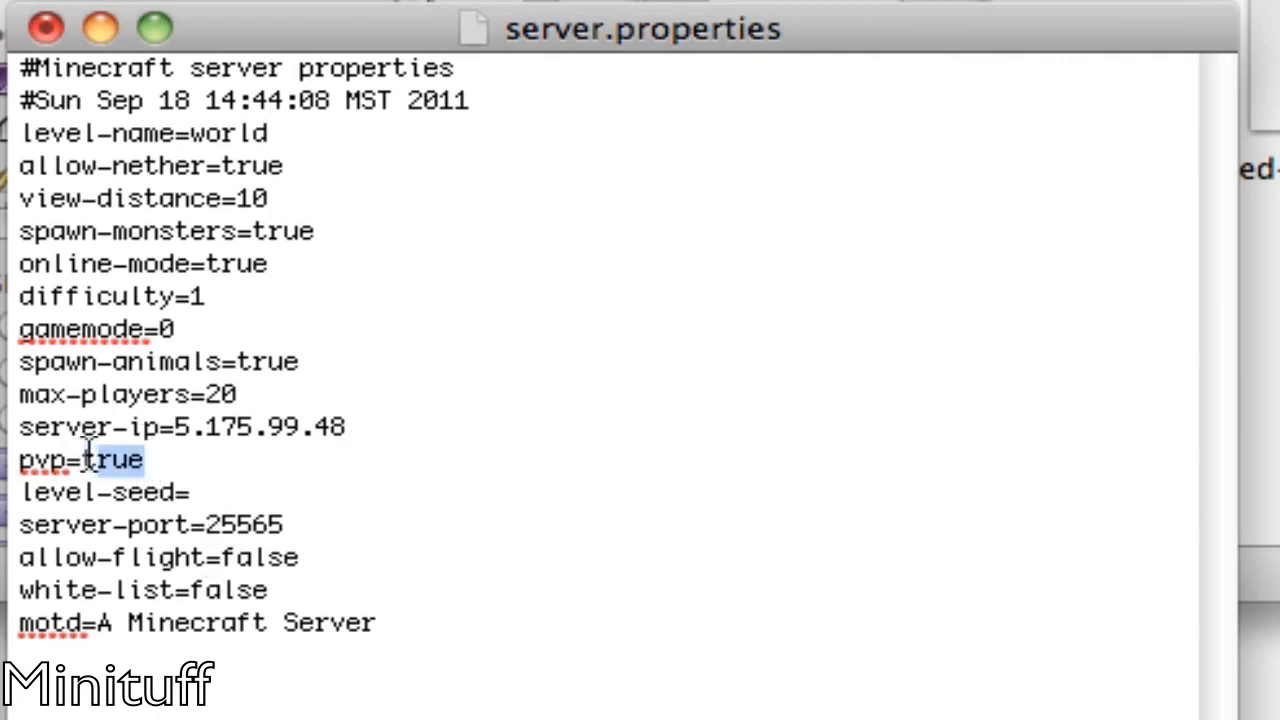
pyautogui.write('f')
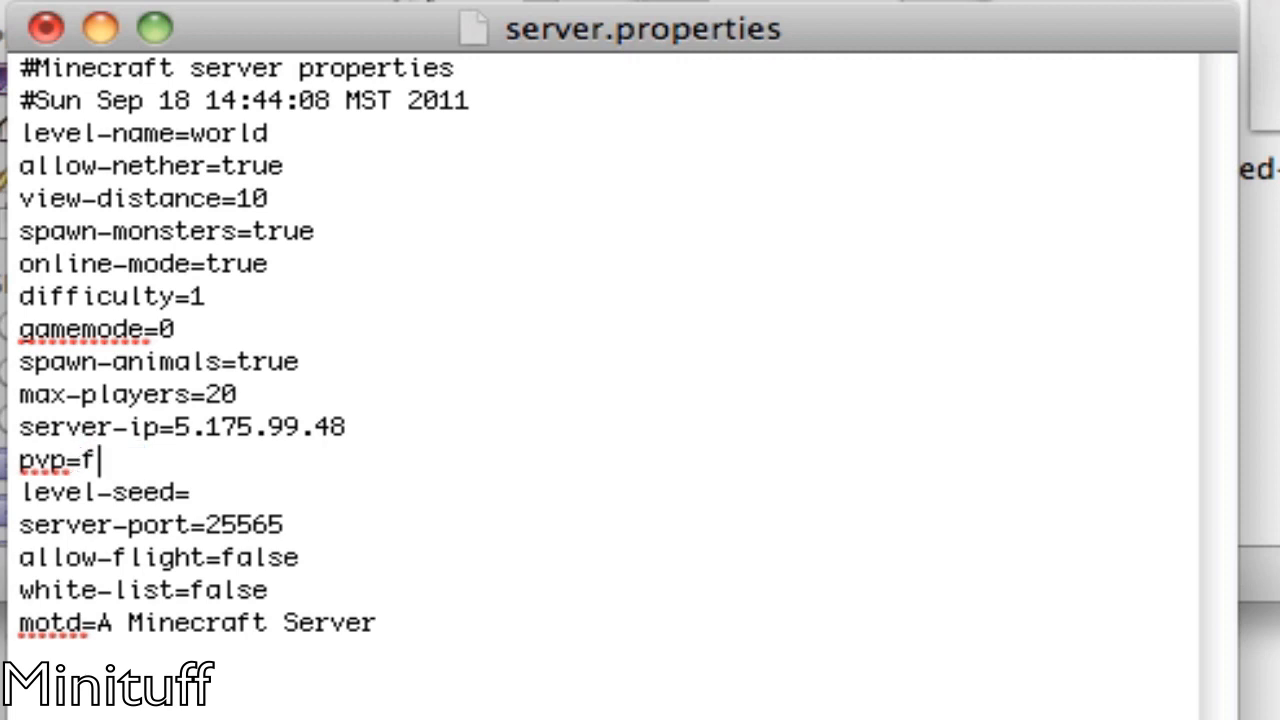
pyautogui.write('alse')
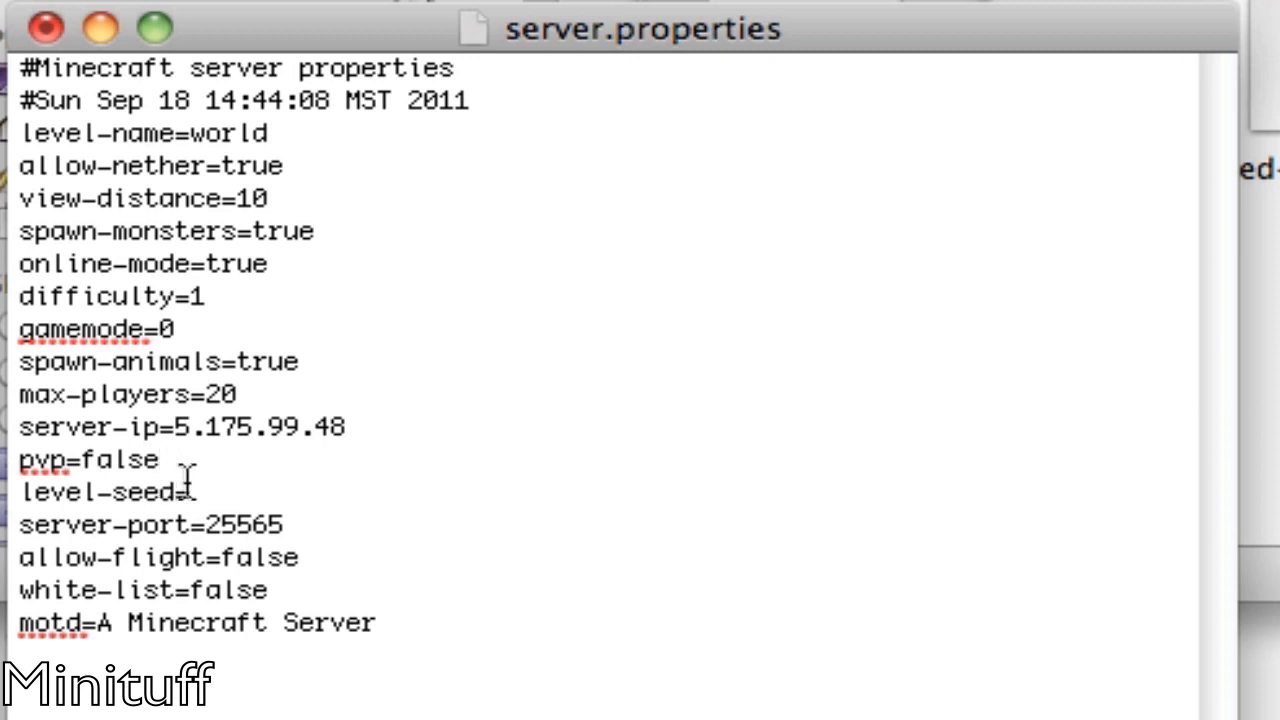
pyautogui.click(196, 492)
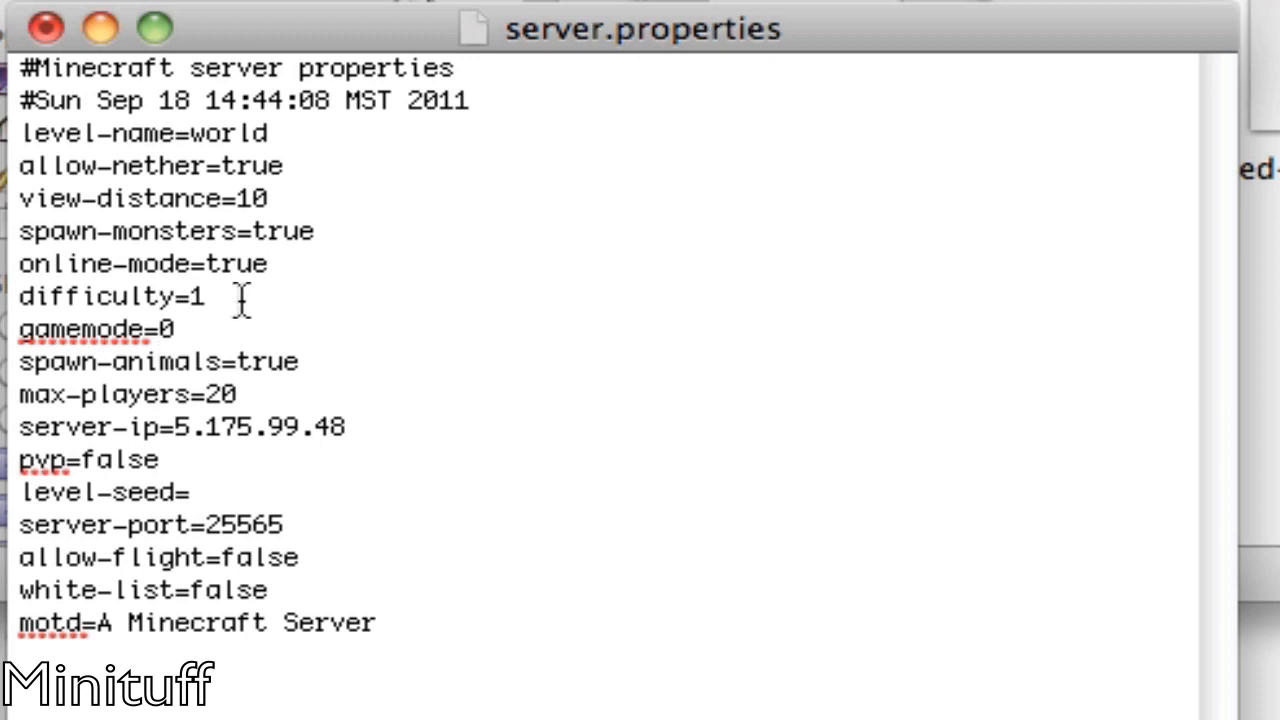
pyautogui.doubleClick(238, 264)
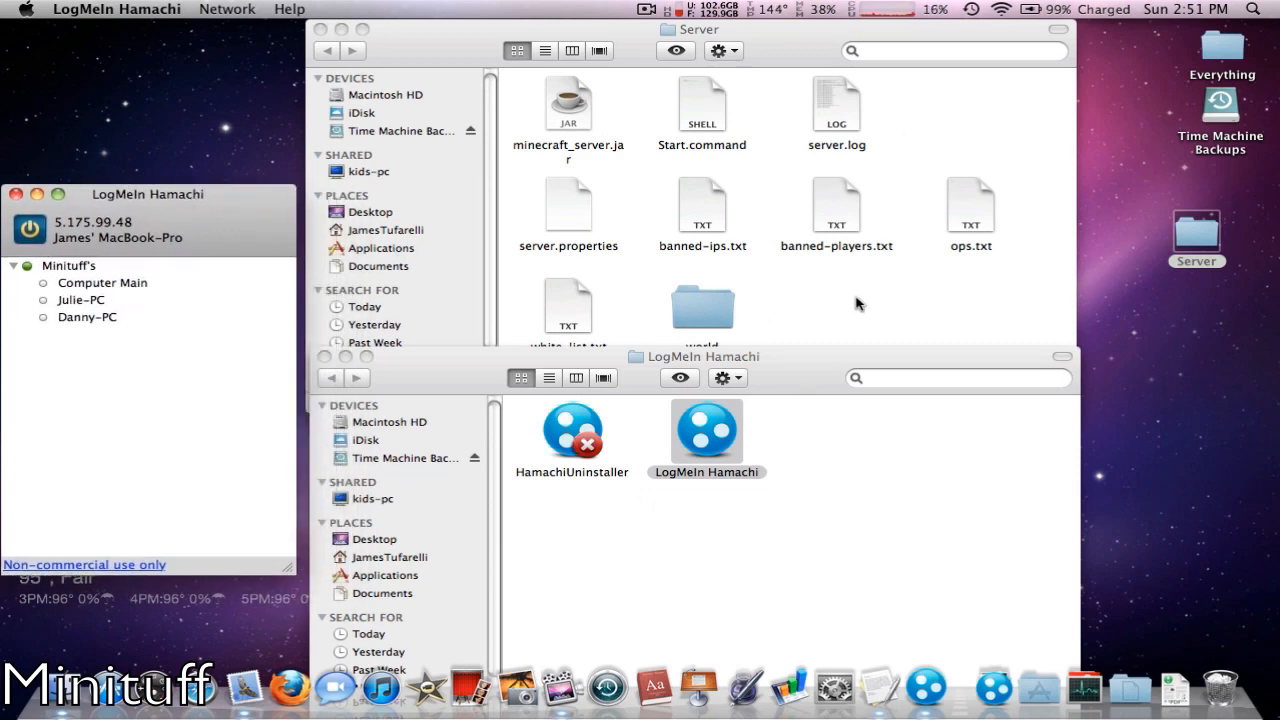
# - Launch Minecraft, log in and go to the Multiplayer screen
pyautogui.click(984, 660)
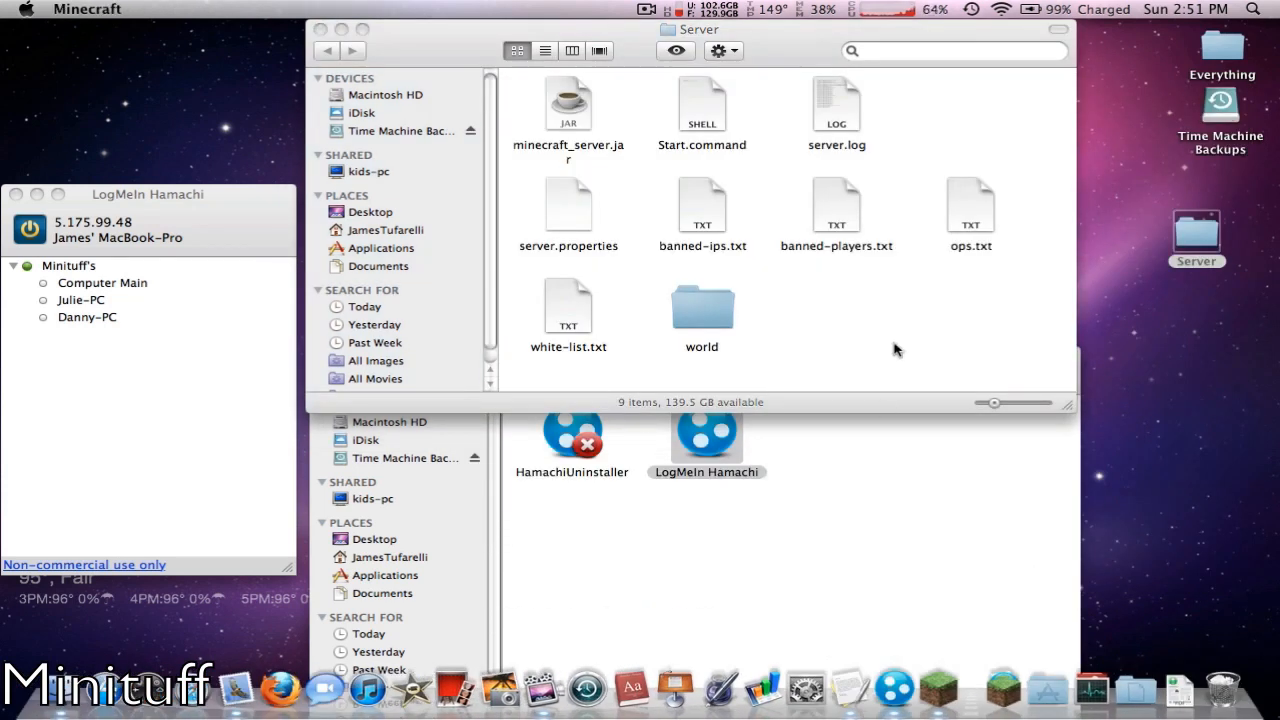
pyautogui.click(912, 650)
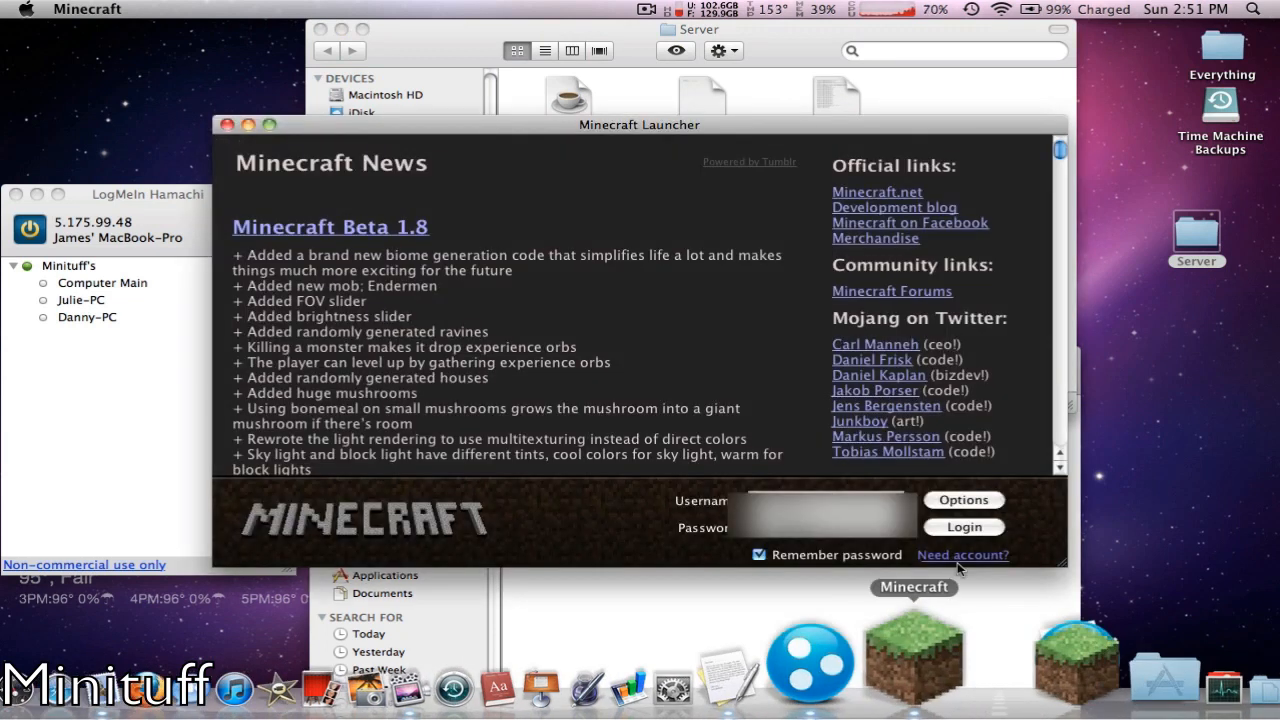
pyautogui.click(964, 528)
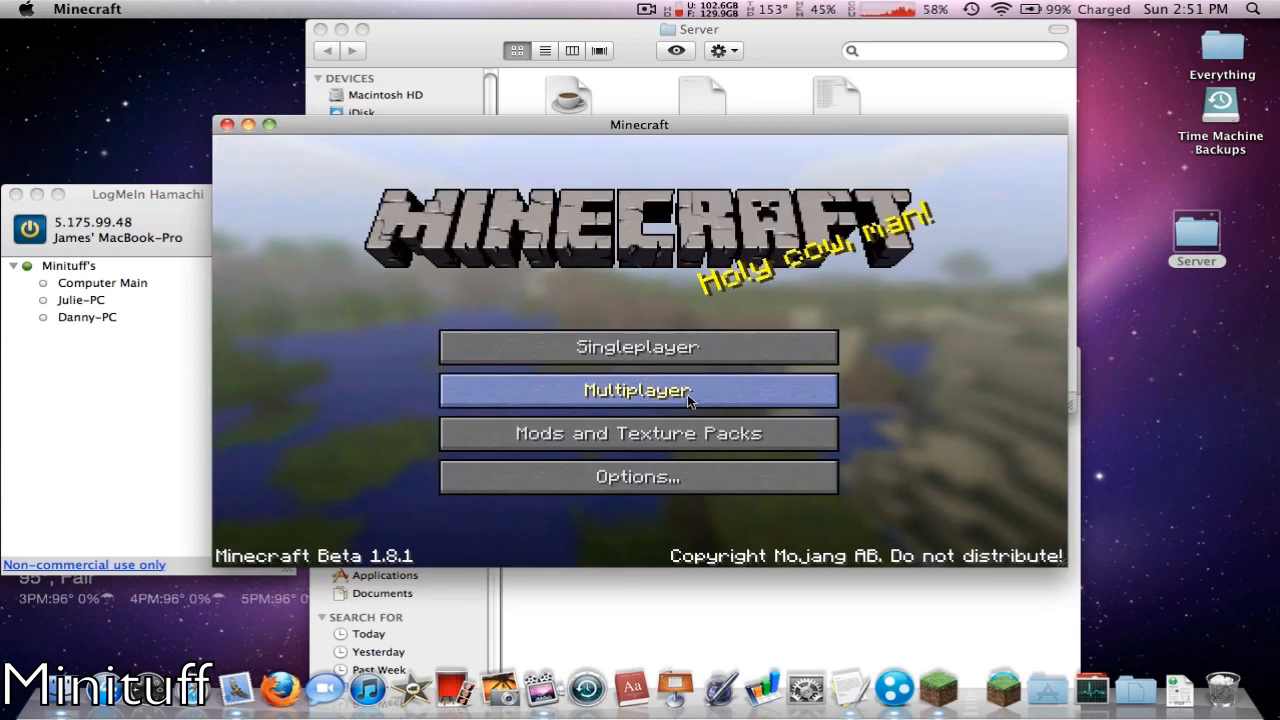
pyautogui.click(636, 390)
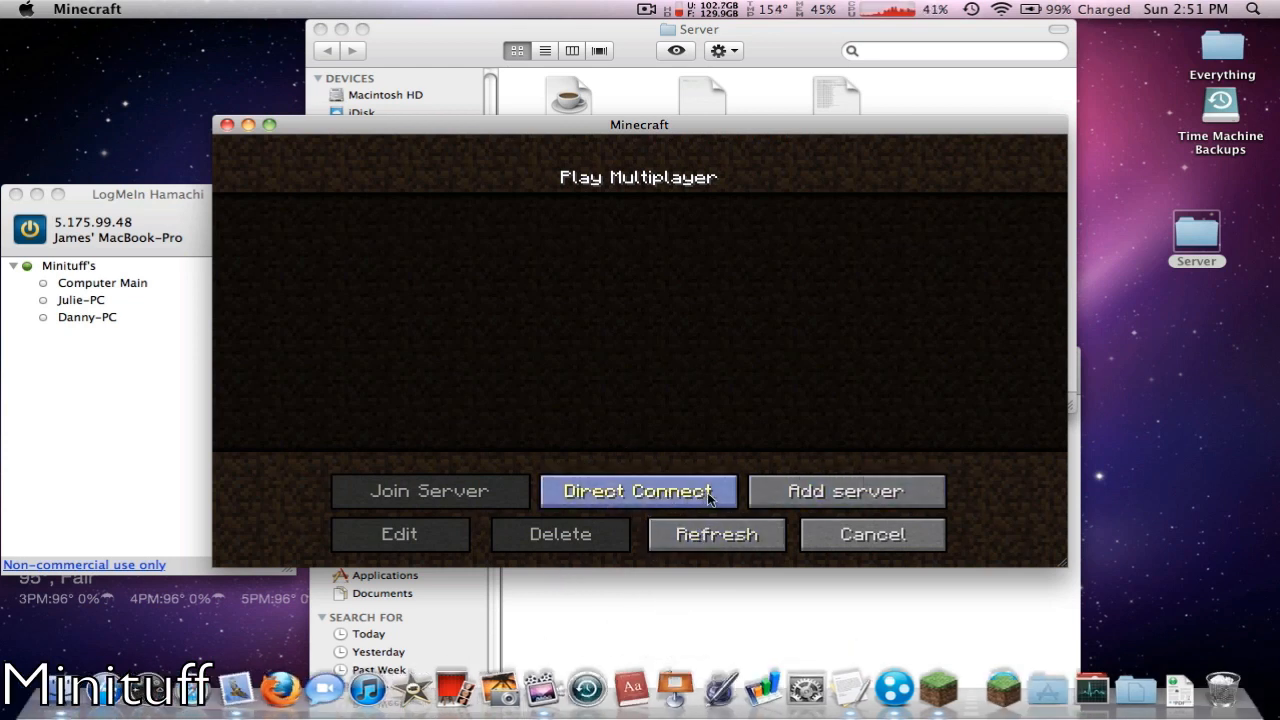
# - Enter 5.175.99.48 as the server address on the Direct Connect screen
pyautogui.click(636, 492)
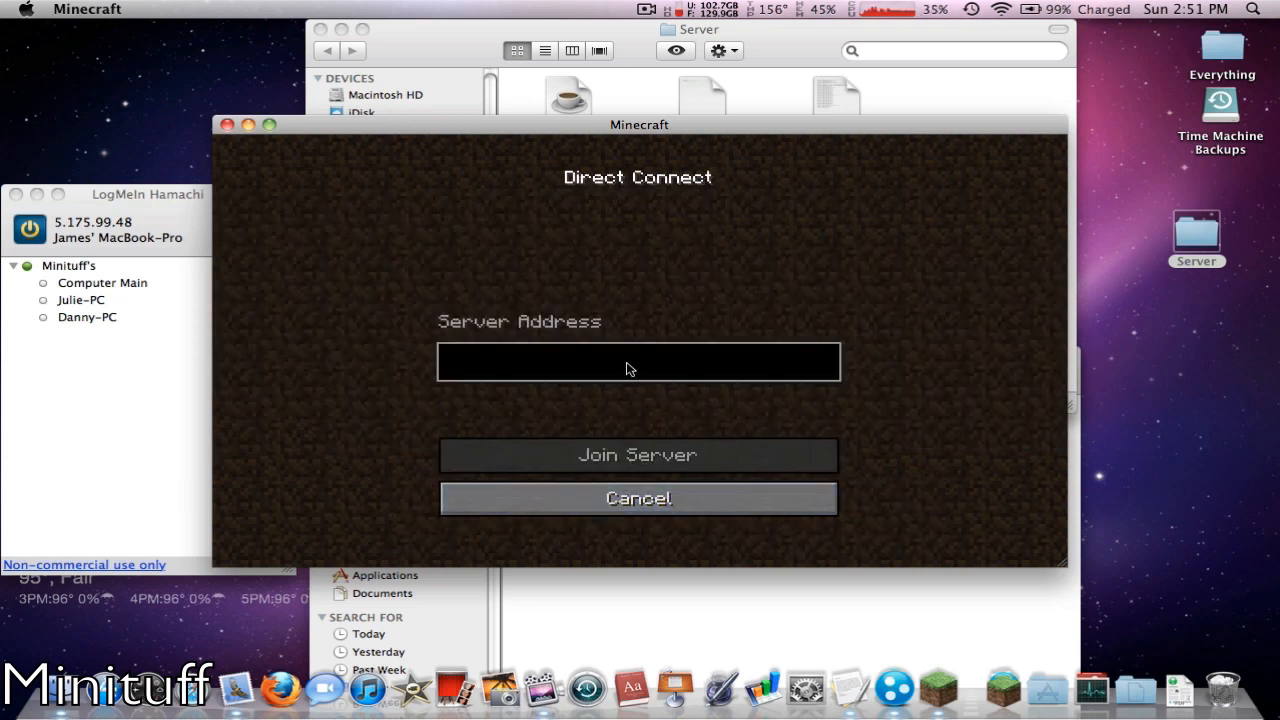
pyautogui.write('5.')
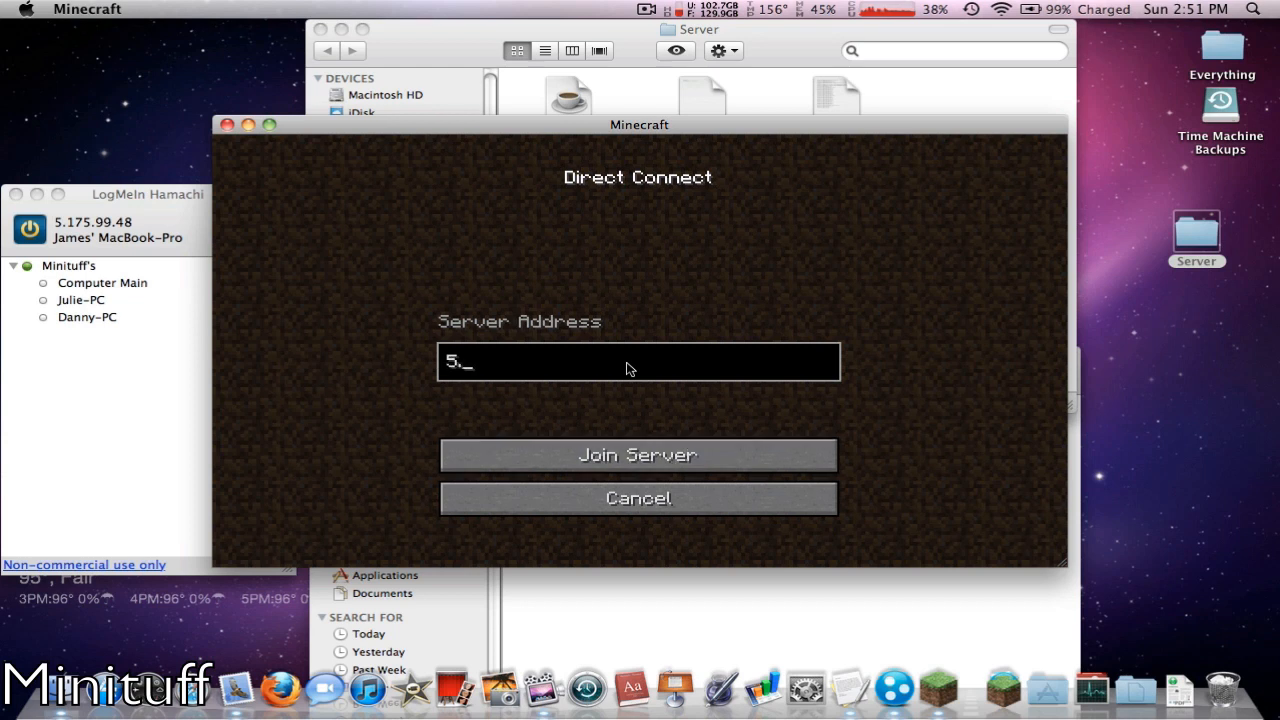
pyautogui.write('175.99.')
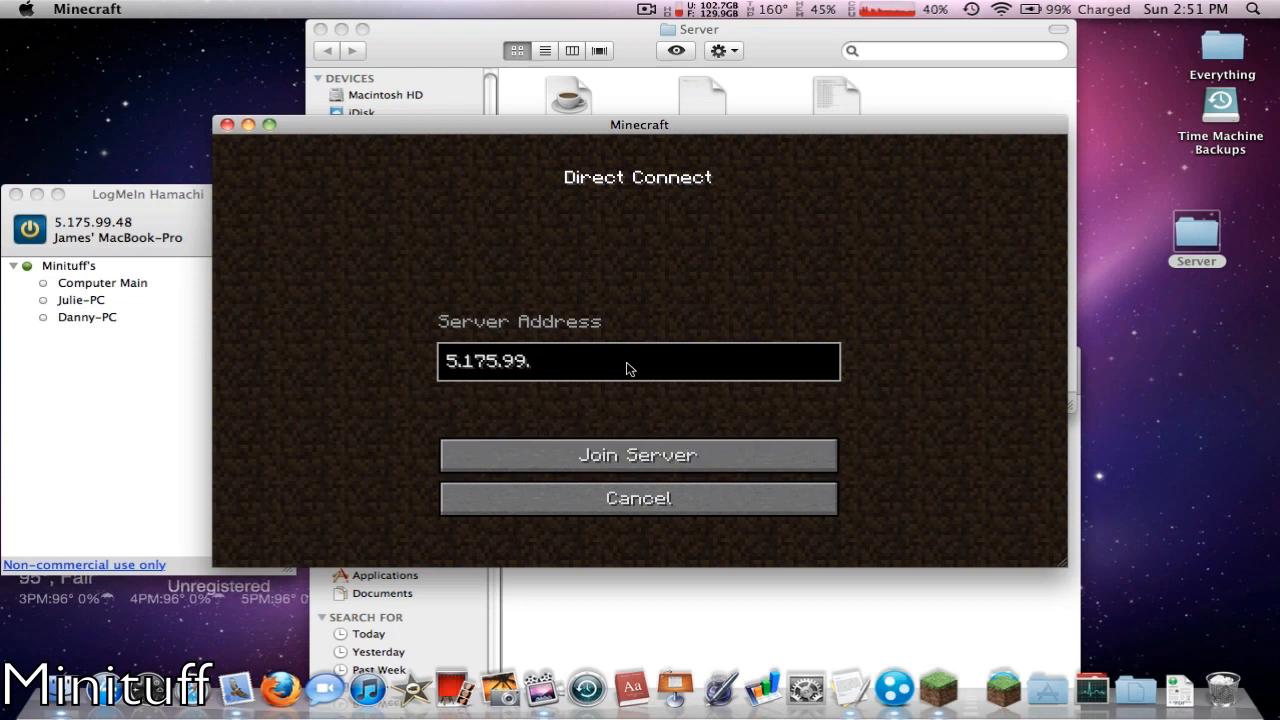
pyautogui.write('48')
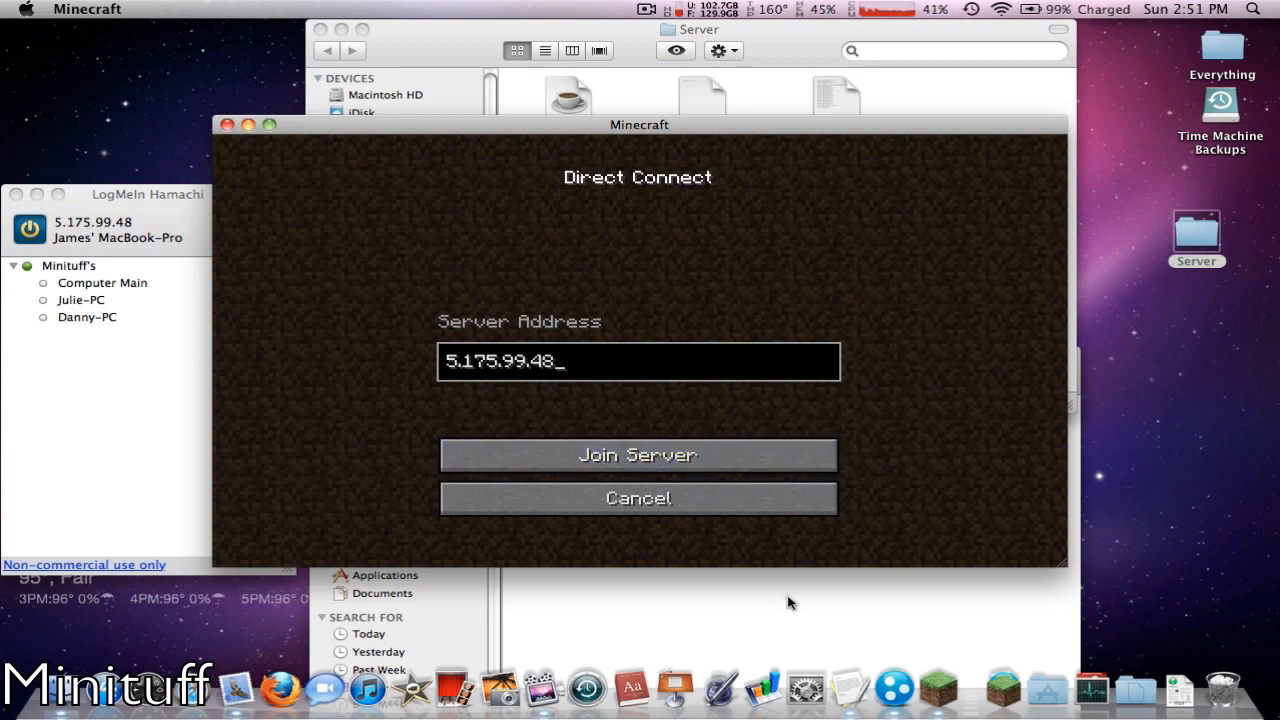
pyautogui.moveTo(988, 90)
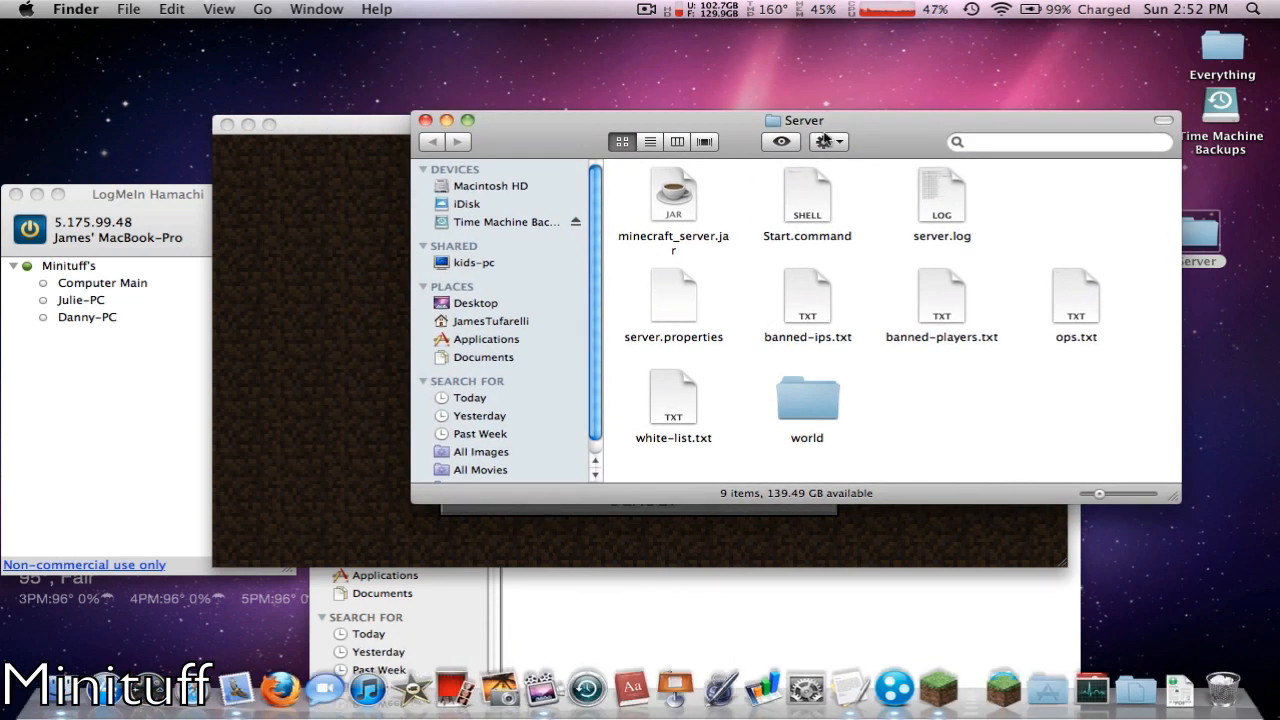
# - Run Start.command, join the server allowing its connection forever, and return to the game world
pyautogui.doubleClick(808, 196)
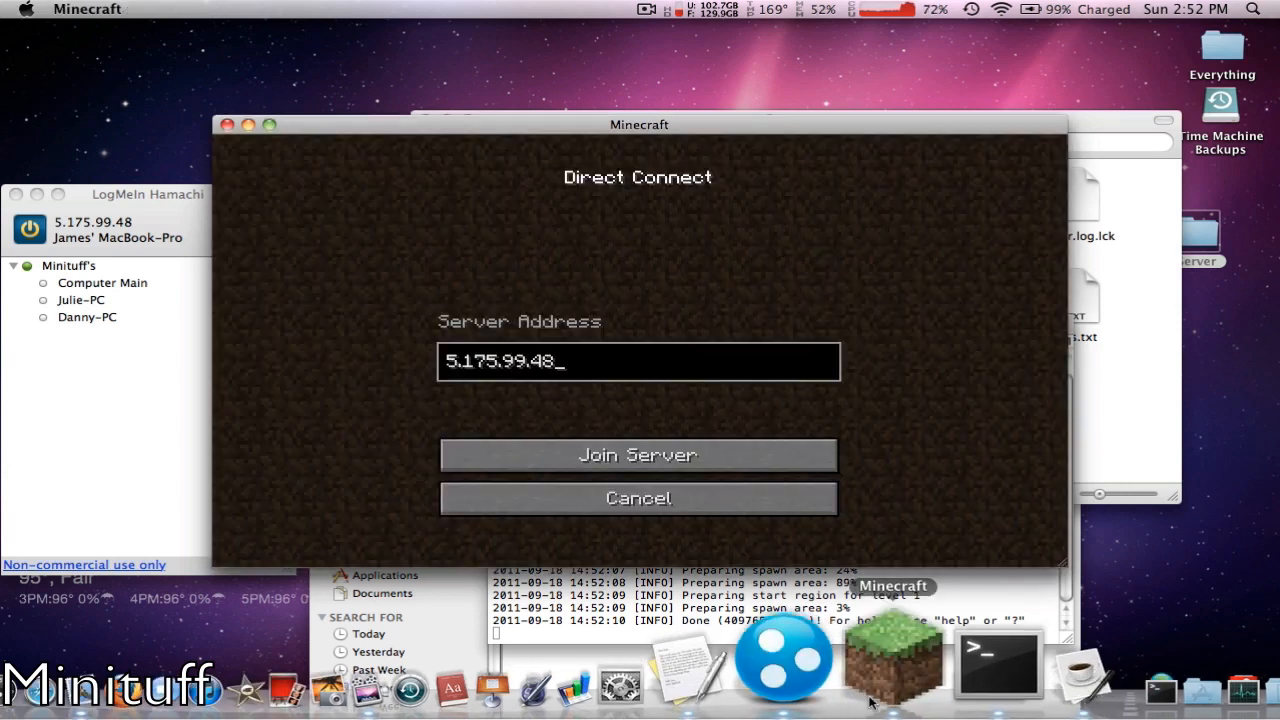
pyautogui.click(636, 456)
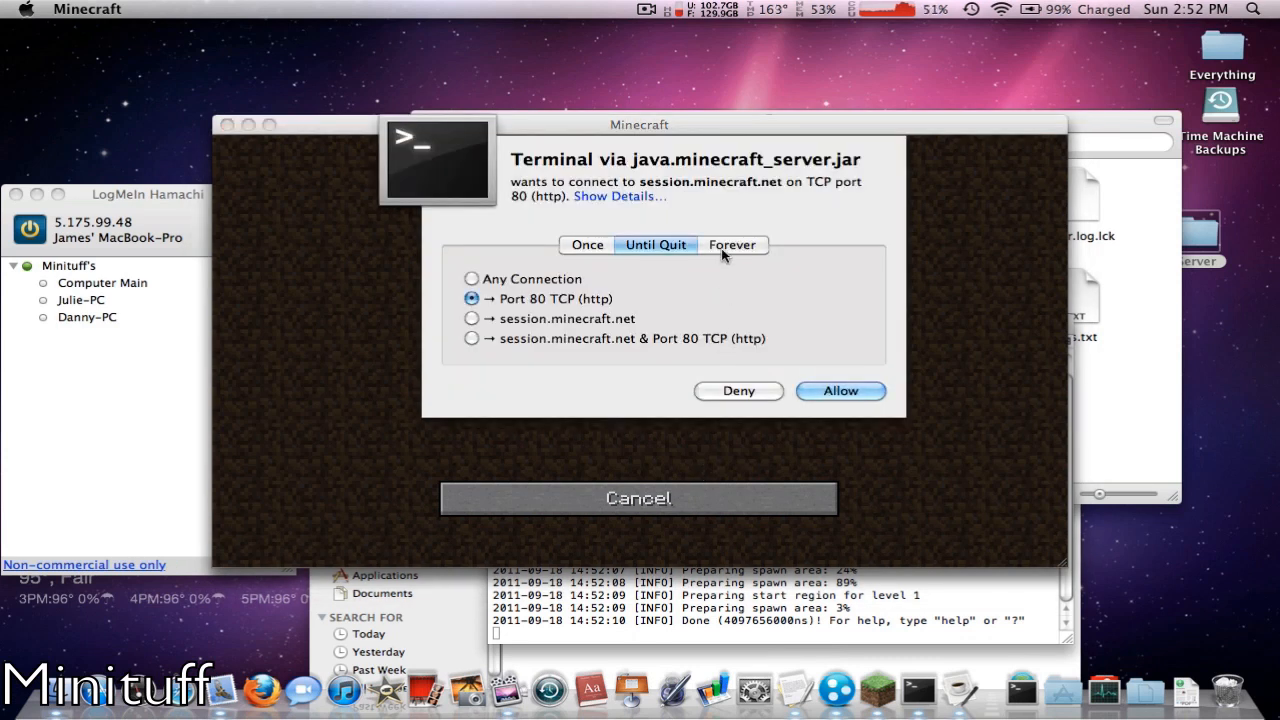
pyautogui.click(732, 244)
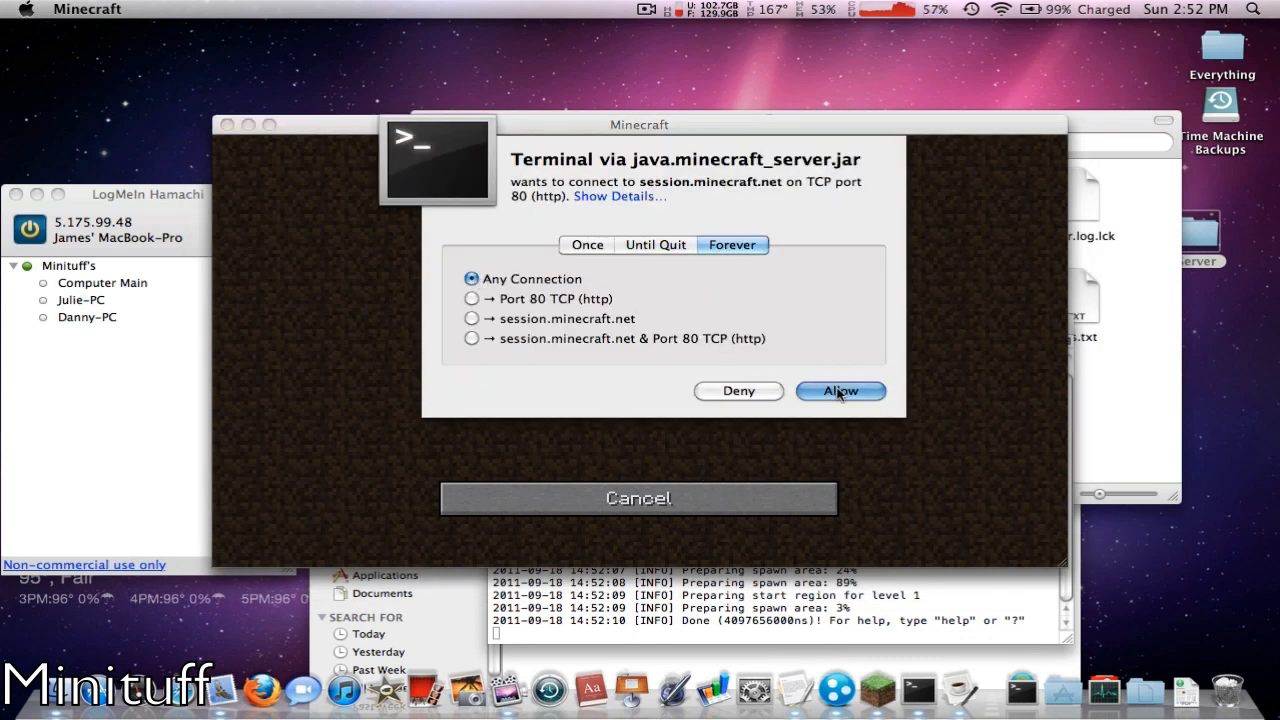
pyautogui.click(840, 390)
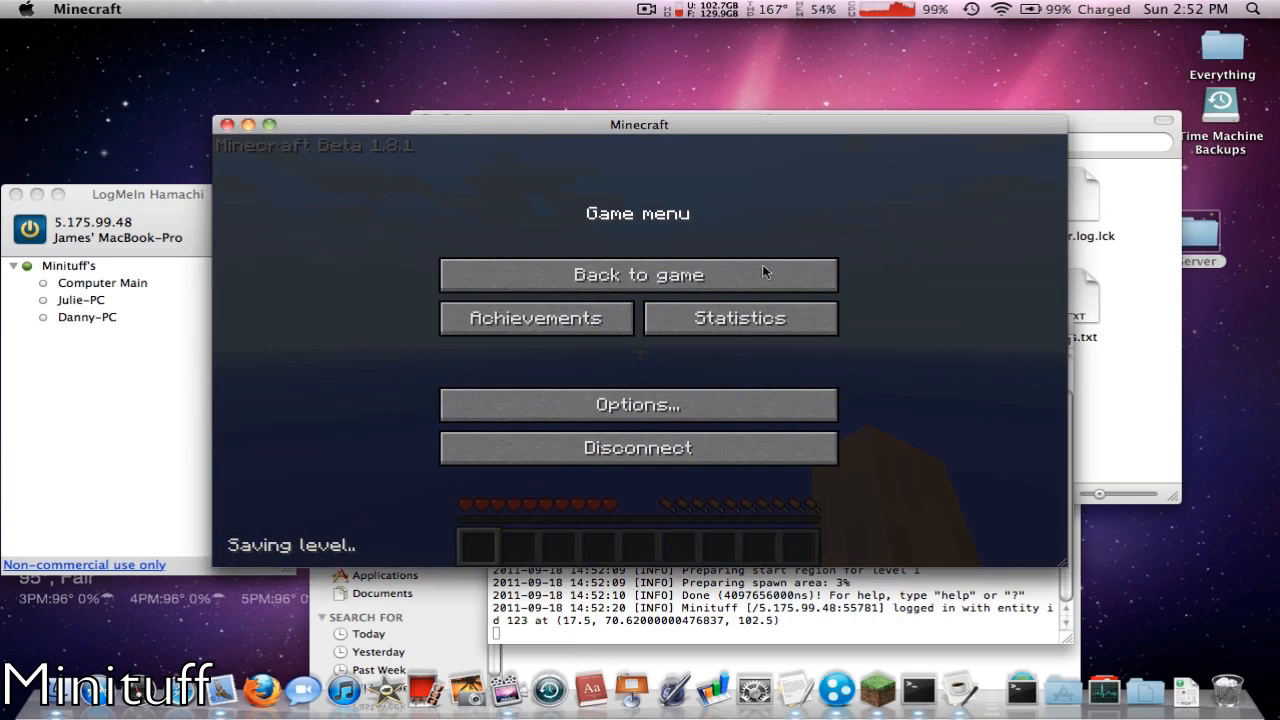
pyautogui.click(638, 274)
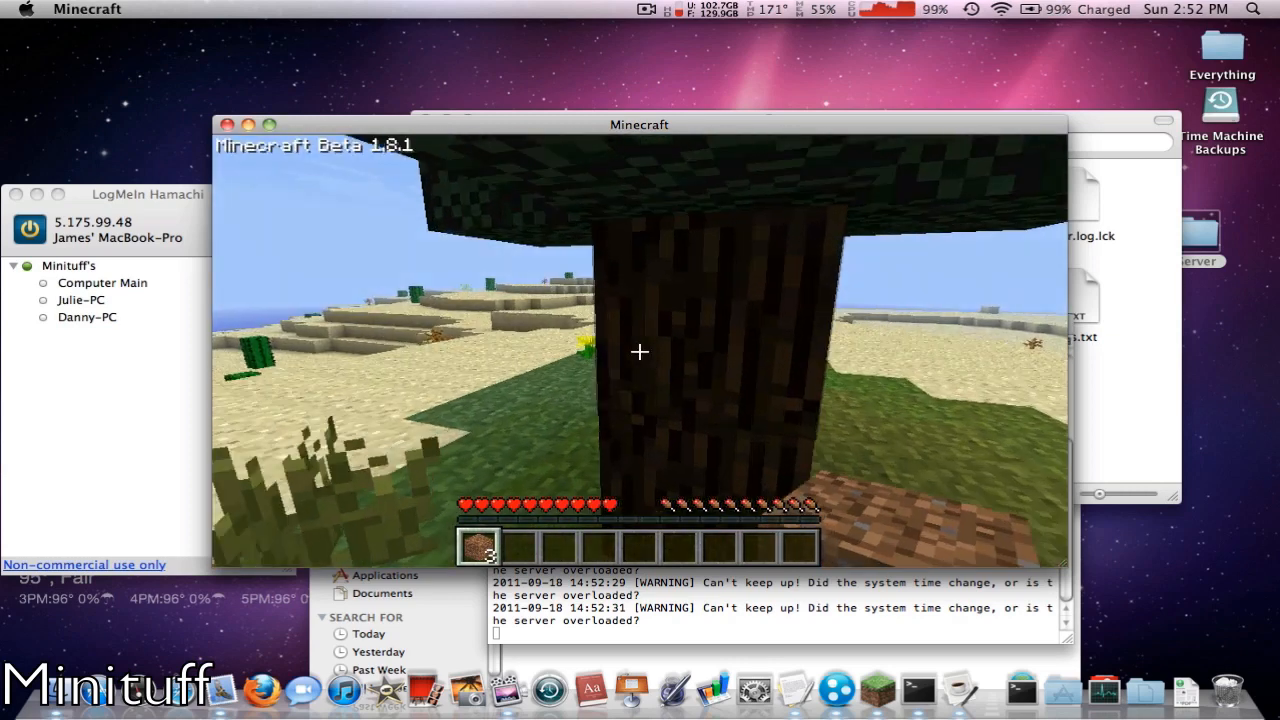
# - List the server's console commands in Terminal, then launch minecraft_server.jar and enter op in its command field
pyautogui.press('Escape')
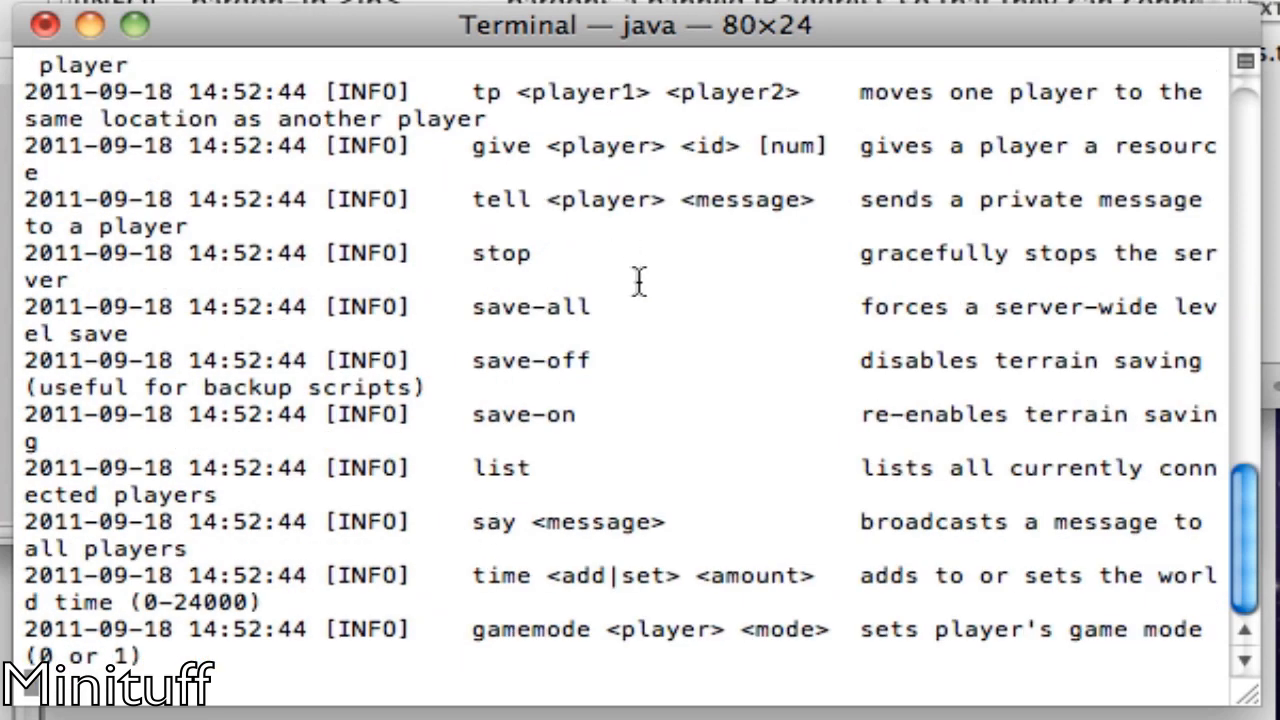
pyautogui.moveTo(484, 548)
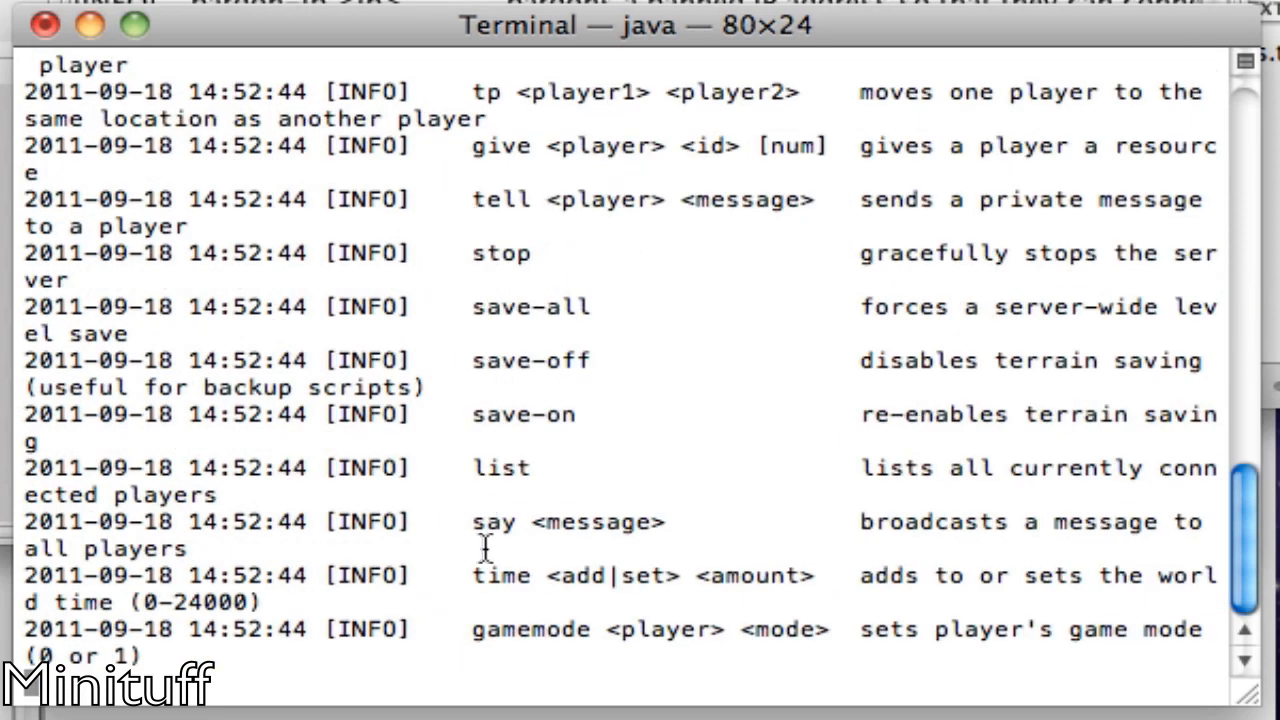
pyautogui.scroll(-3)
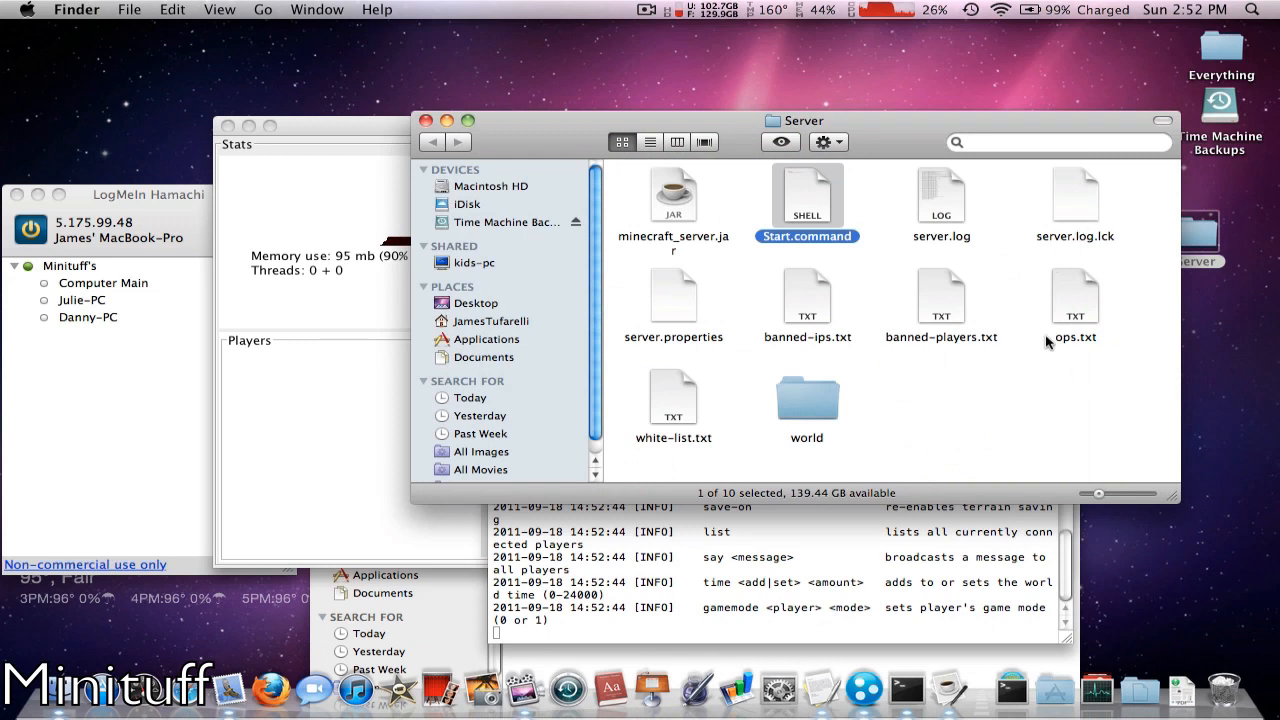
pyautogui.doubleClick(1076, 296)
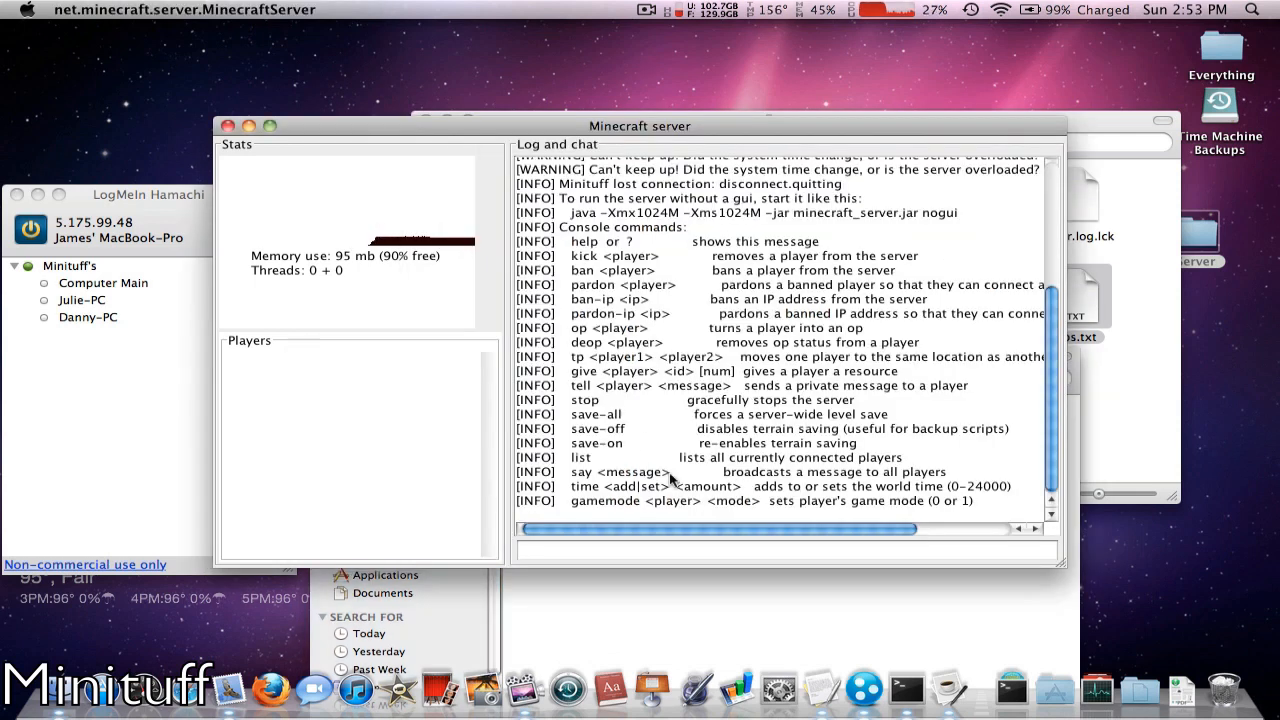
pyautogui.write('op')
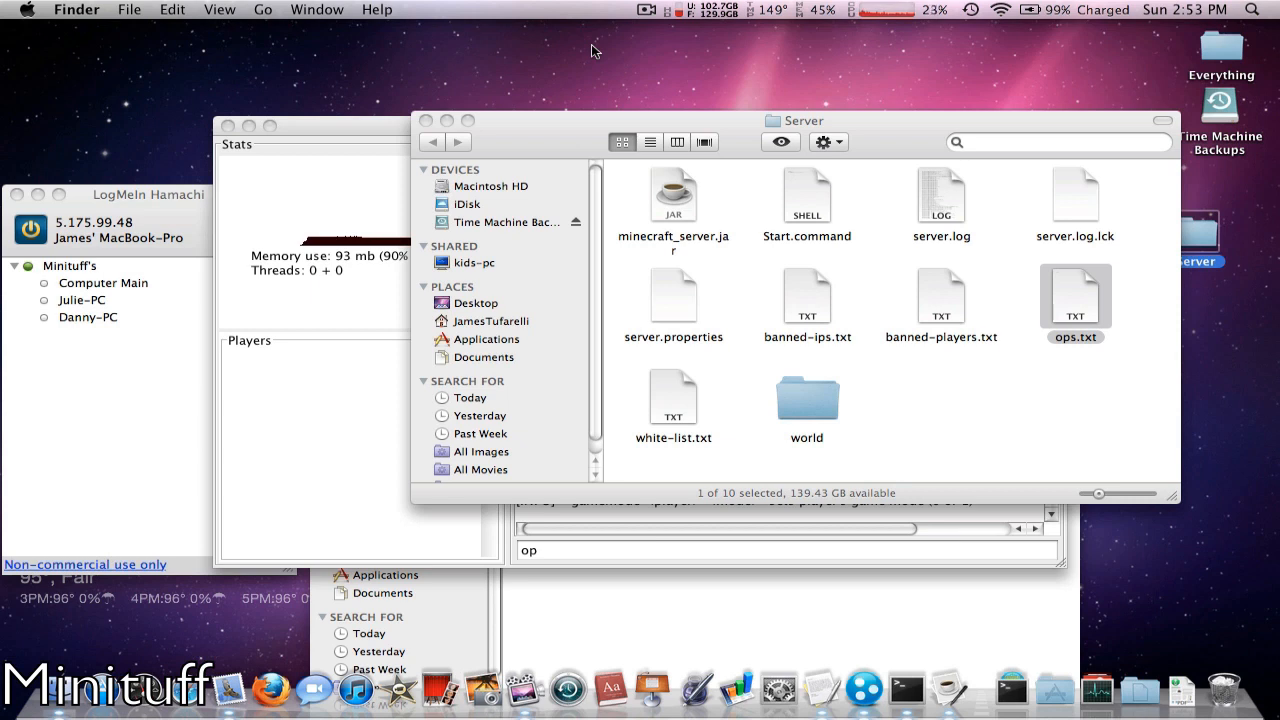
pyautogui.moveTo(696, 46)
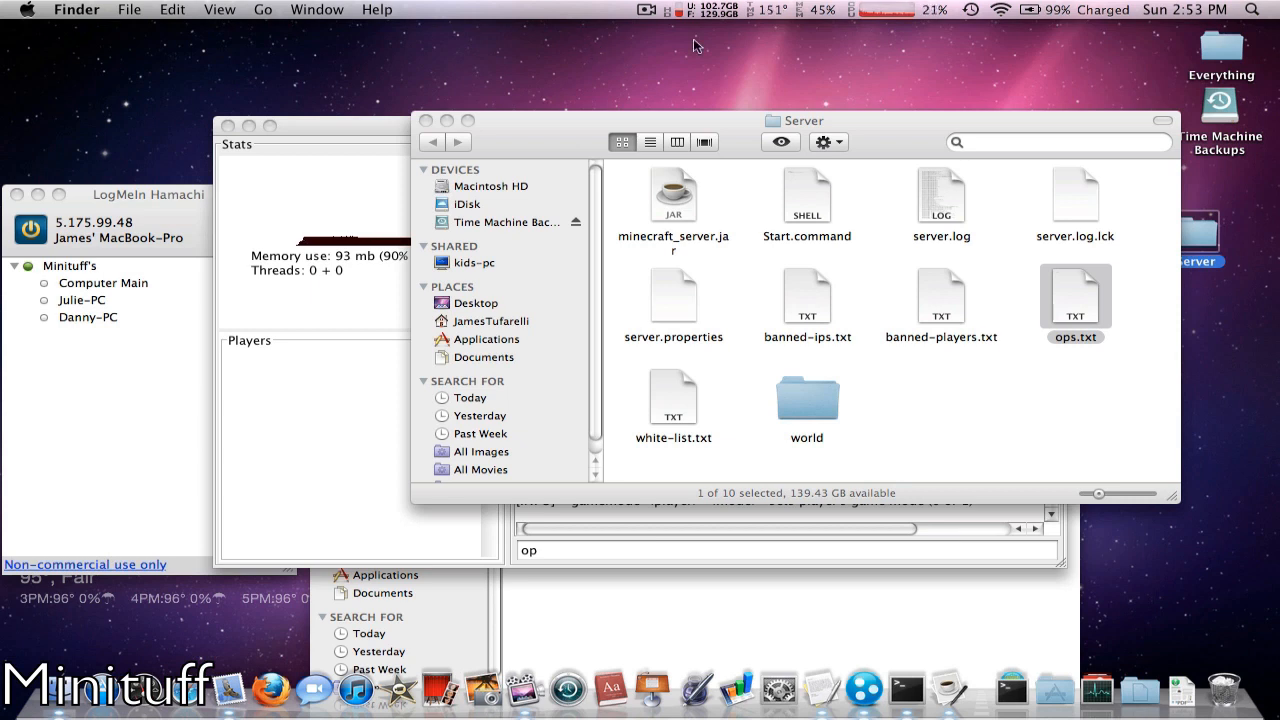
pyautogui.moveTo(956, 412)
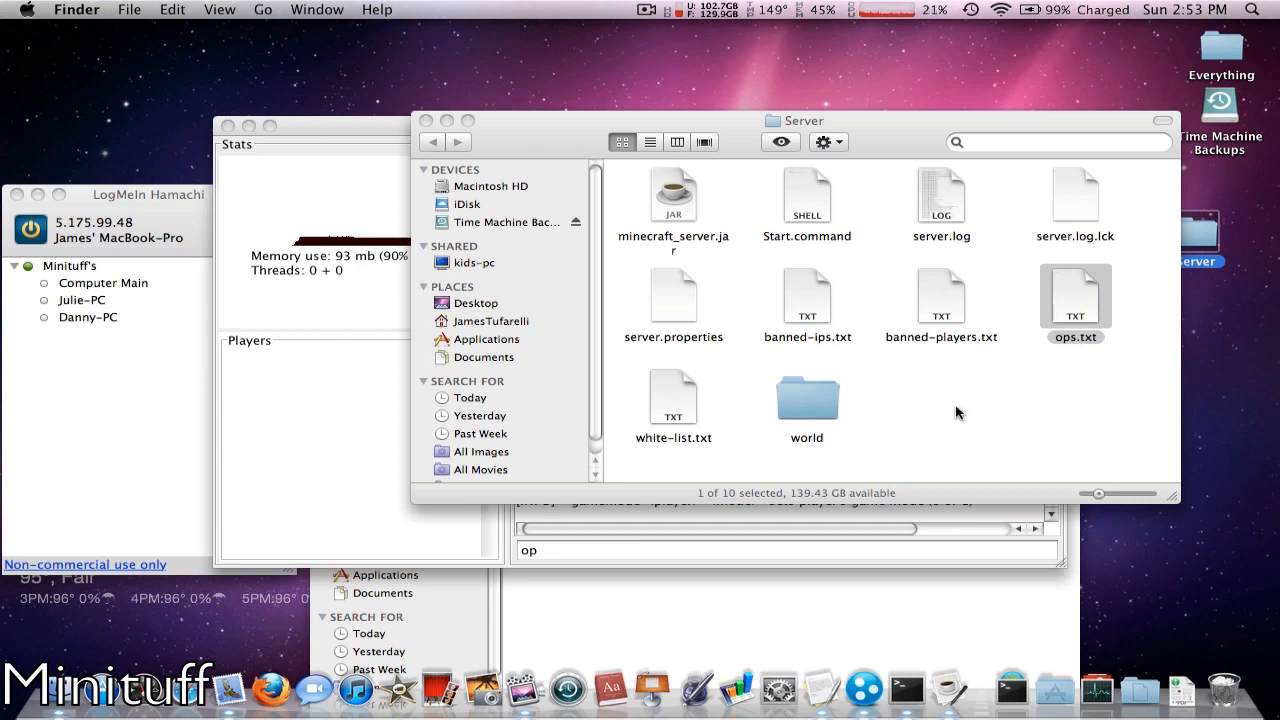
pyautogui.moveTo(948, 408)
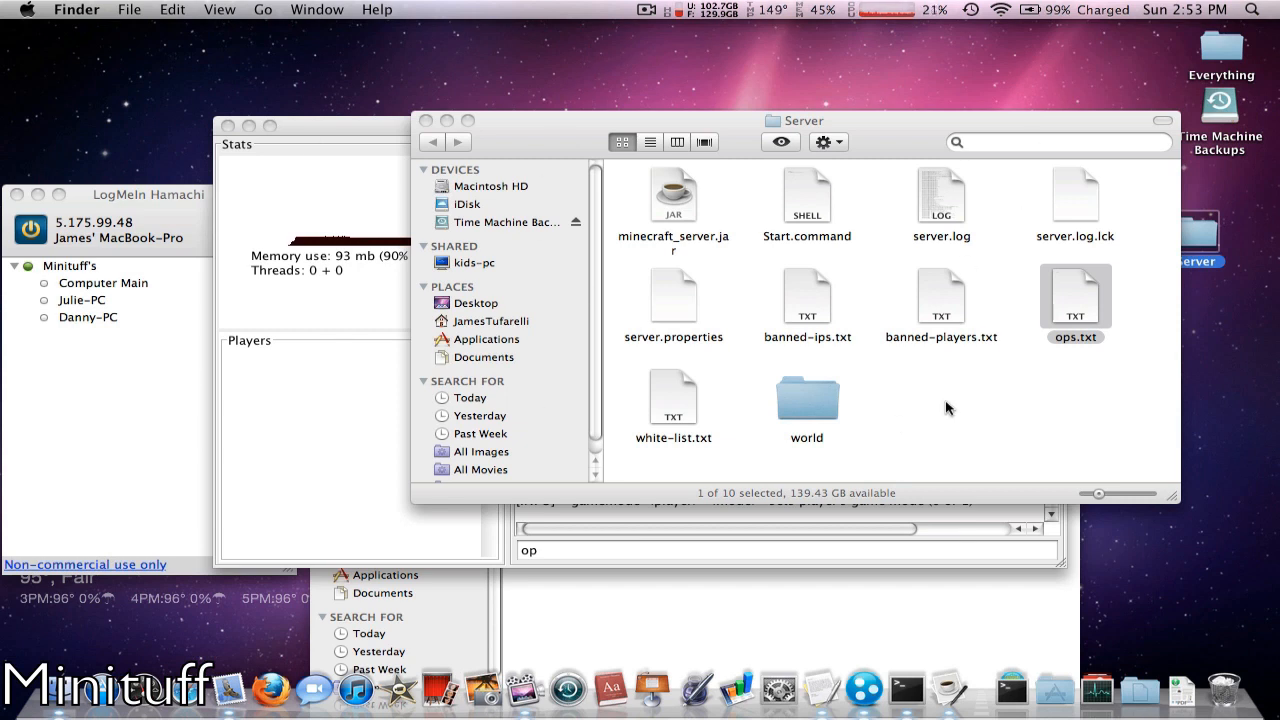